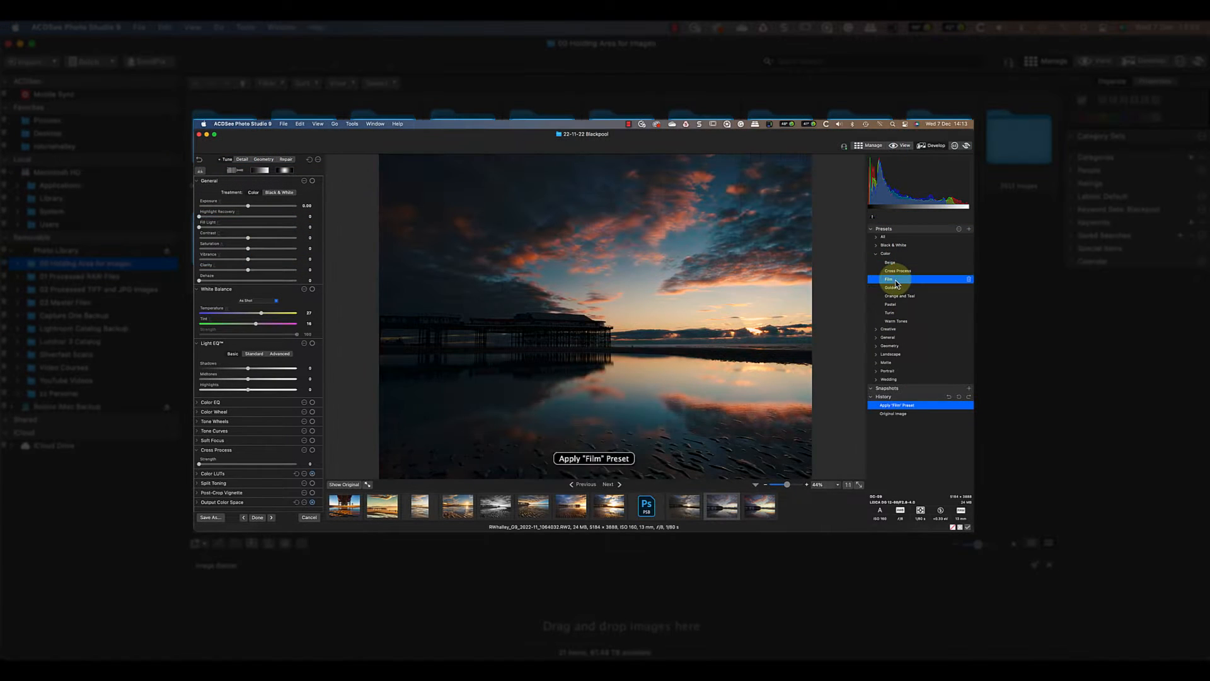
# - Apply the Film preset to the Blackpool pier sunset and raise Fill Light
pyautogui.click(890, 262)
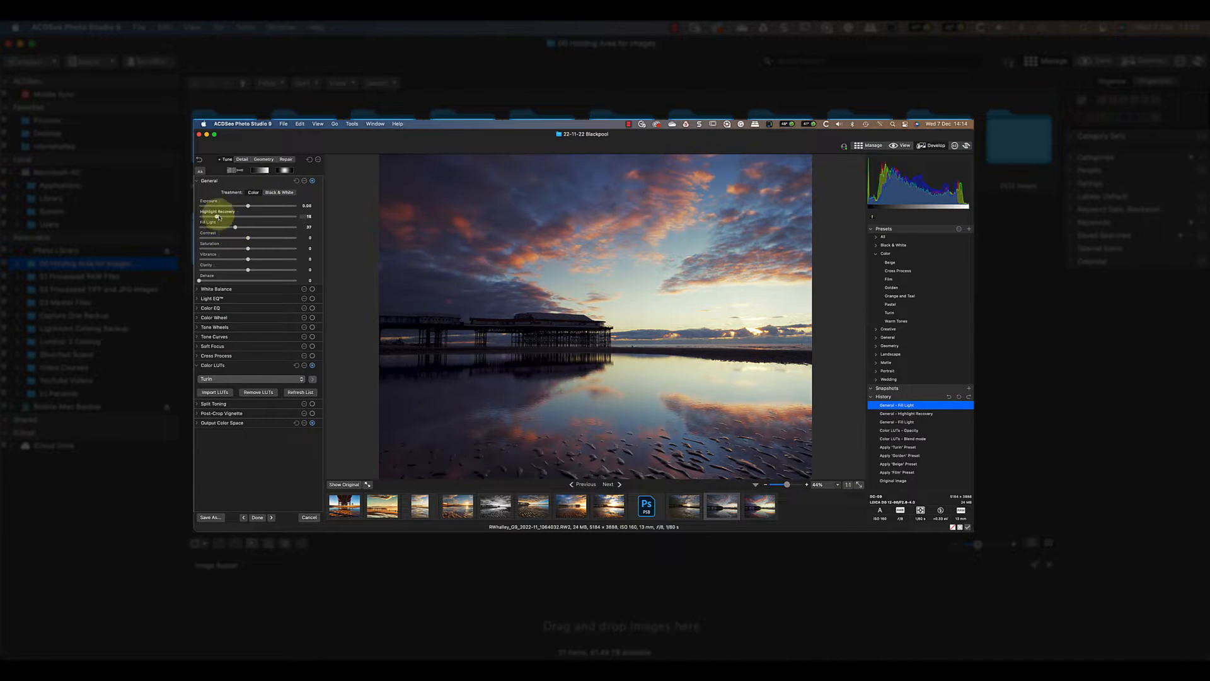
pyautogui.moveTo(247, 238); pyautogui.dragTo(257, 237)
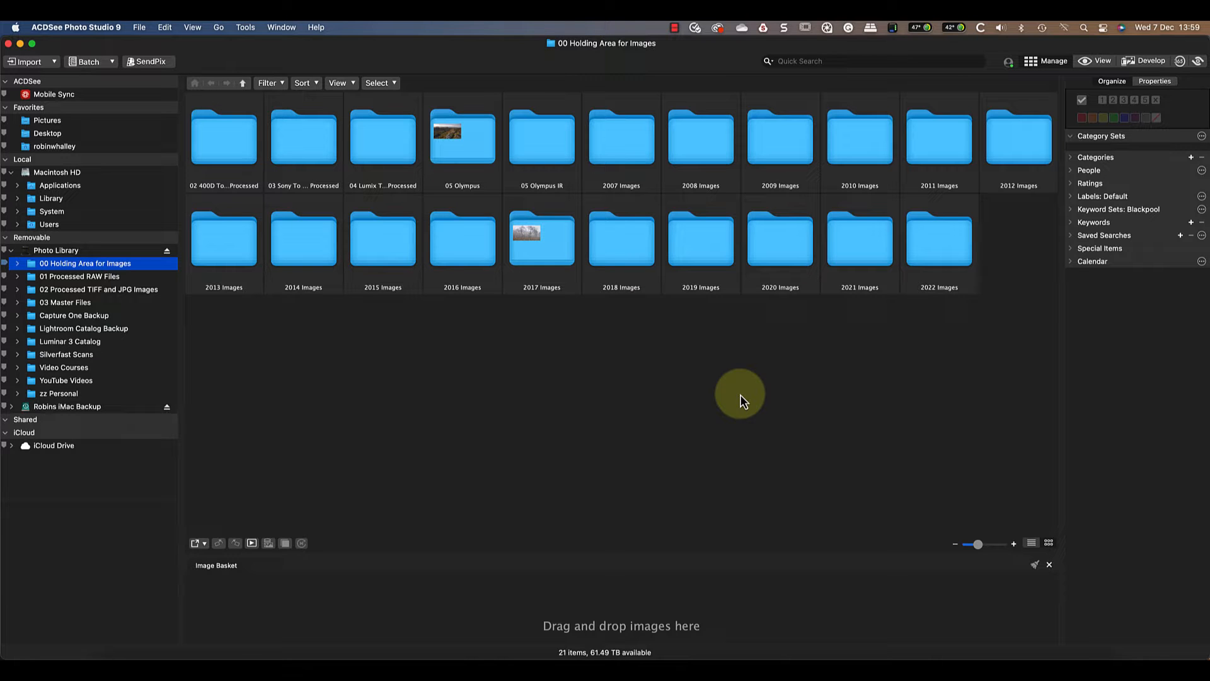
pyautogui.moveTo(747, 404)
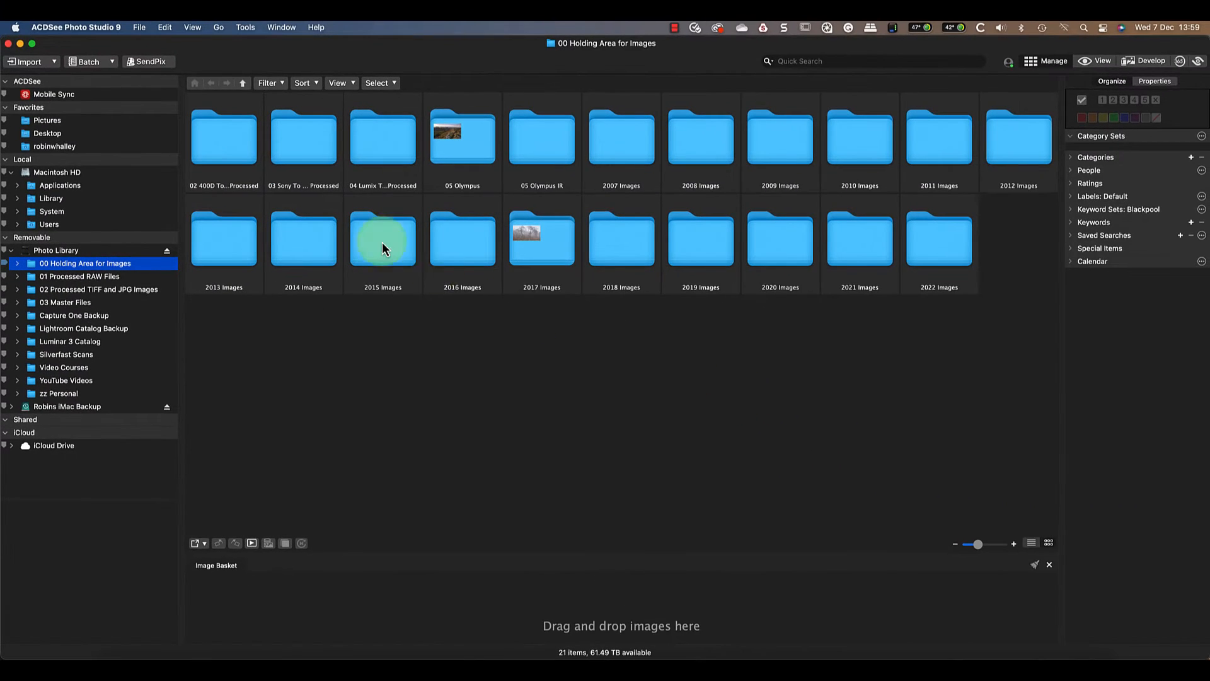
# - Browse and close Preferences, then open 2022 Images inside Holding Area for Images
pyautogui.click(76, 27)
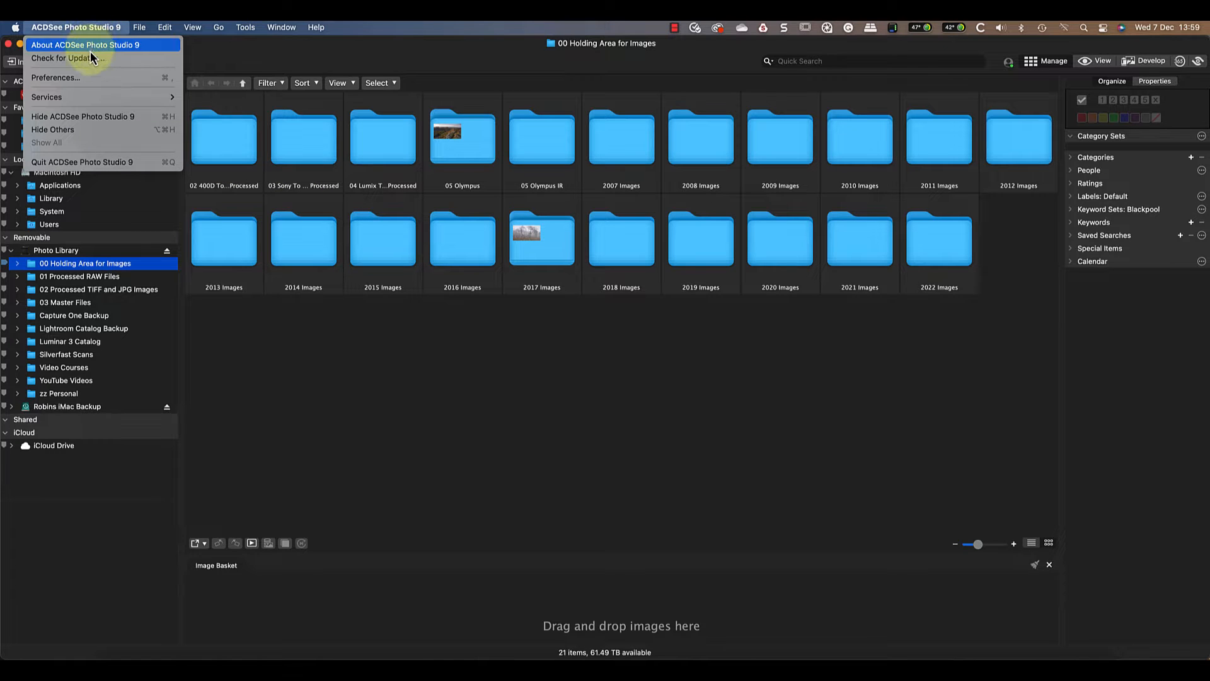
pyautogui.click(56, 77)
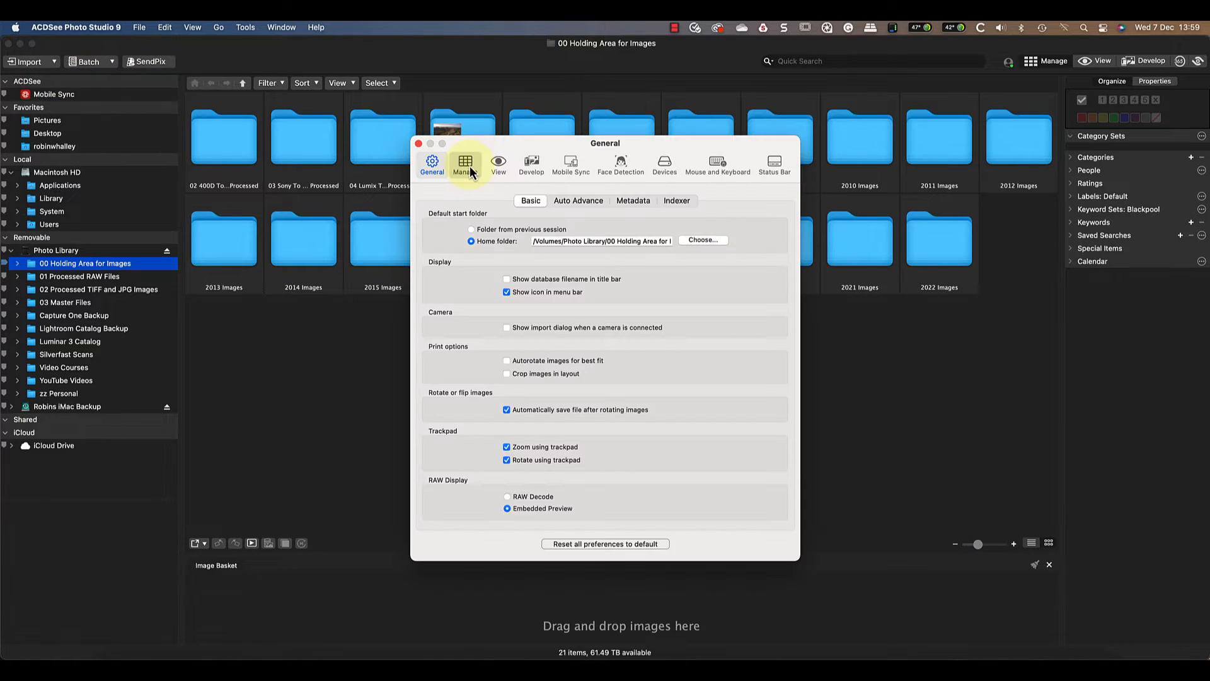
pyautogui.click(531, 163)
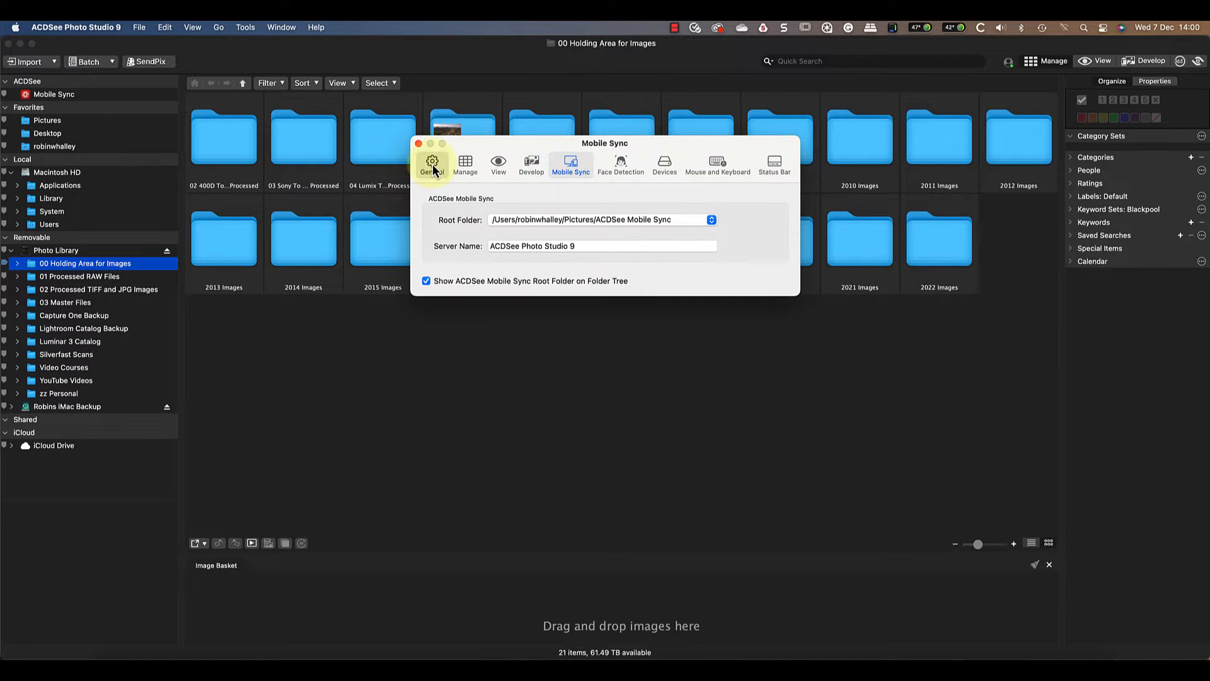
pyautogui.click(425, 144)
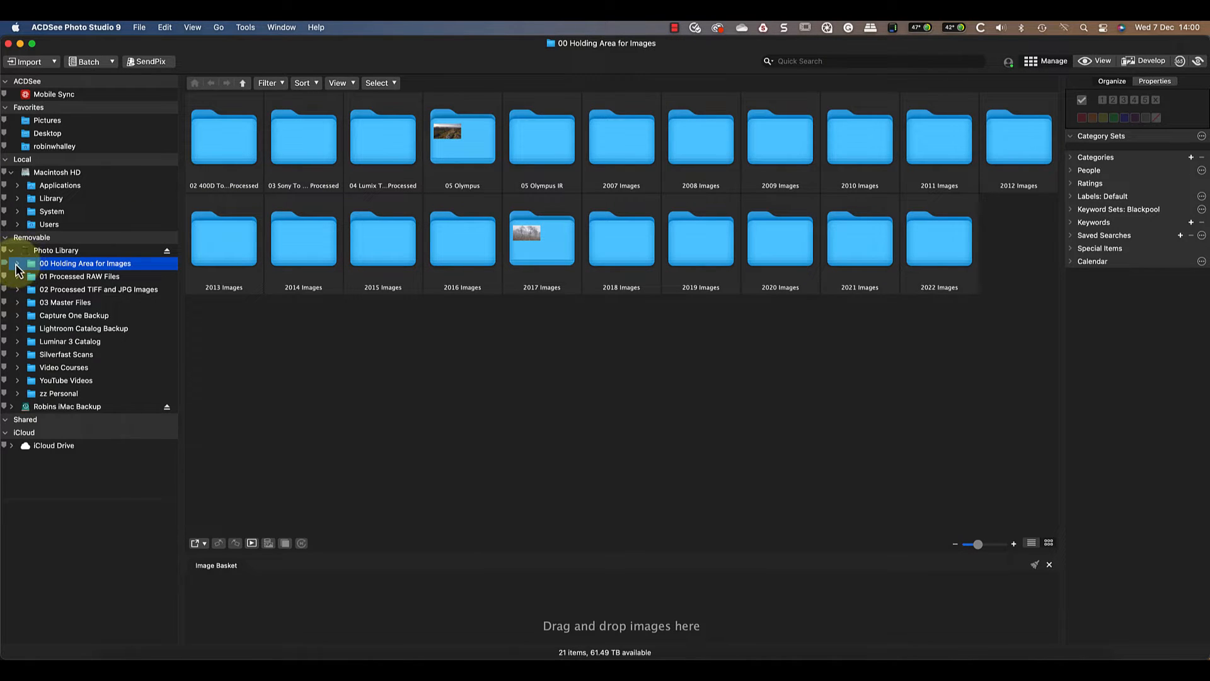
pyautogui.click(20, 263)
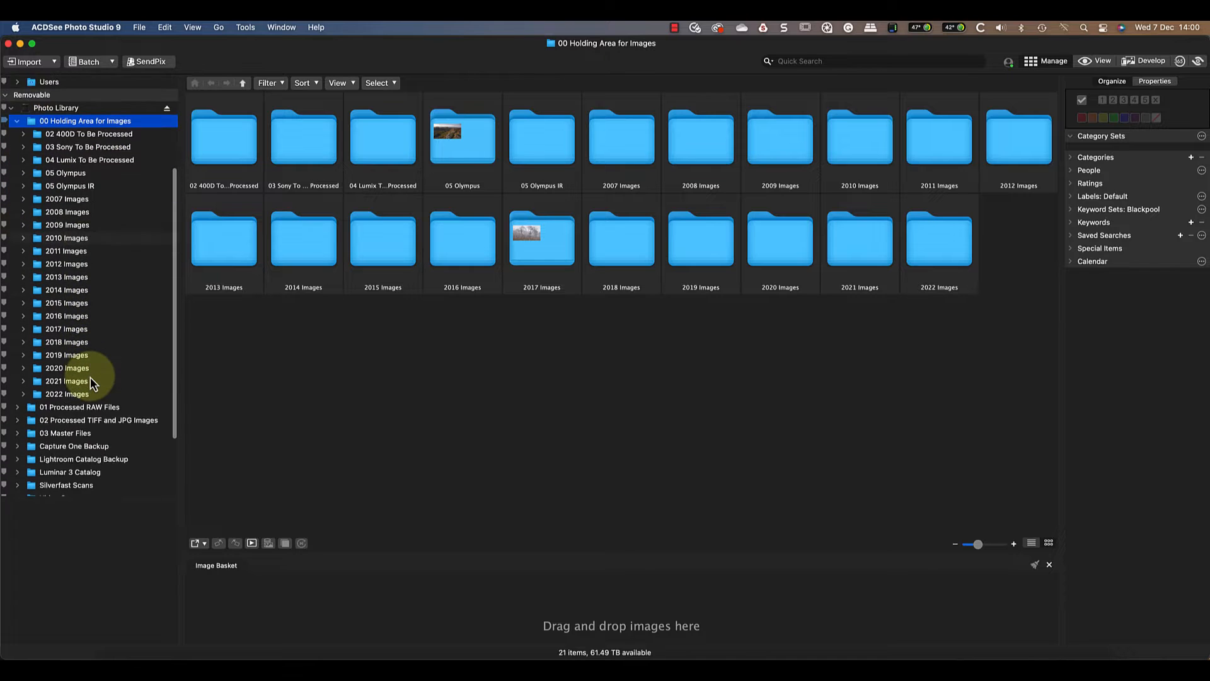
pyautogui.doubleClick(66, 394)
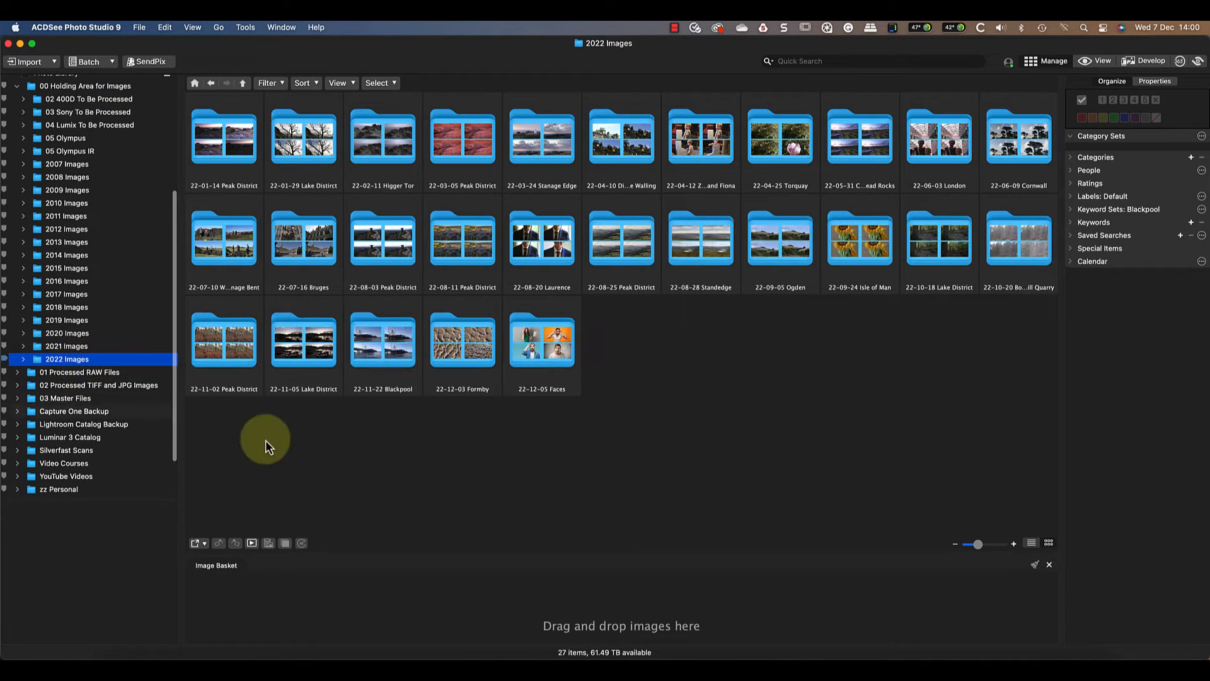
pyautogui.moveTo(410, 466)
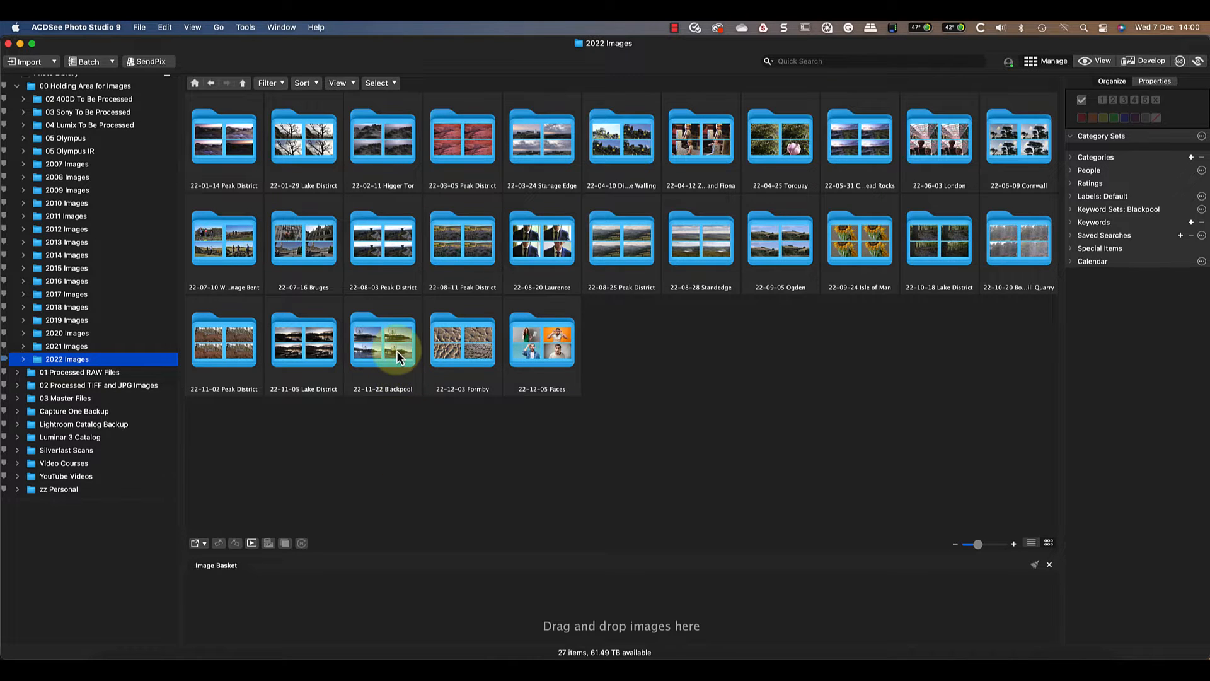
# - Open the 22-11-22 Blackpool folder and select a photo from the shoot
pyautogui.doubleClick(382, 341)
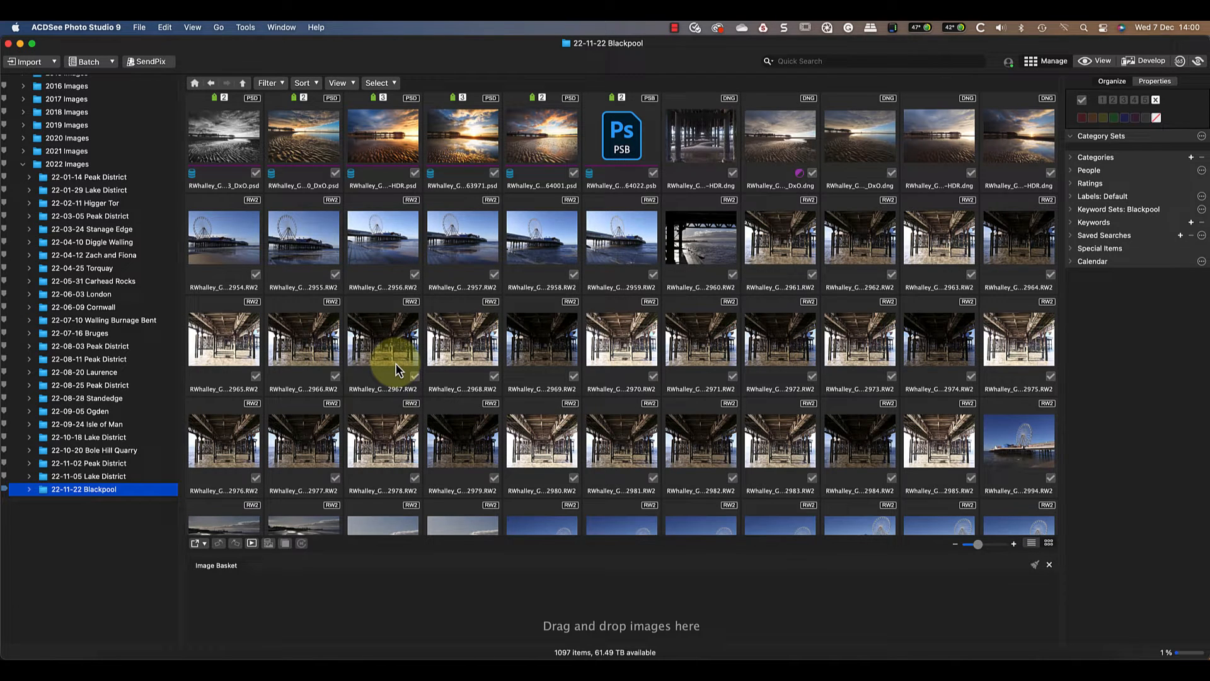
pyautogui.moveTo(699, 355)
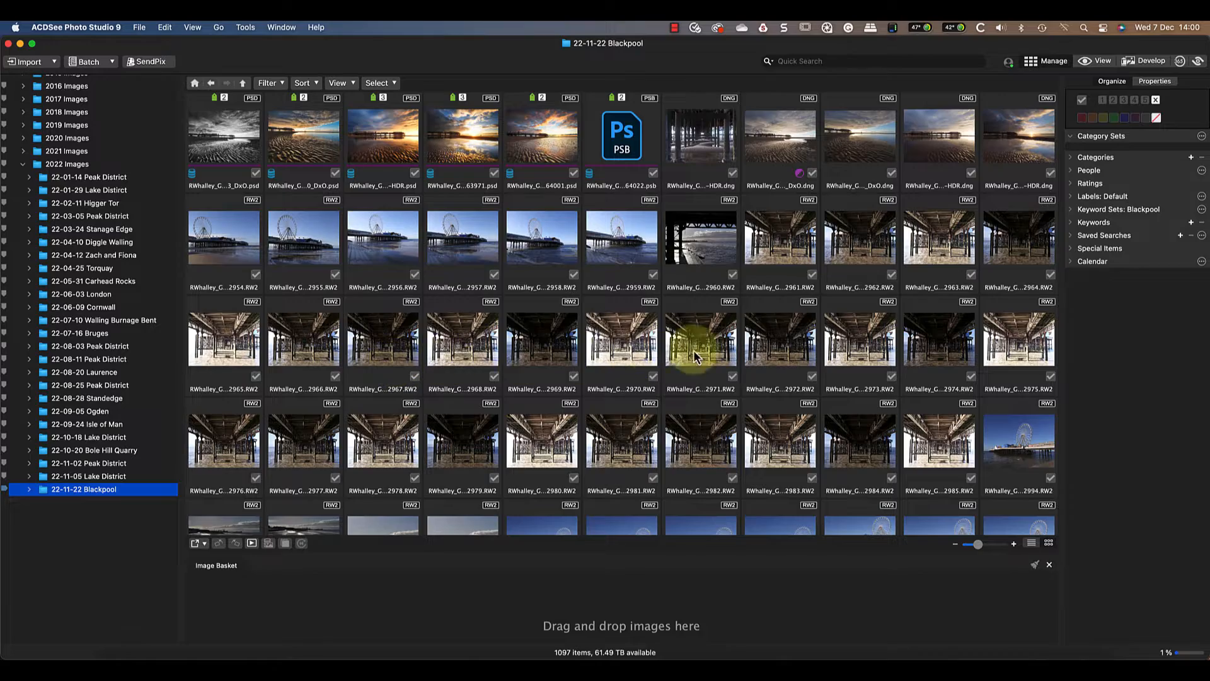
pyautogui.click(1069, 222)
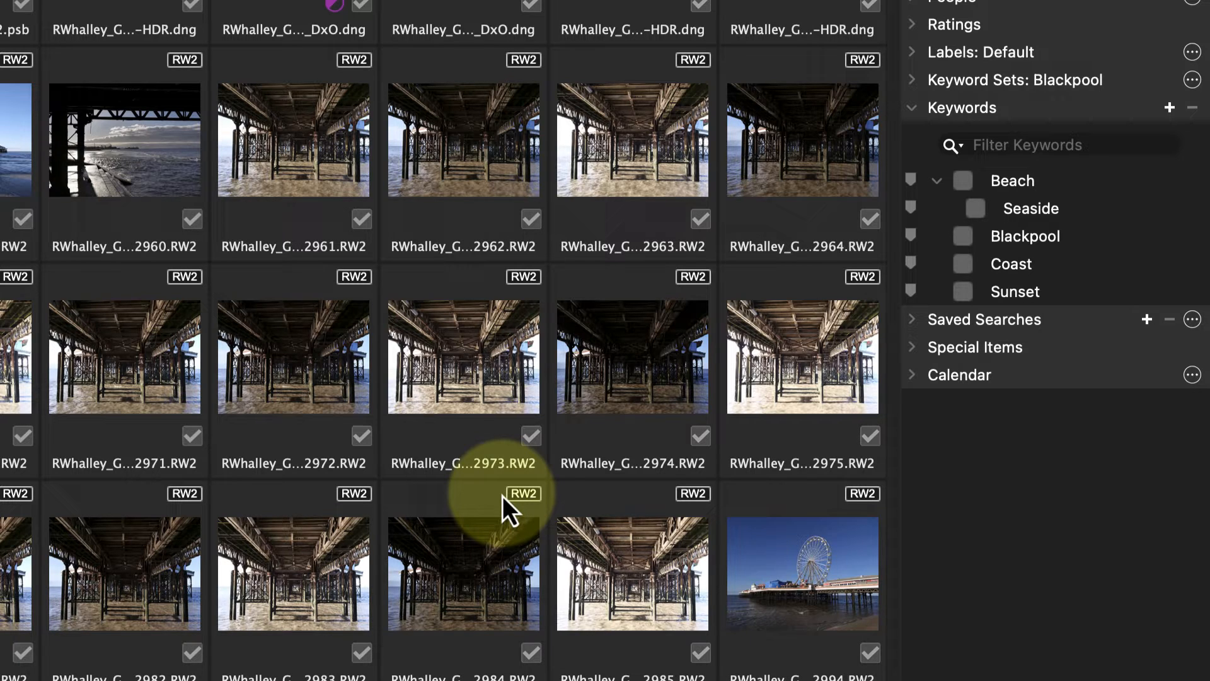
pyautogui.moveTo(1000, 173)
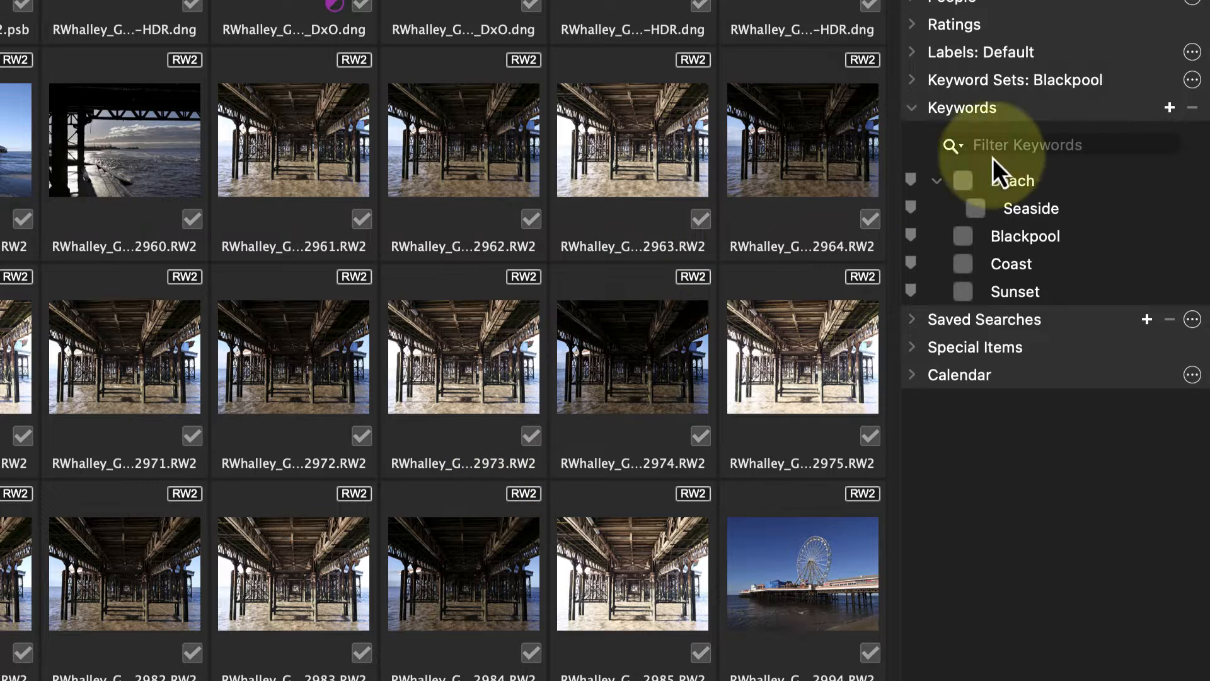
# - View the Blackpool keyword's options and tick it to tag the first photo
pyautogui.rightClick(1025, 237)
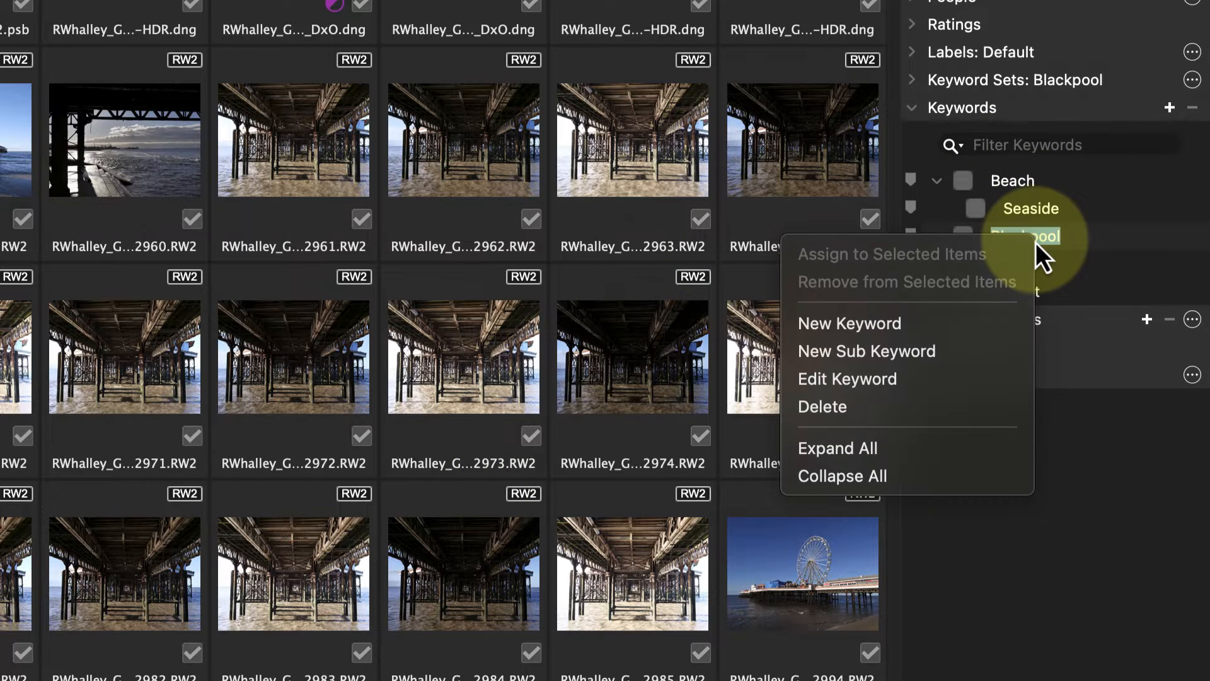
pyautogui.moveTo(1013, 362)
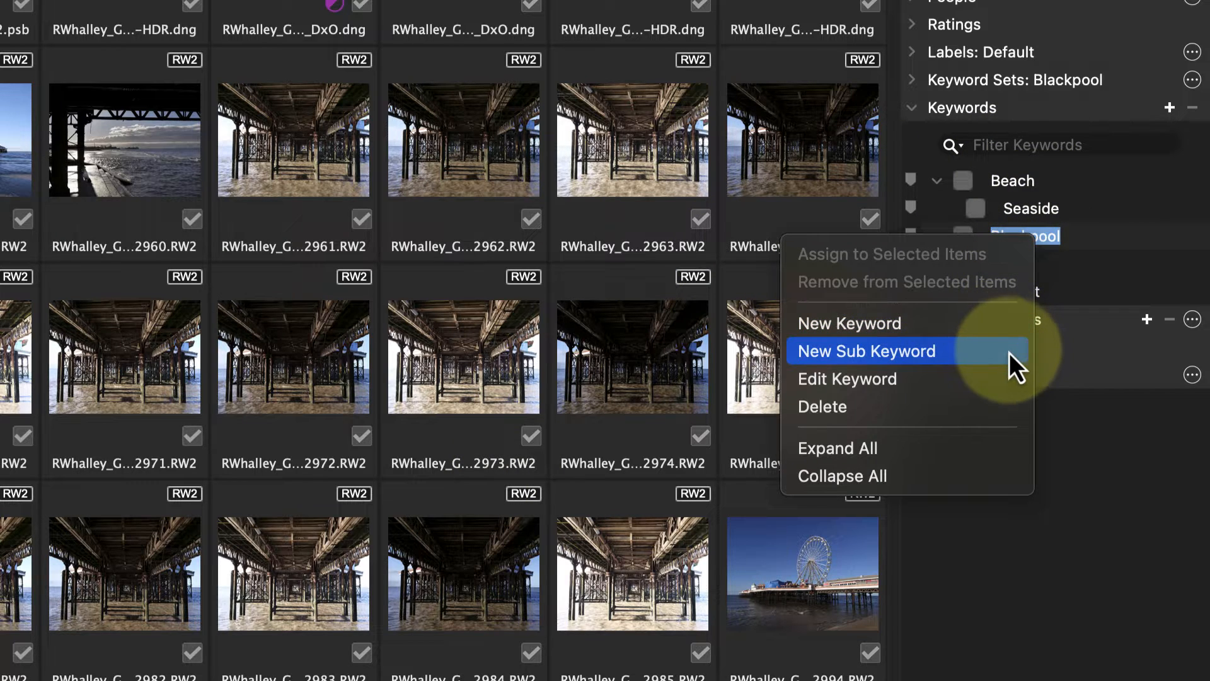
pyautogui.moveTo(1110, 476)
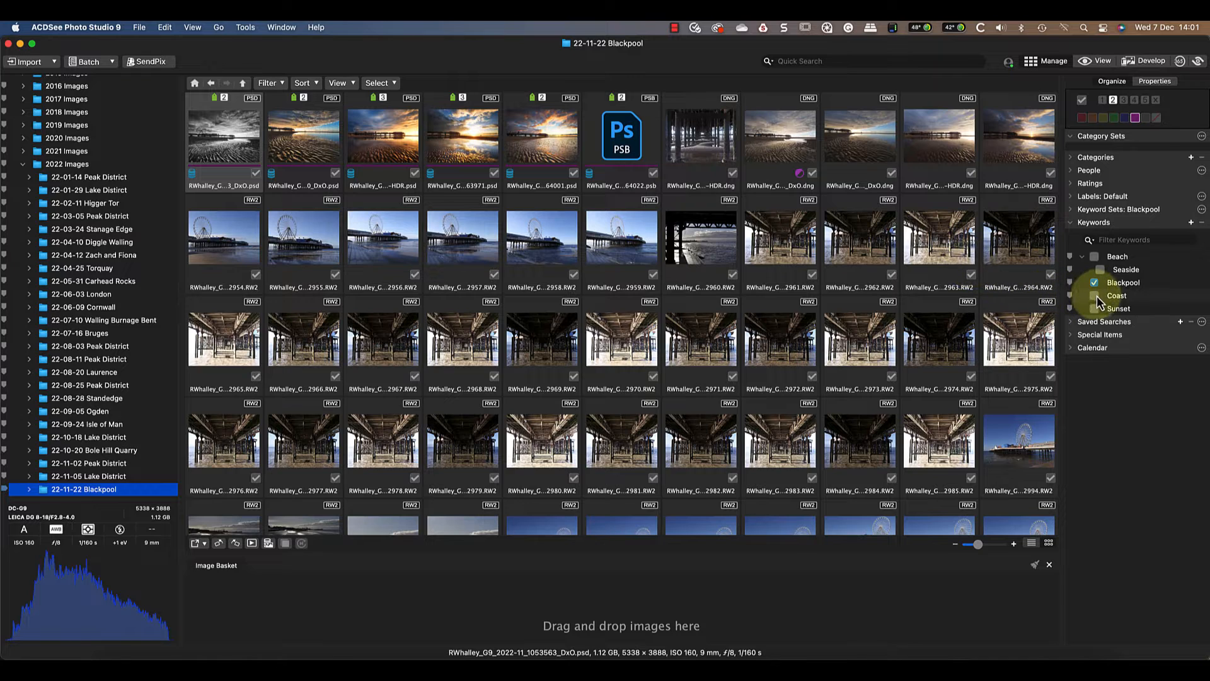
pyautogui.click(1093, 295)
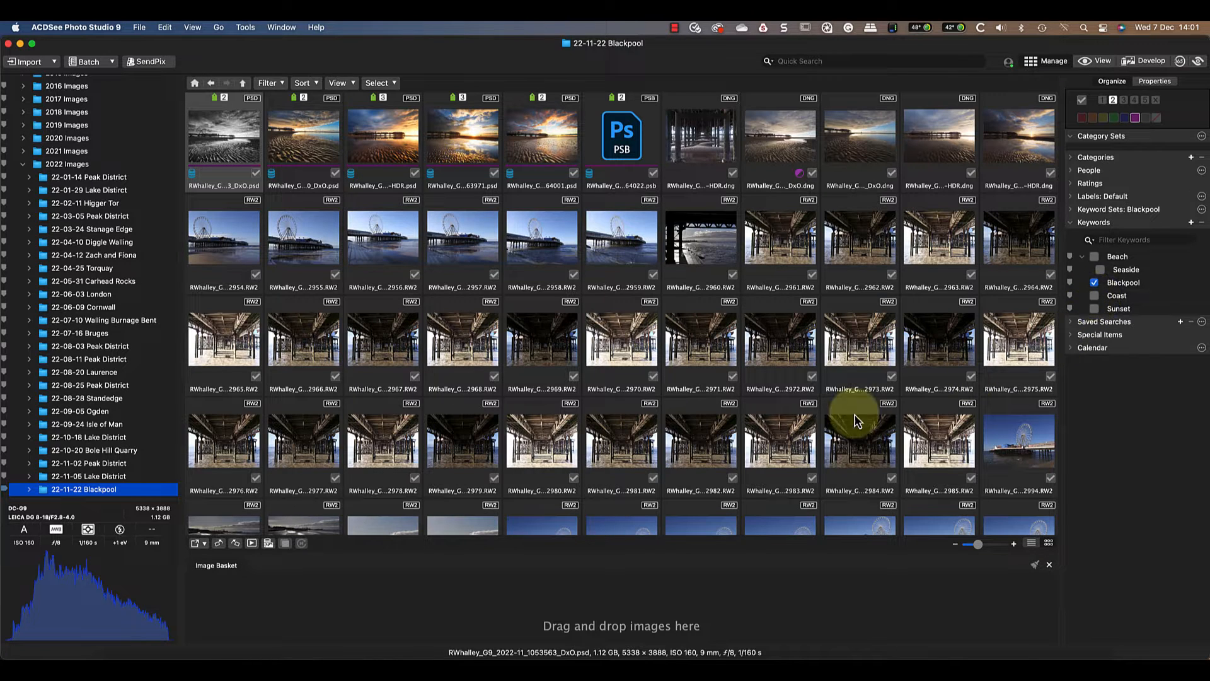
pyautogui.moveTo(700, 454)
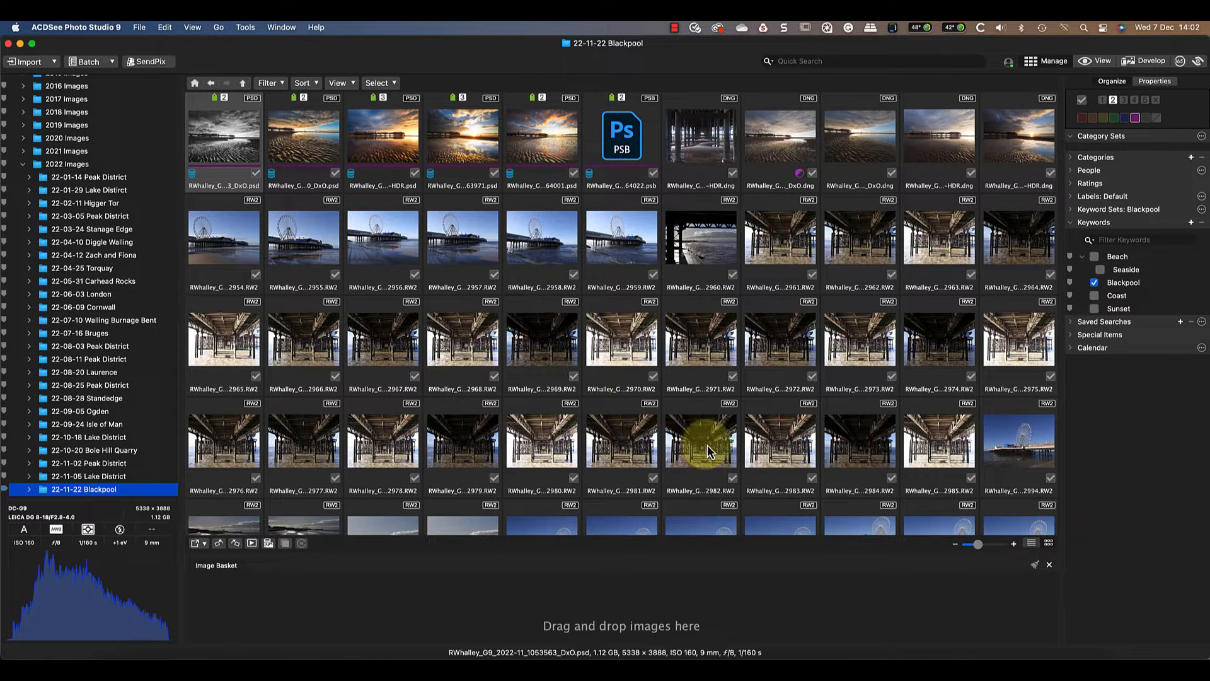
pyautogui.moveTo(720, 447)
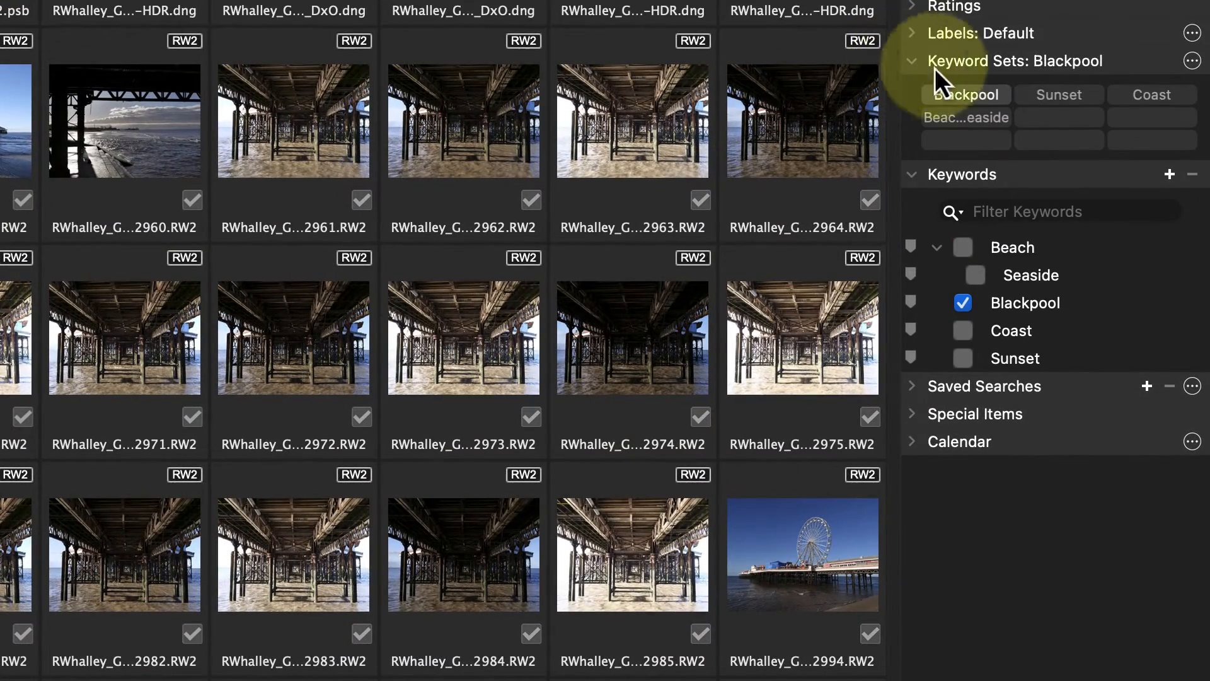
# - Choose the Blackpool keyword set, add the Pier keyword, and save the set
pyautogui.click(1195, 60)
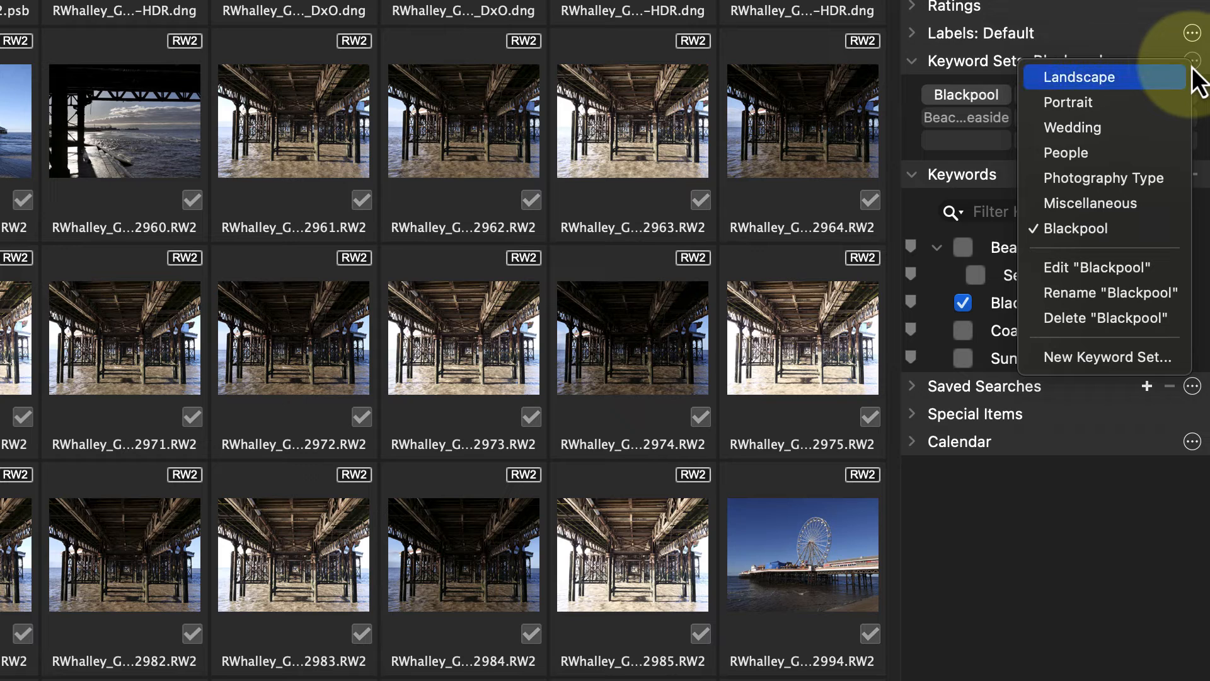
pyautogui.moveTo(1104, 178)
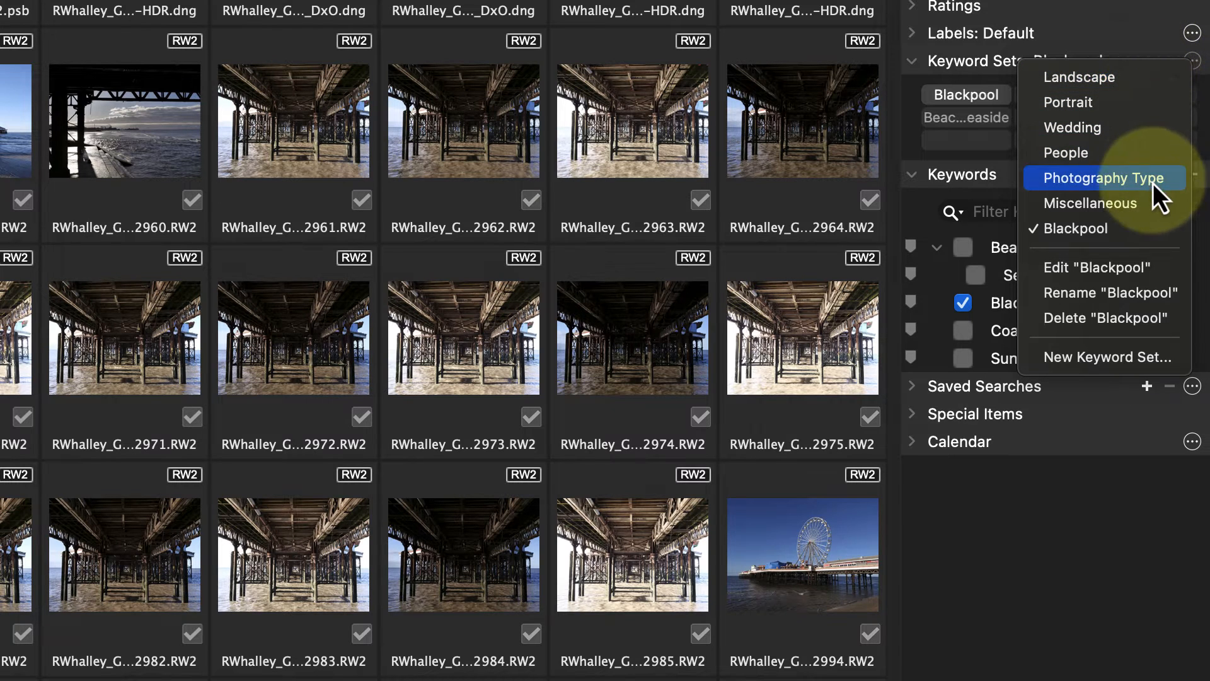
pyautogui.moveTo(1121, 229)
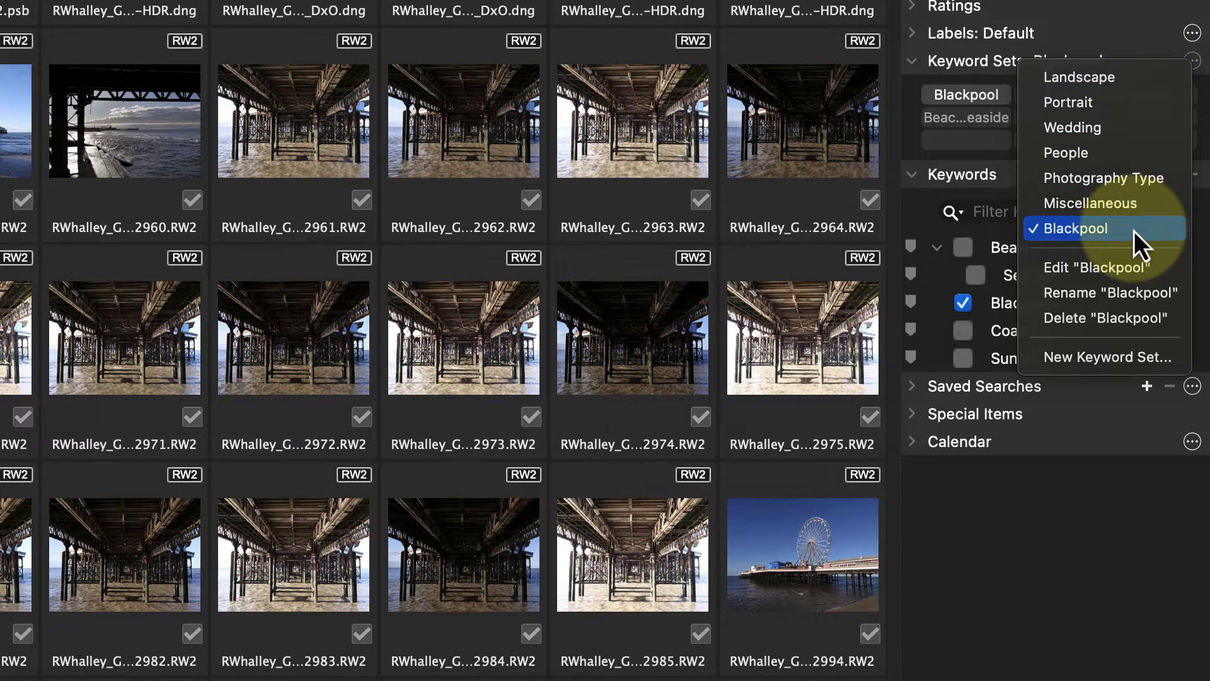
pyautogui.click(1074, 228)
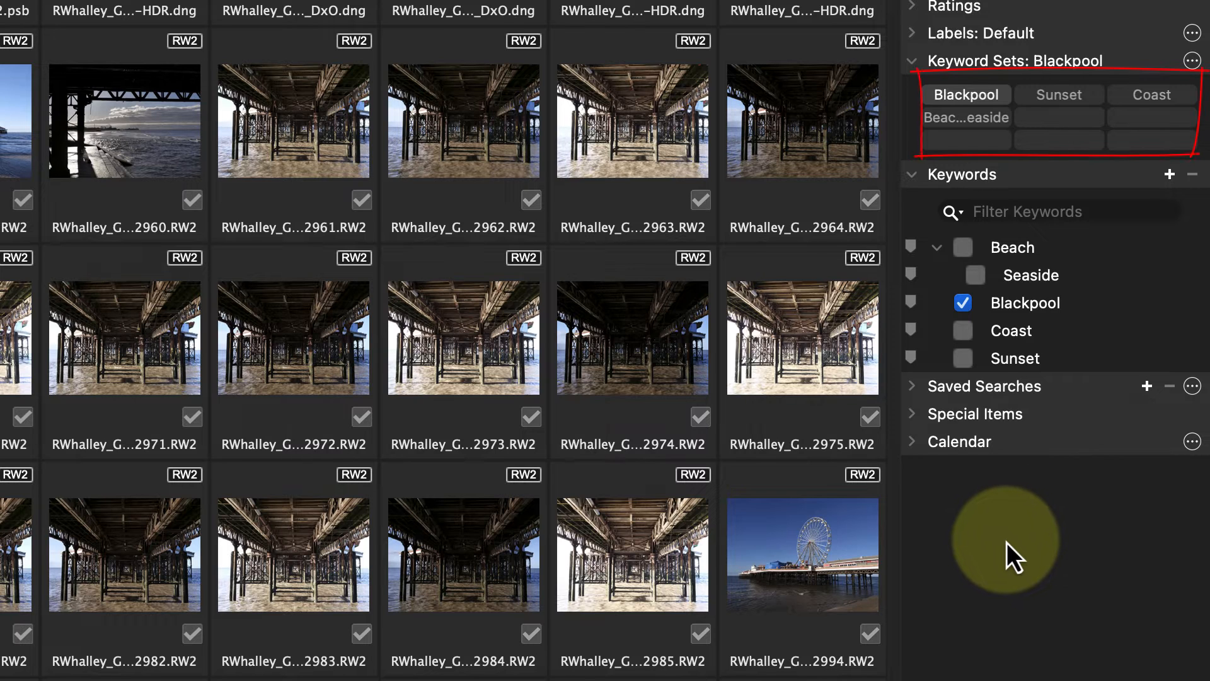
pyautogui.click(1192, 57)
pyautogui.write('P')
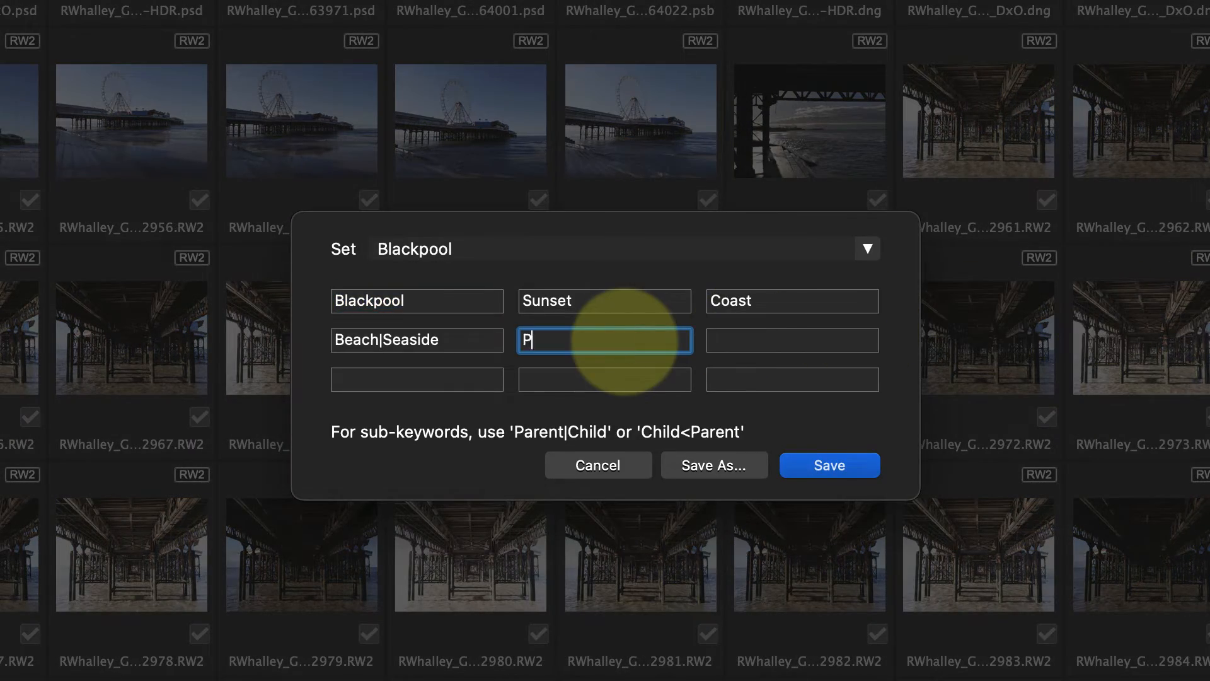
pyautogui.write('ier')
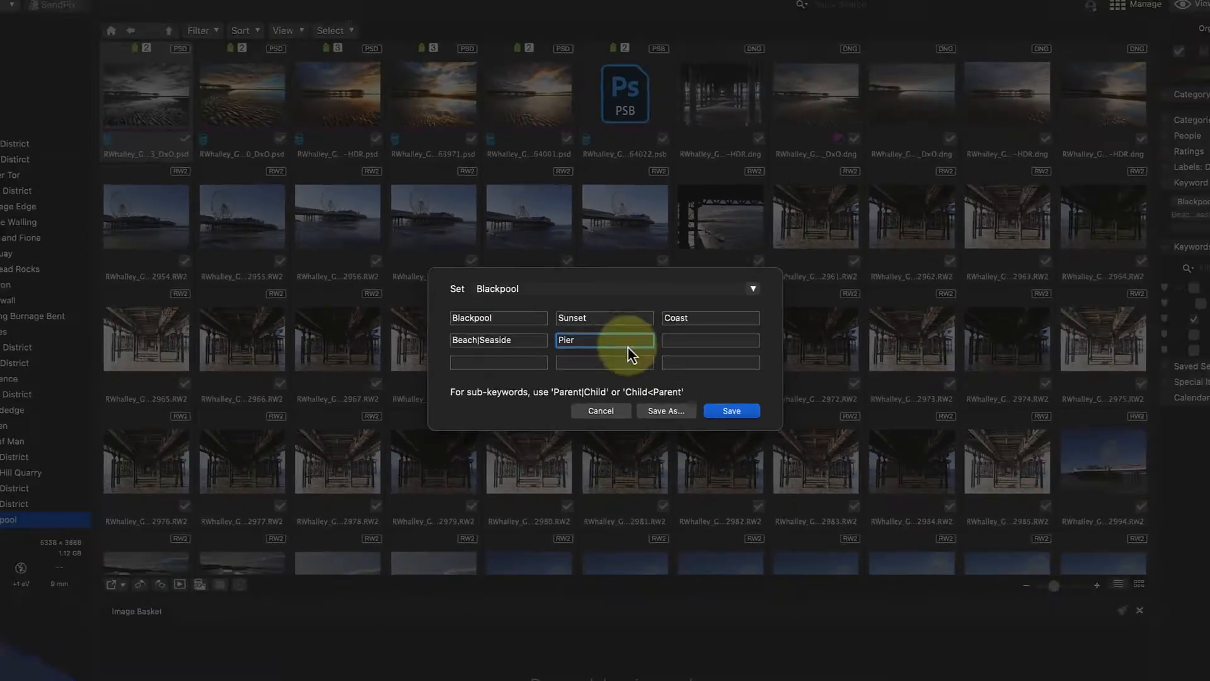
pyautogui.click(732, 410)
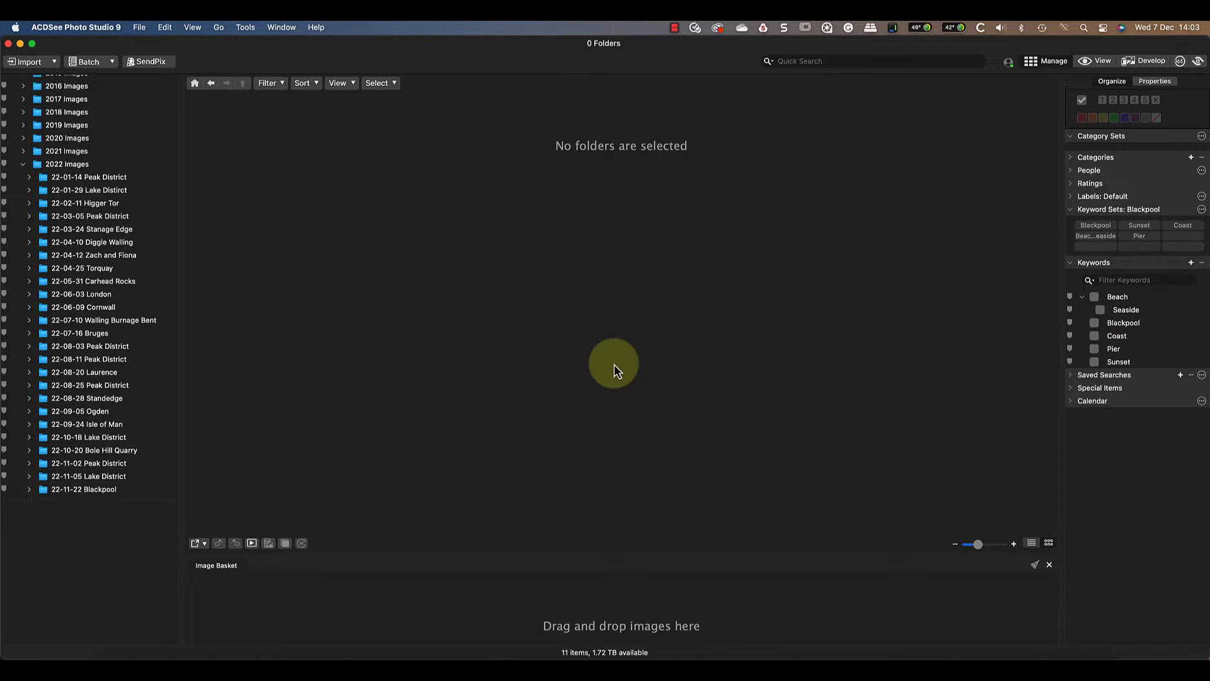
# - Open the Blackpool shoot folder, check the Filter options, and expand Categories
pyautogui.click(82, 489)
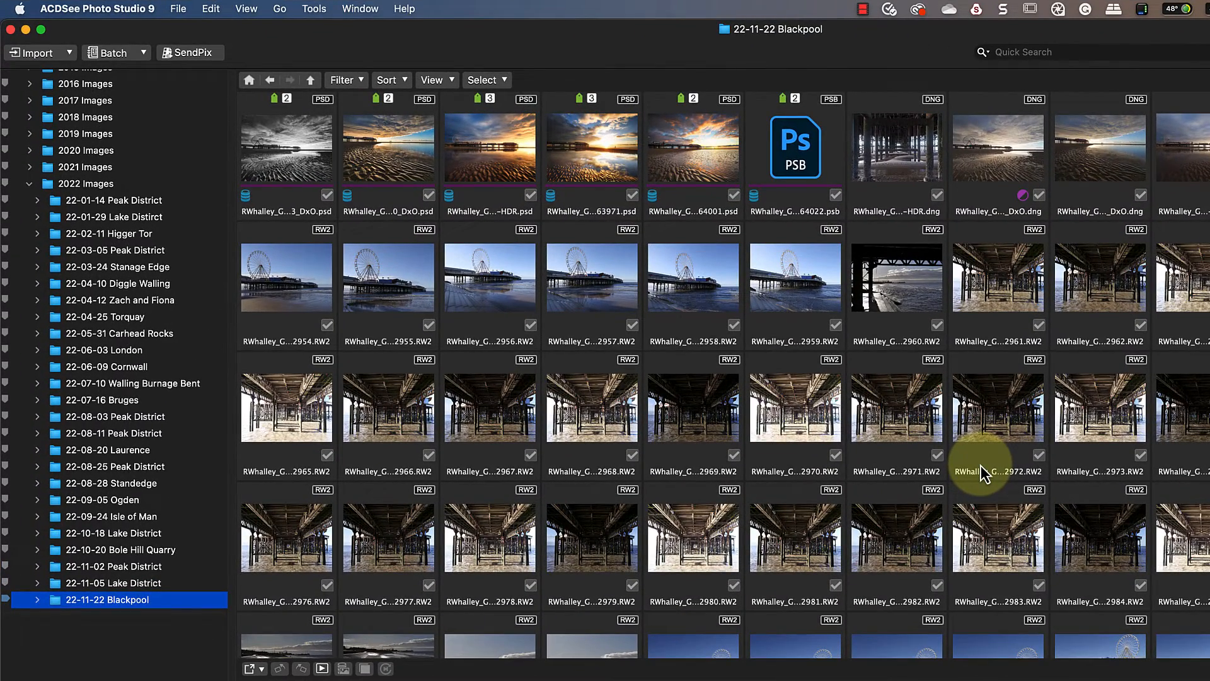
pyautogui.click(344, 81)
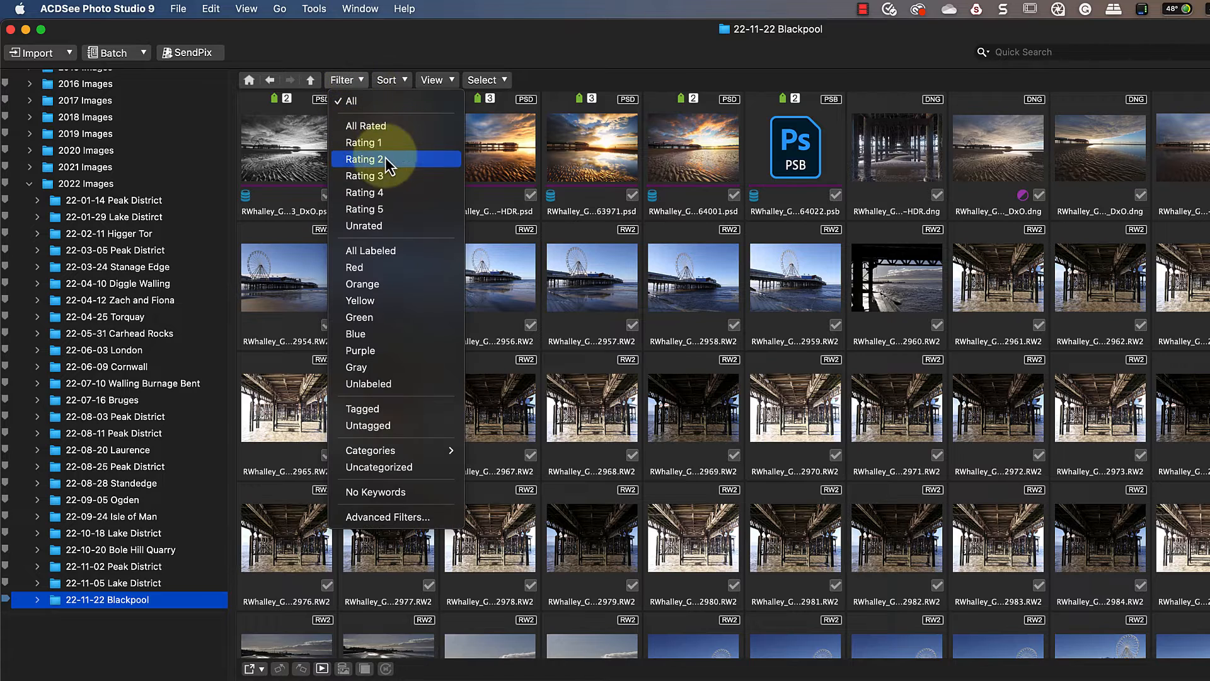
pyautogui.click(365, 176)
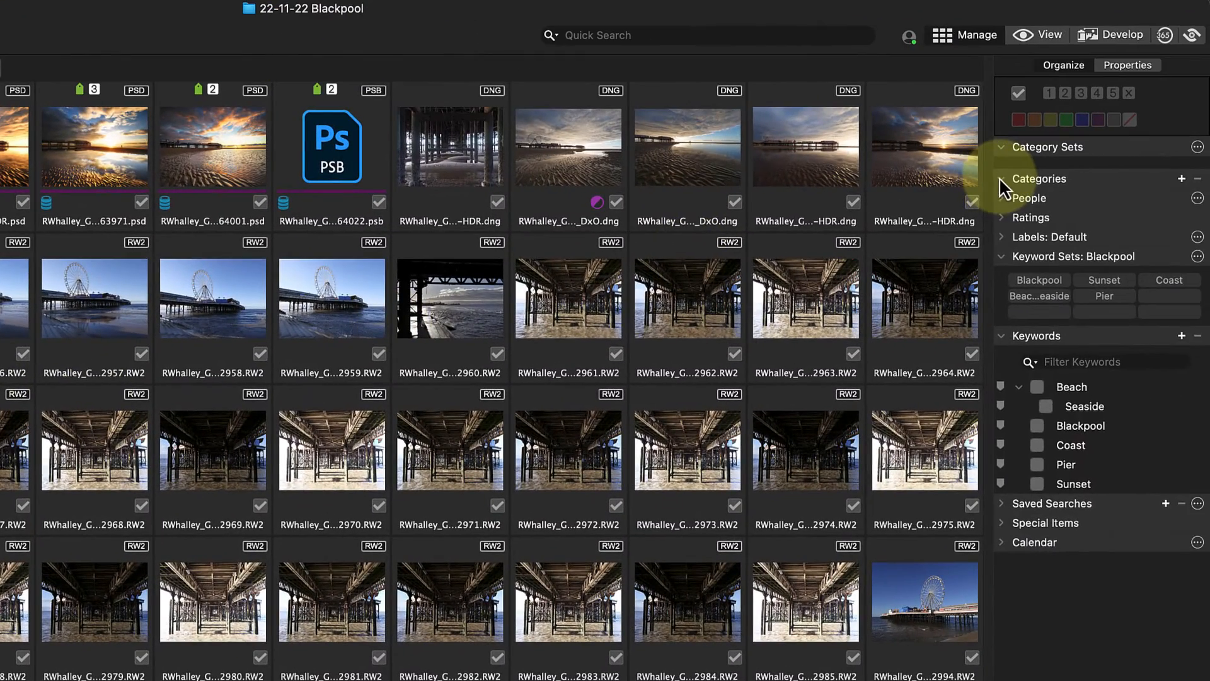
pyautogui.click(1001, 179)
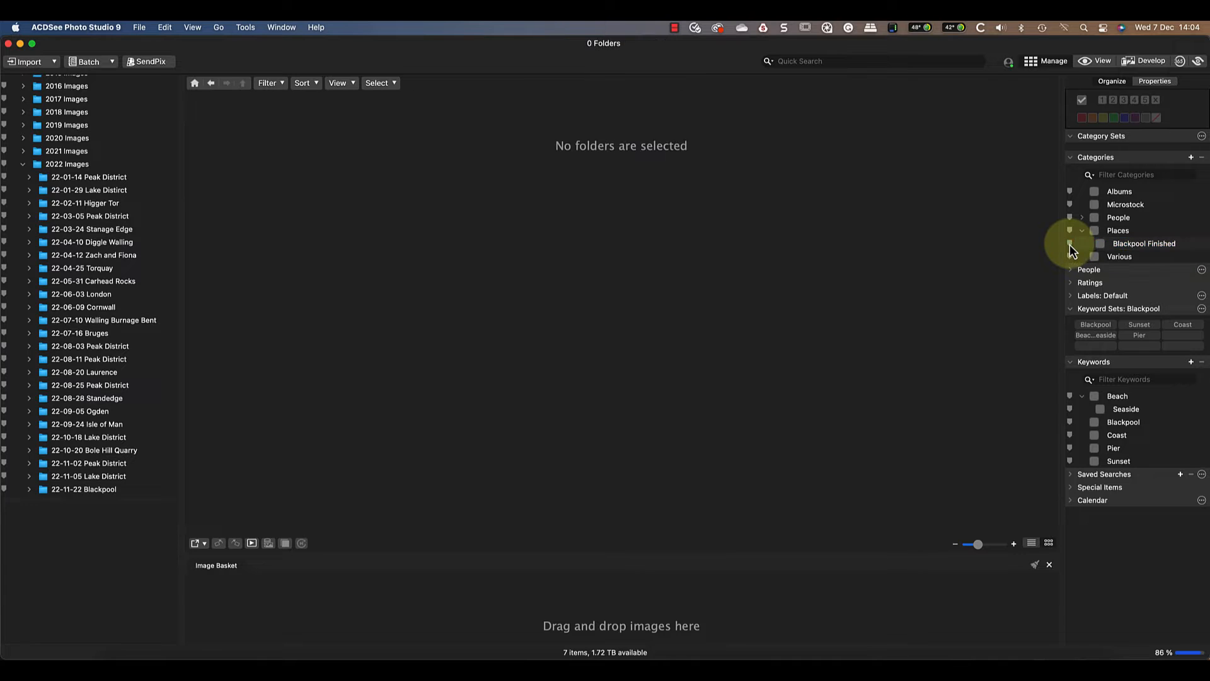
# - Expand the Calendar down through 2022 and December to see image counts
pyautogui.click(78, 490)
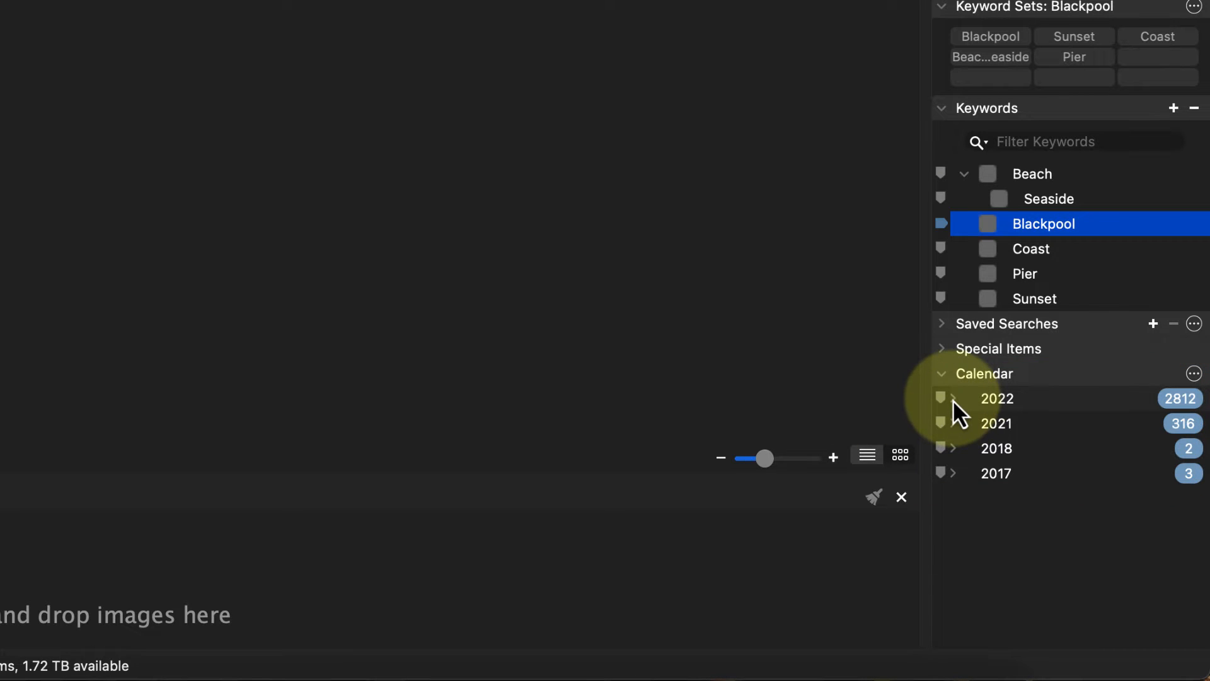
pyautogui.click(954, 398)
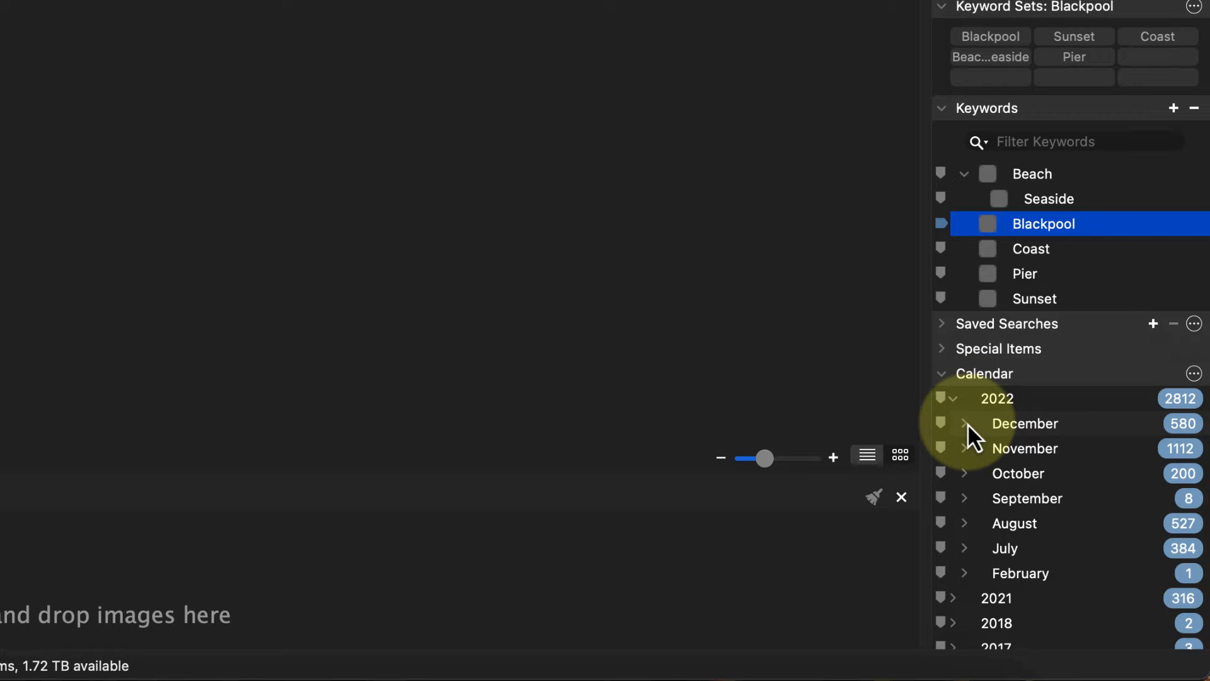
pyautogui.click(965, 424)
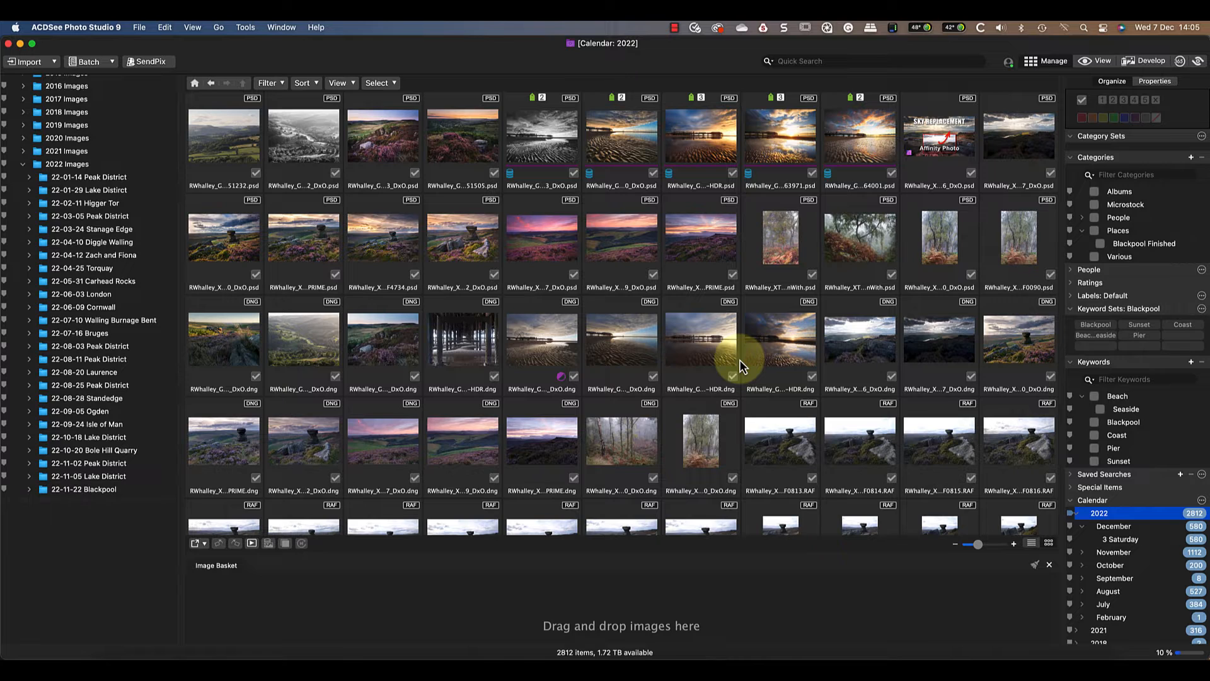
# - Select 2022 in the Calendar to browse all 2,812 images from that year
pyautogui.click(1124, 421)
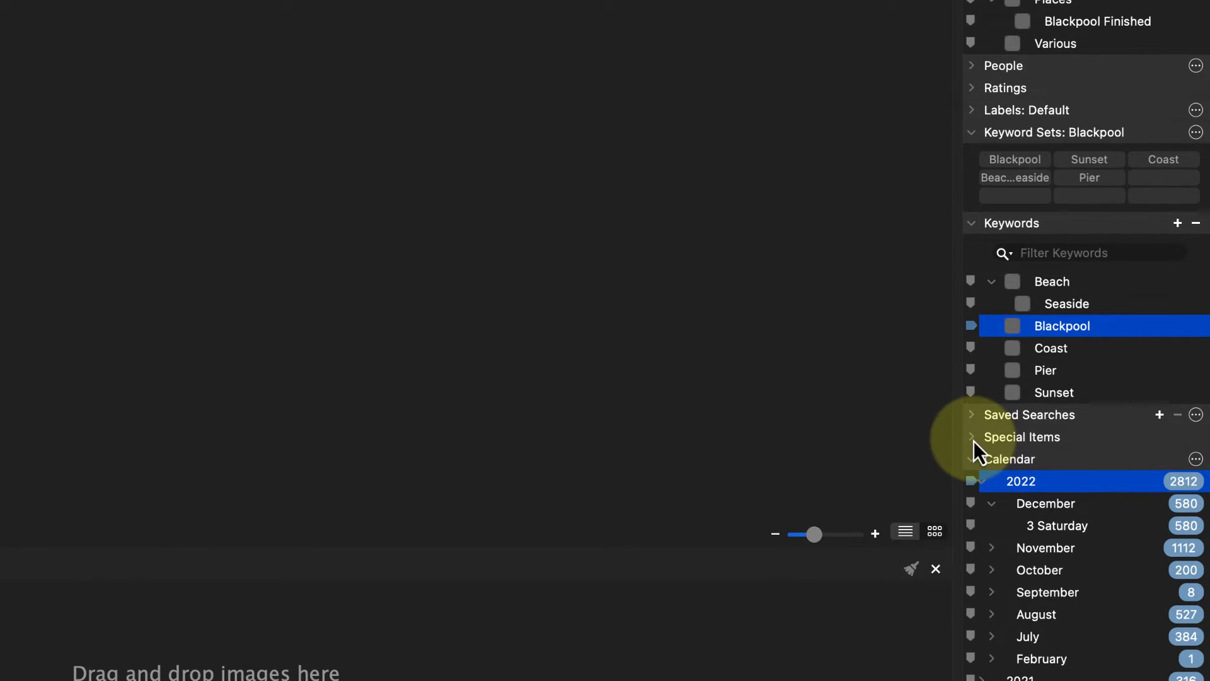
# - Expand Special Items to reveal Embed Pending, No Keywords, Tagged and Videos
pyautogui.click(971, 436)
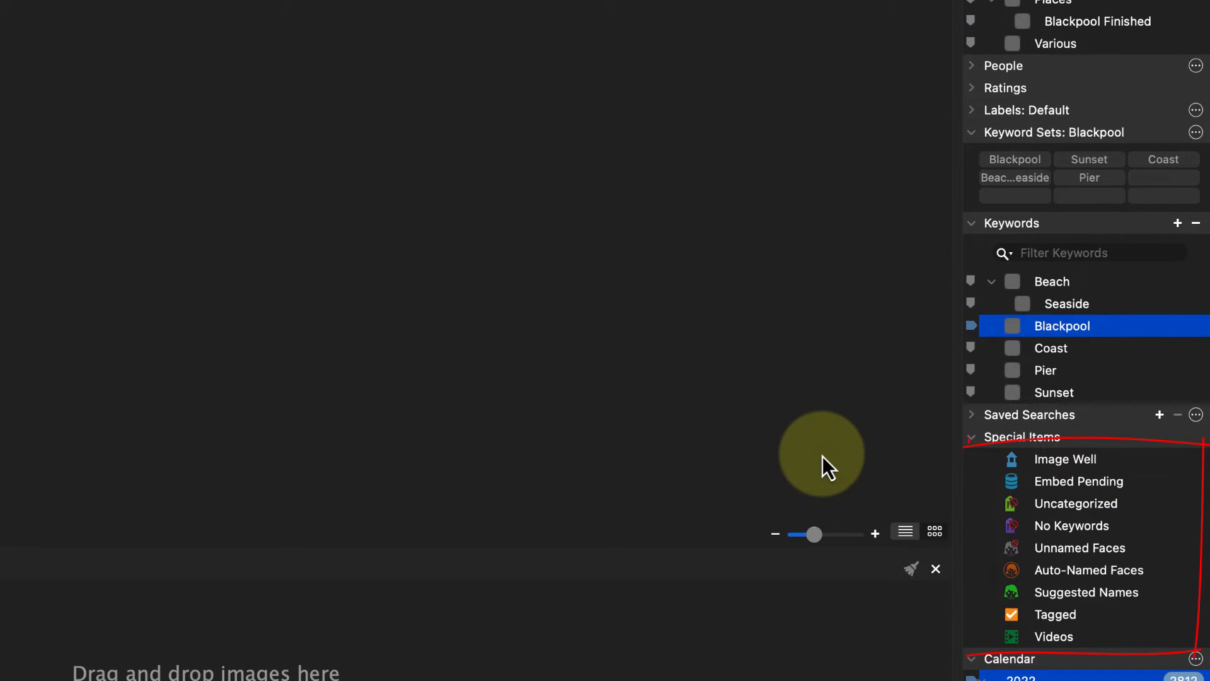
pyautogui.moveTo(818, 460)
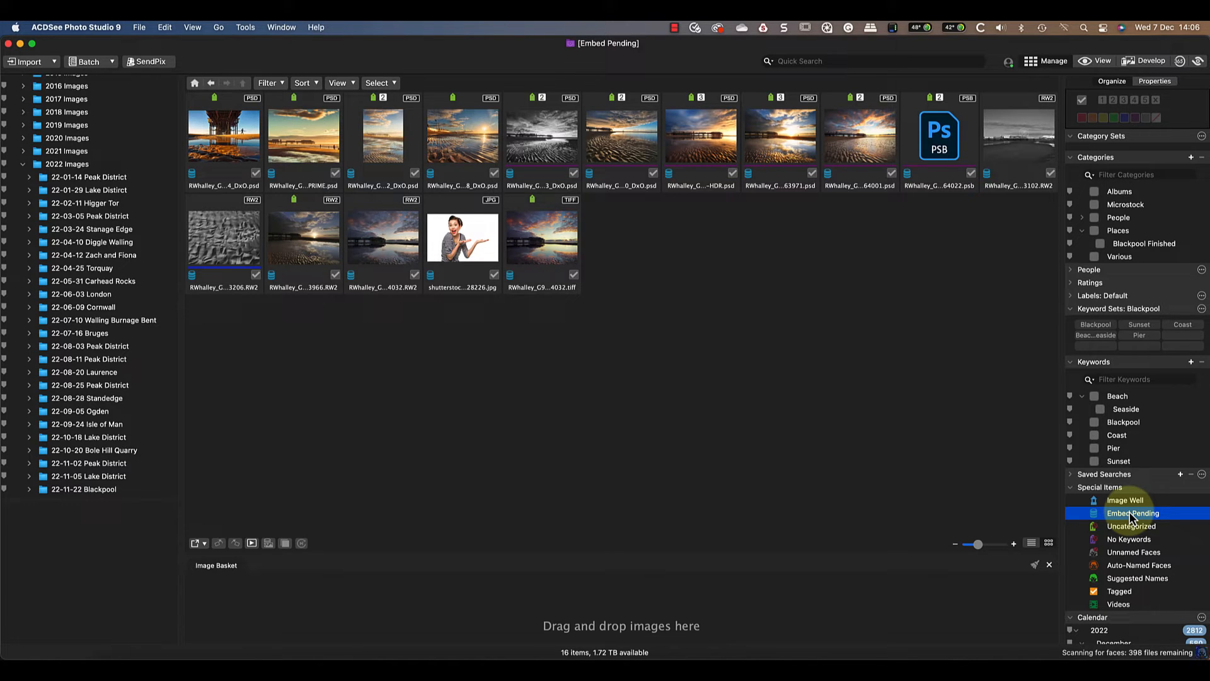
# - Browse the Uncategorized, No Keywords and unnamed-faces Special Items collections
pyautogui.click(1132, 526)
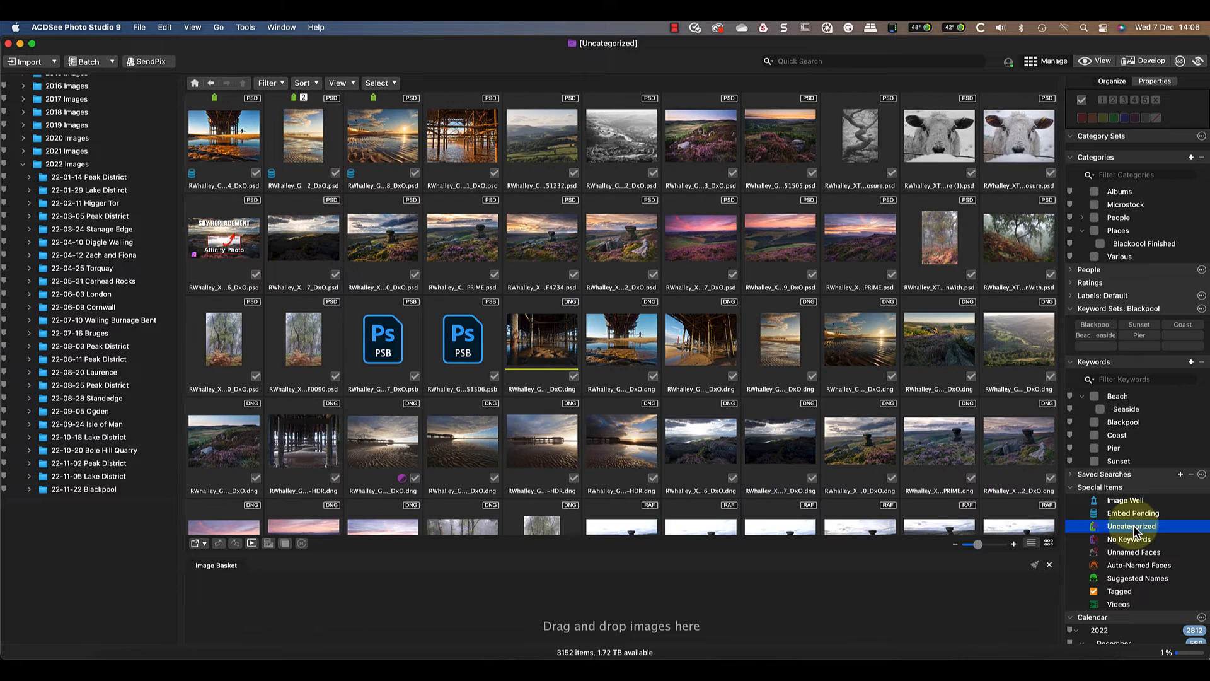
pyautogui.click(1128, 539)
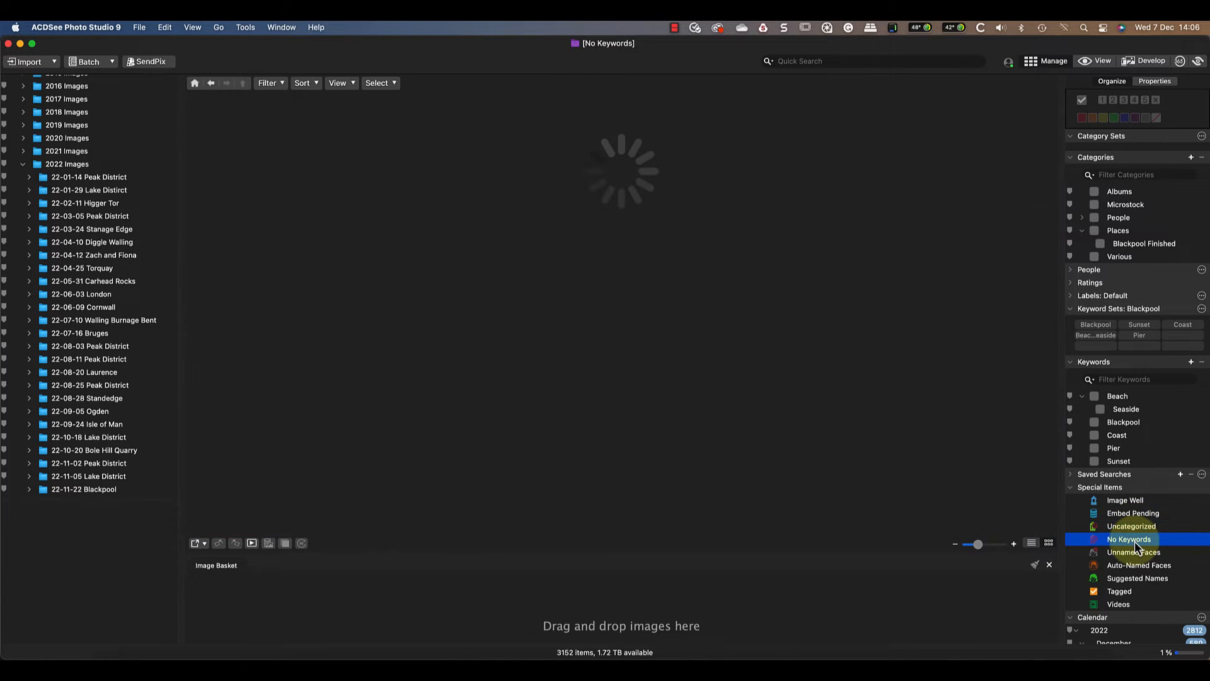
pyautogui.click(1127, 539)
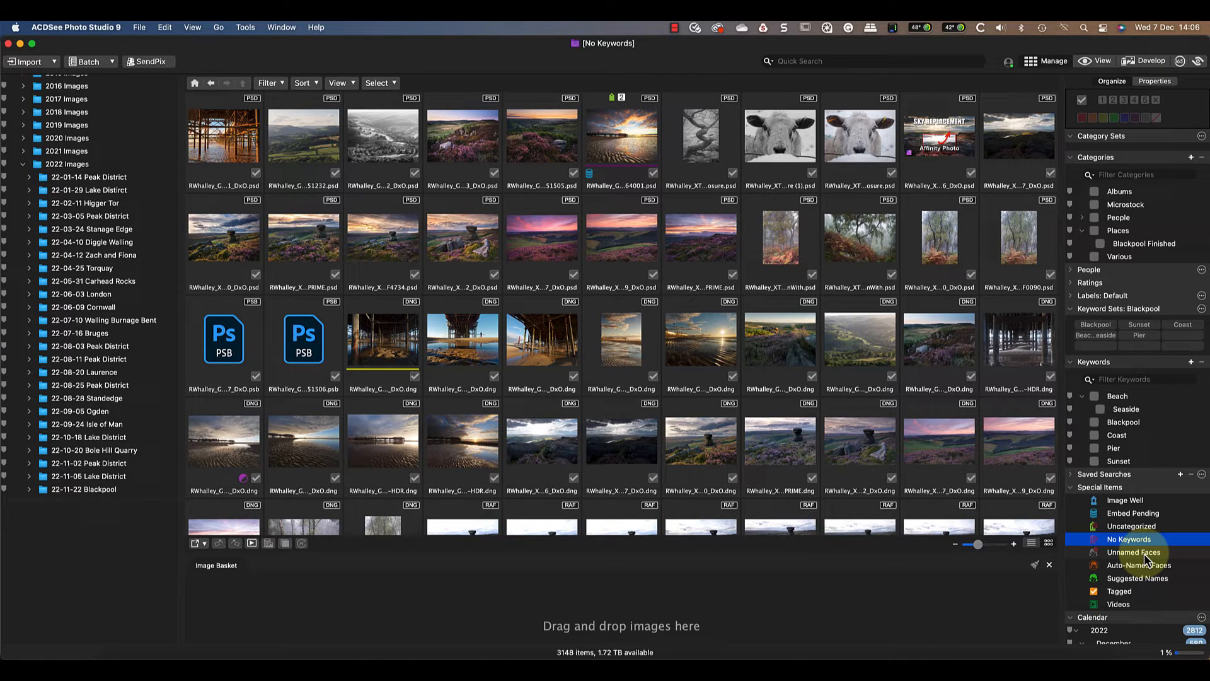
pyautogui.click(1132, 551)
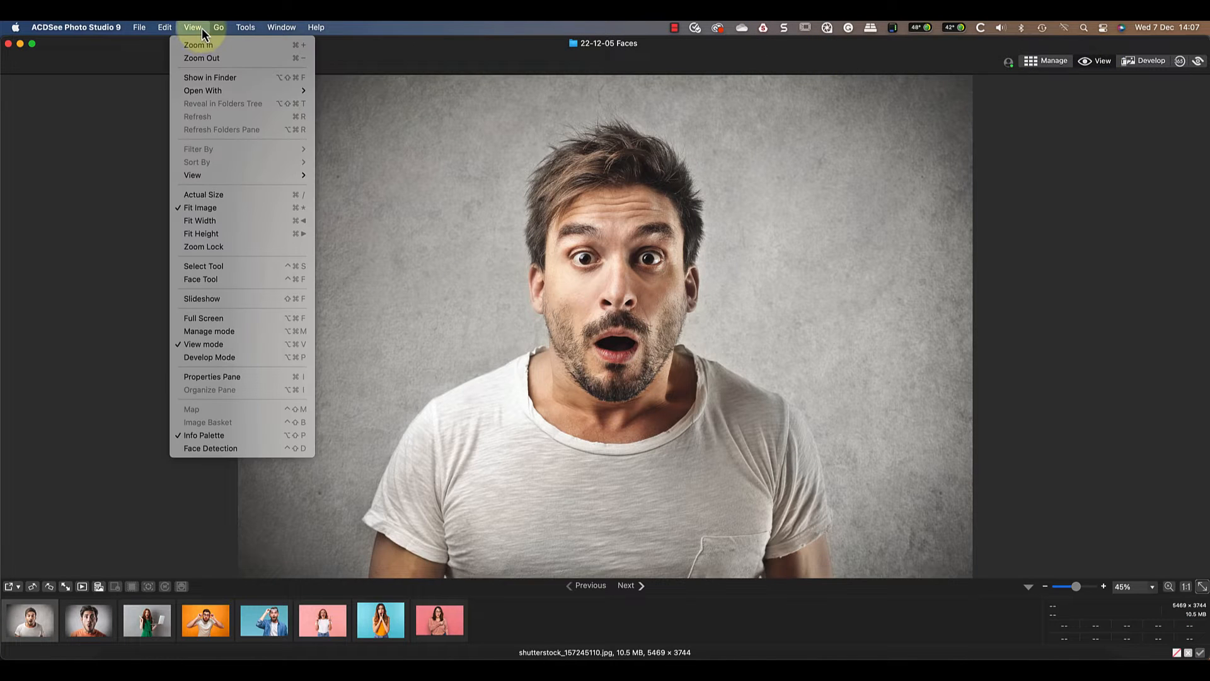
pyautogui.moveTo(200, 270)
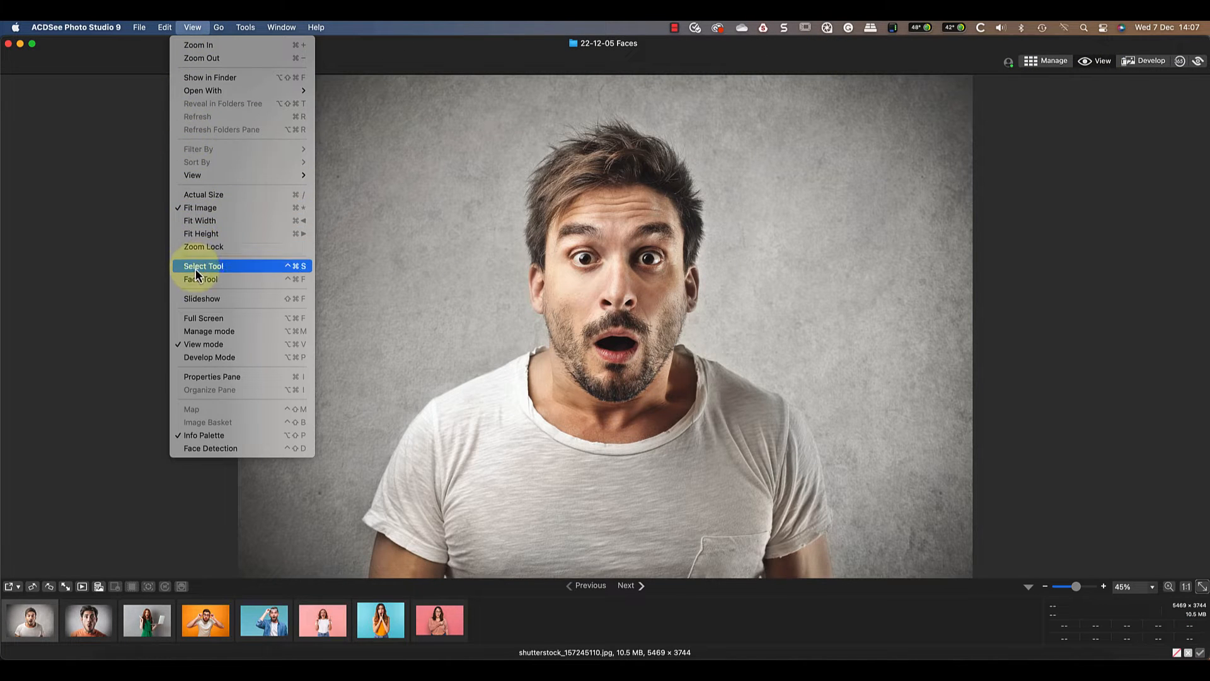
pyautogui.moveTo(203, 280)
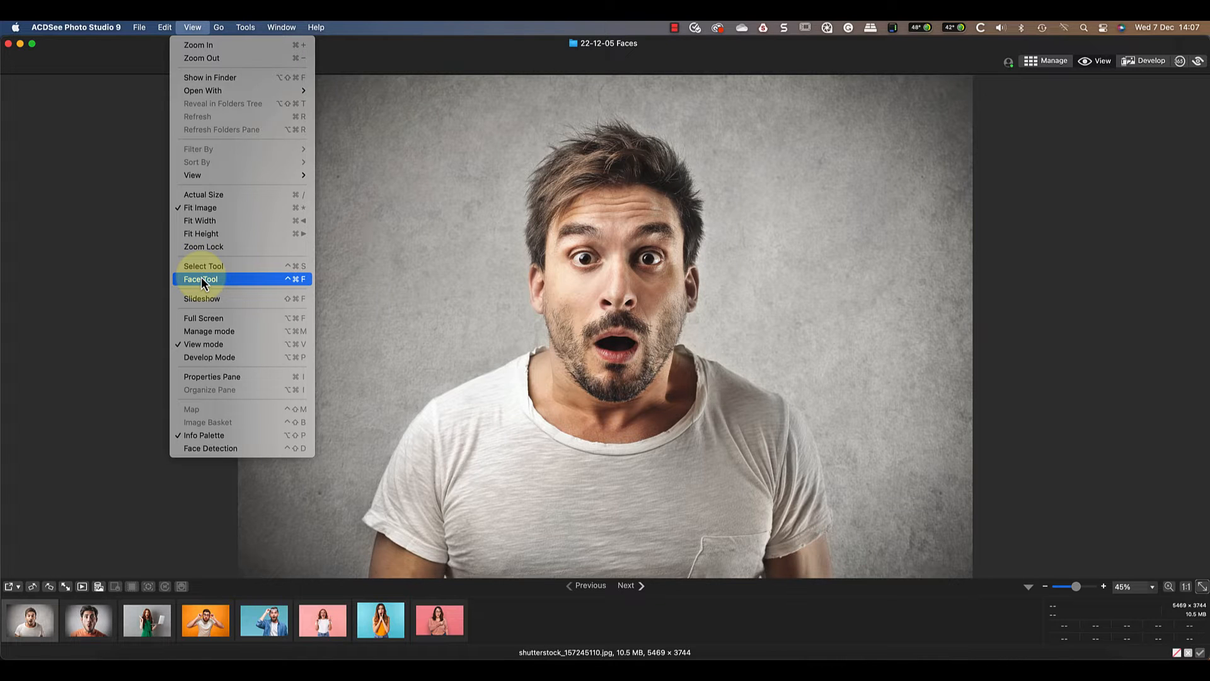
# - Name the surprised man's face 'Dave' with the Face Tool, then return to Manage mode
pyautogui.click(200, 279)
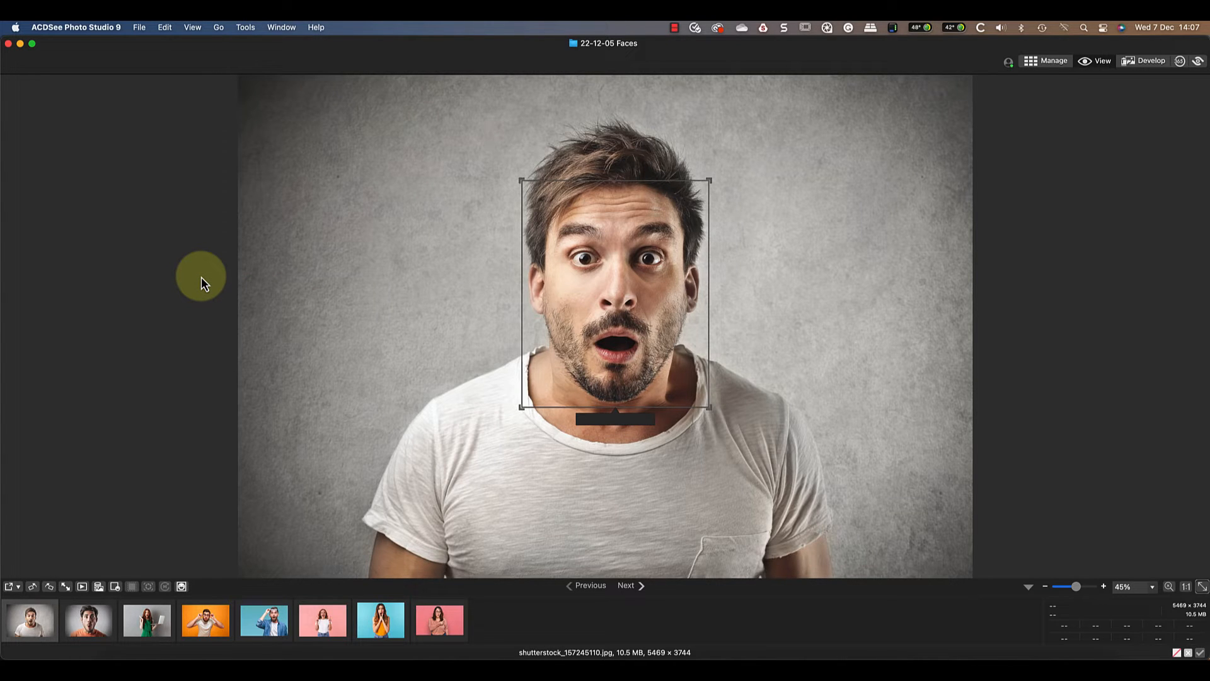
pyautogui.click(613, 420)
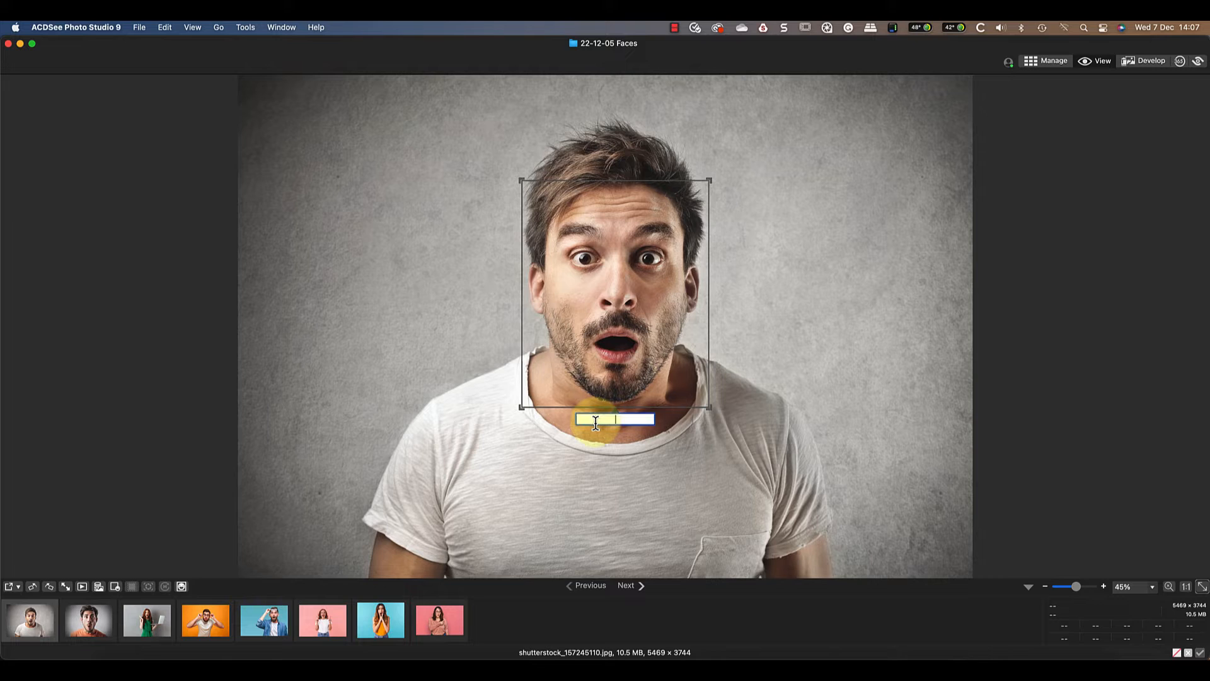
pyautogui.write('Dave')
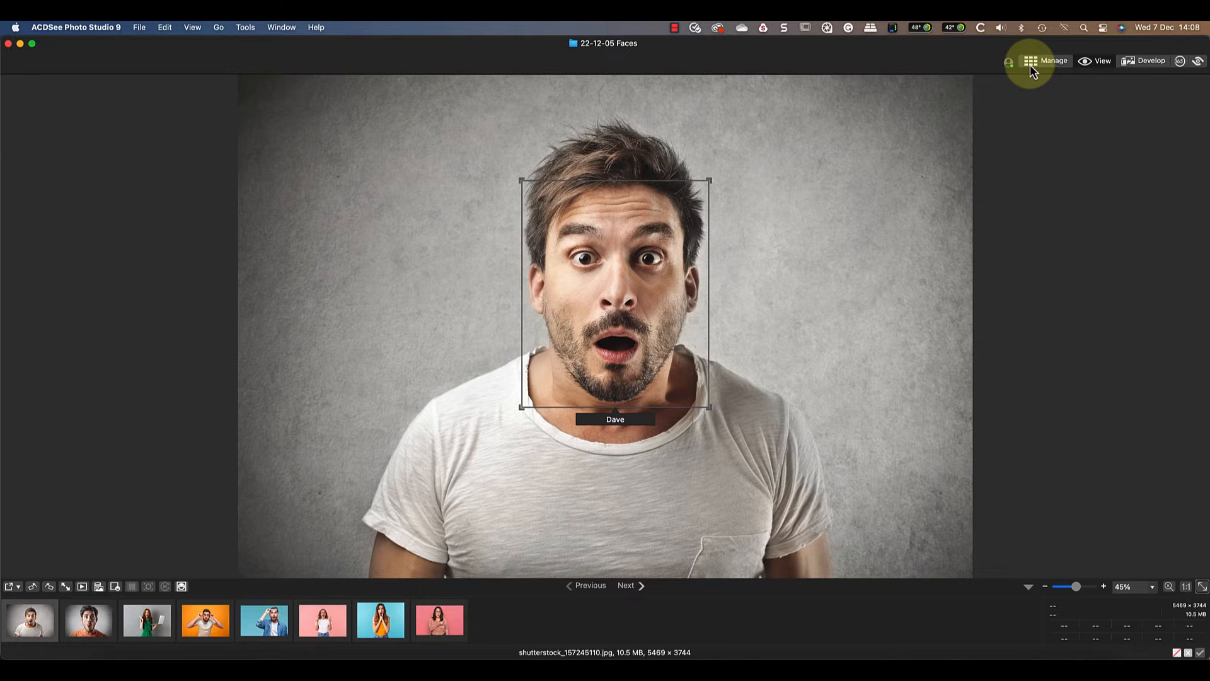
pyautogui.click(1048, 61)
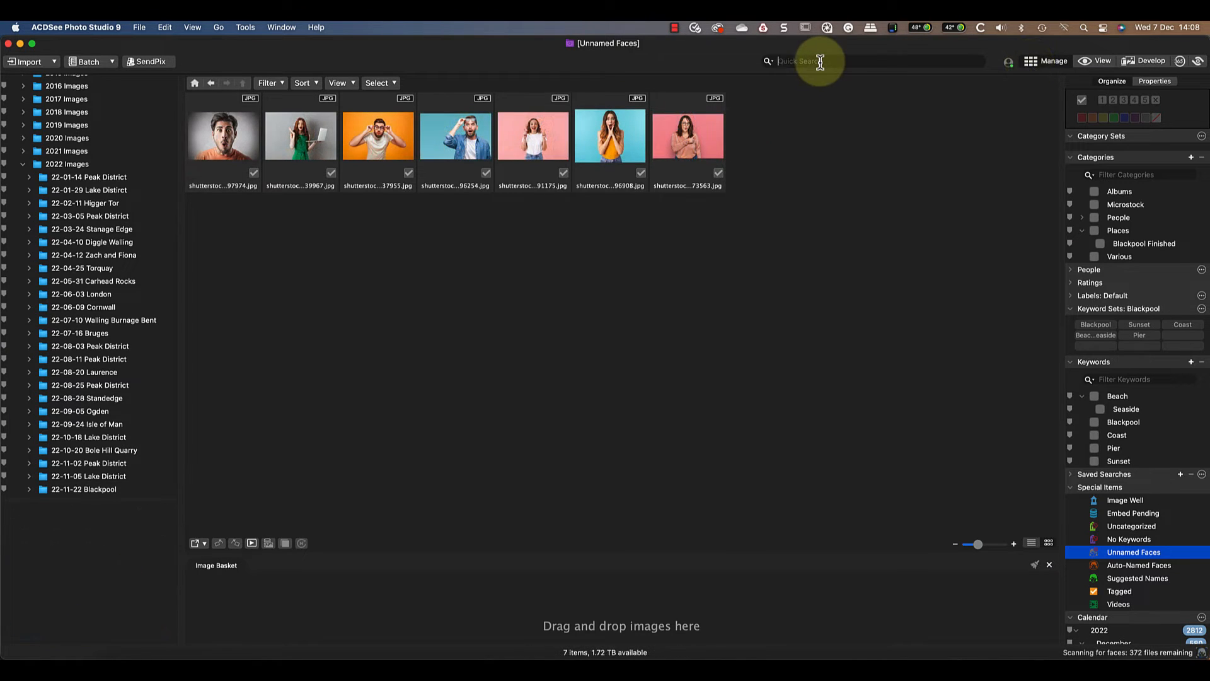
pyautogui.write('dave')
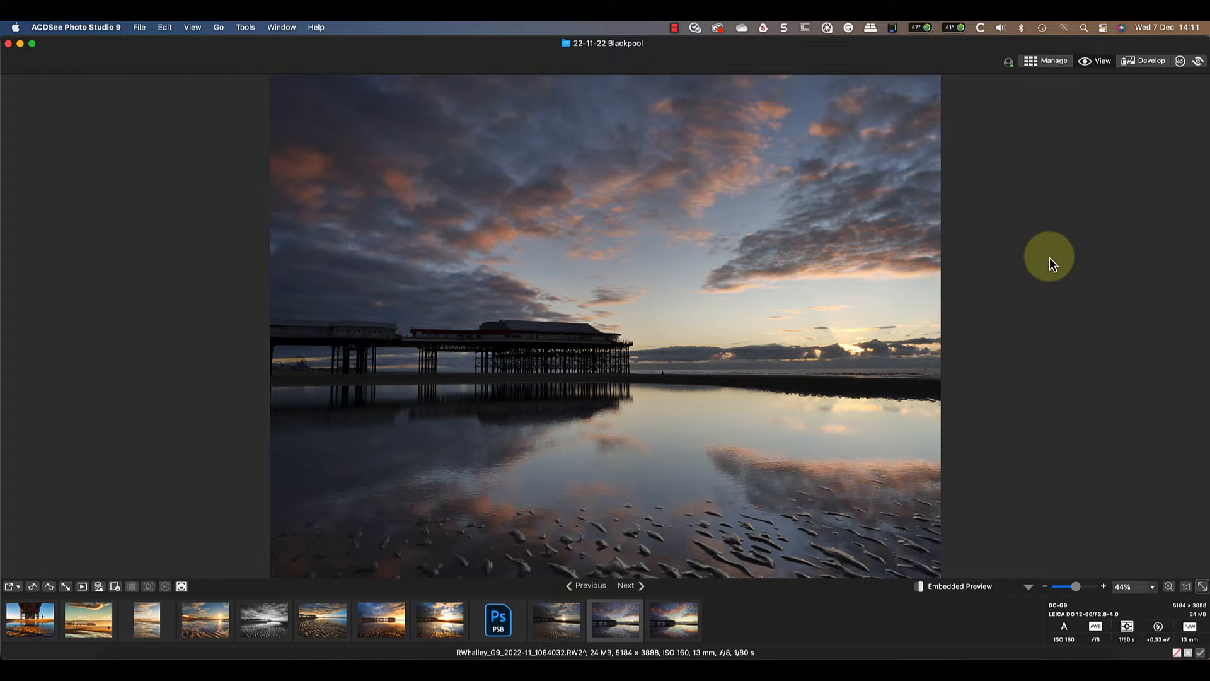
pyautogui.moveTo(1037, 262)
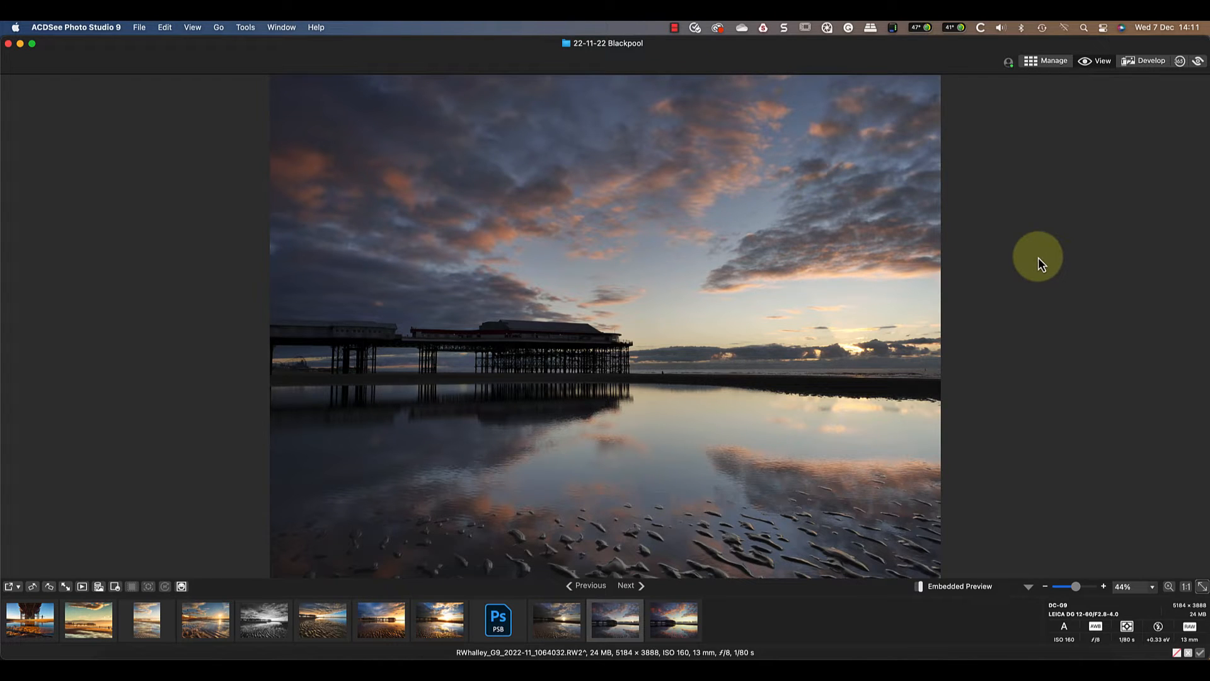
# - Select the Blackpool pier sunset raw in the filmstrip and fit it in the viewer
pyautogui.click(500, 625)
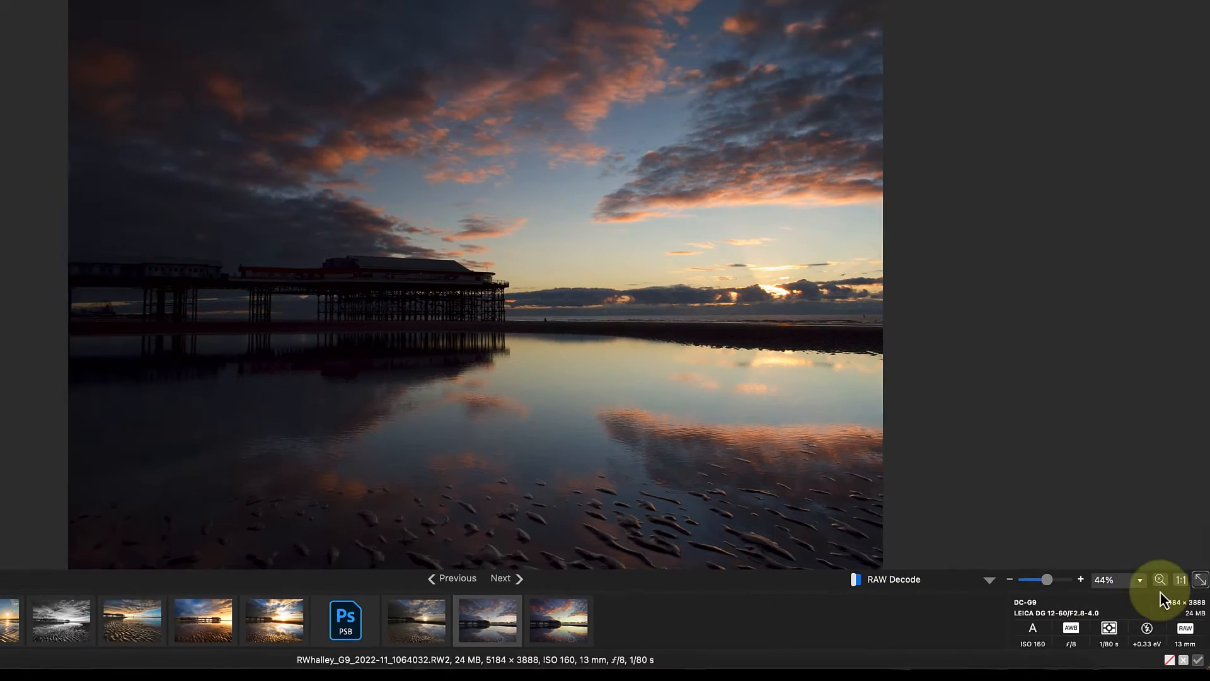
pyautogui.click(1176, 580)
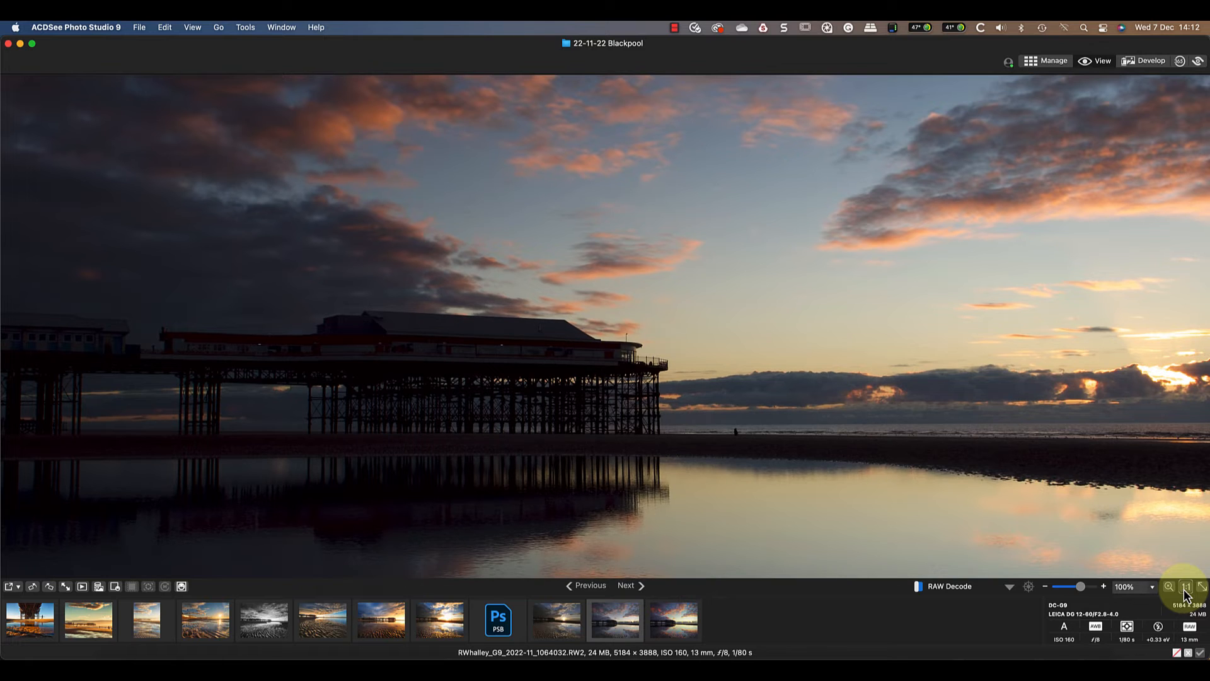
pyautogui.click(1200, 603)
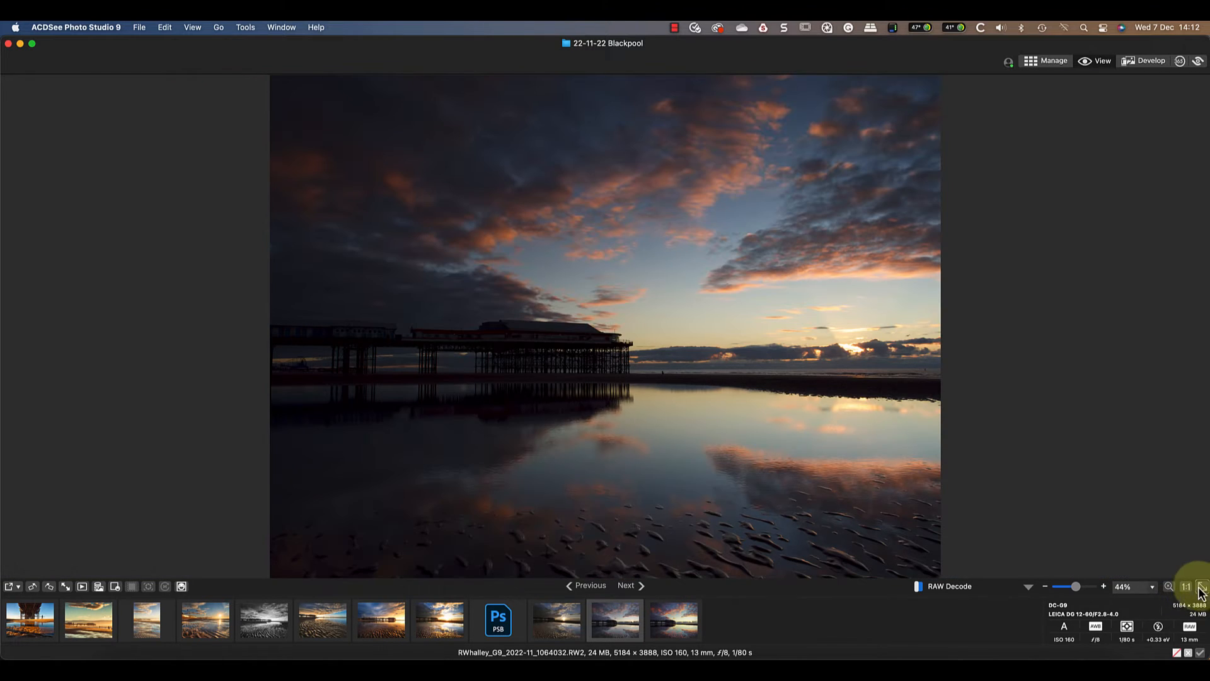
pyautogui.moveTo(876, 631)
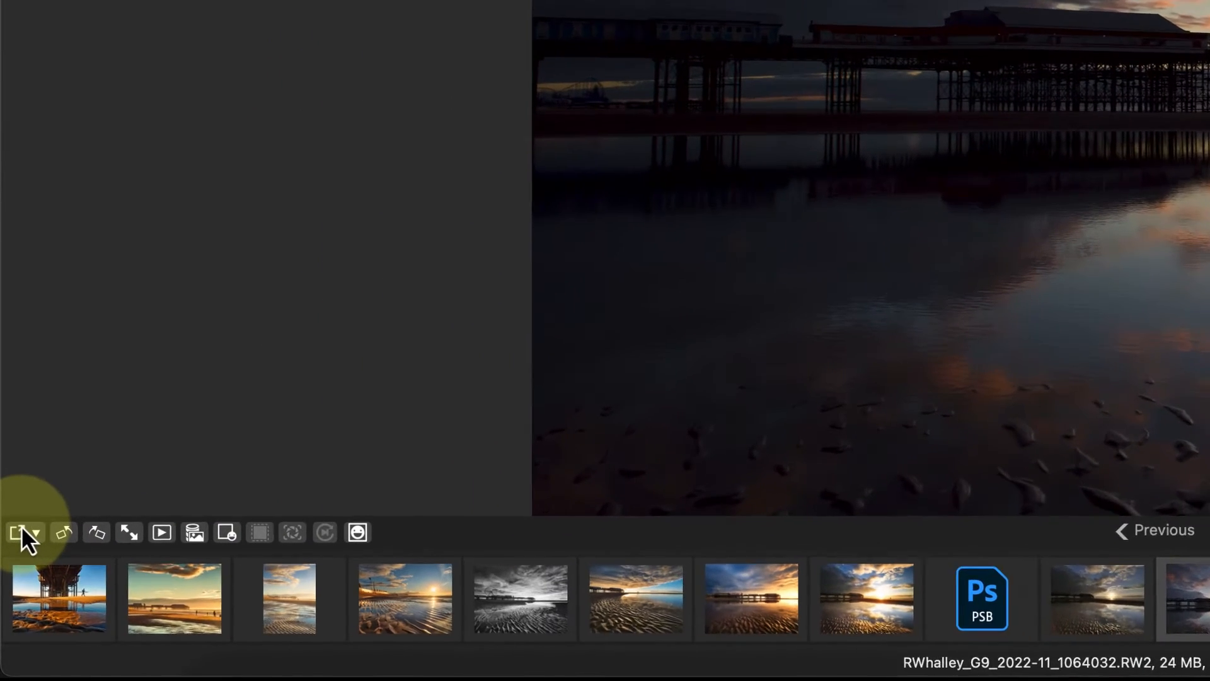
# - Send the pier sunset raw to Affinity Photo 2 via the Edit With dropdown
pyautogui.click(39, 530)
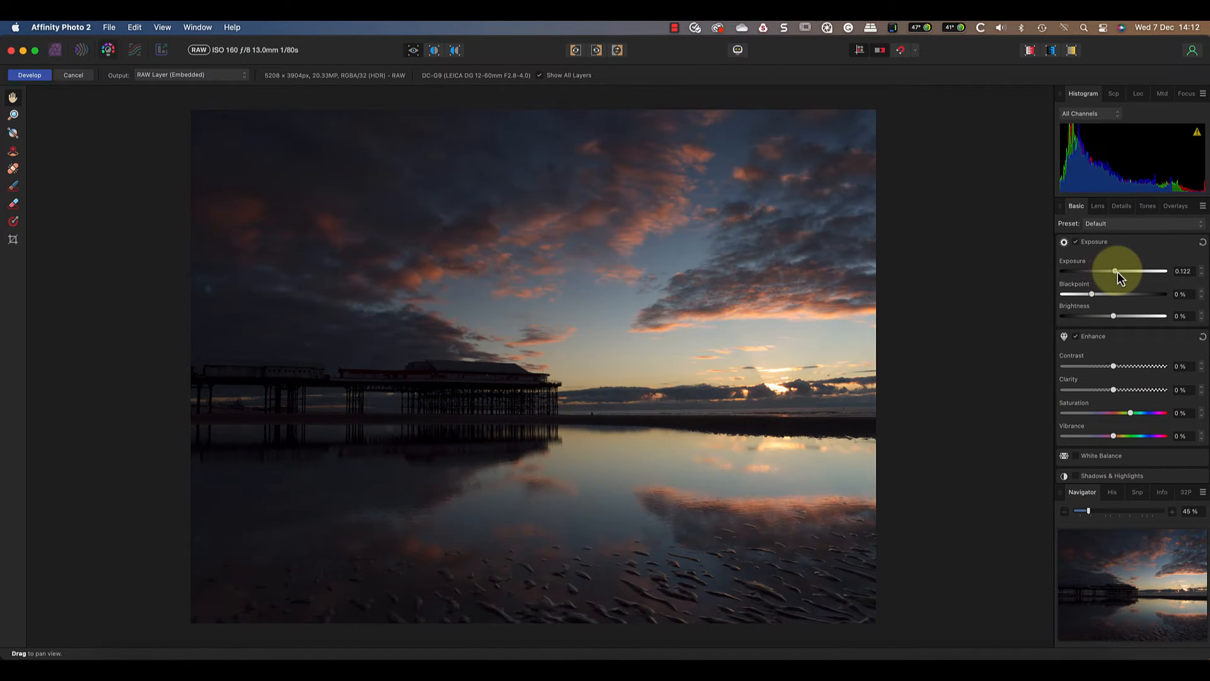
# - Set Exposure to 0.601, Shadows to 43% and Highlights to -28% in Affinity's Develop persona
pyautogui.moveTo(1114, 271); pyautogui.dragTo(1153, 271)
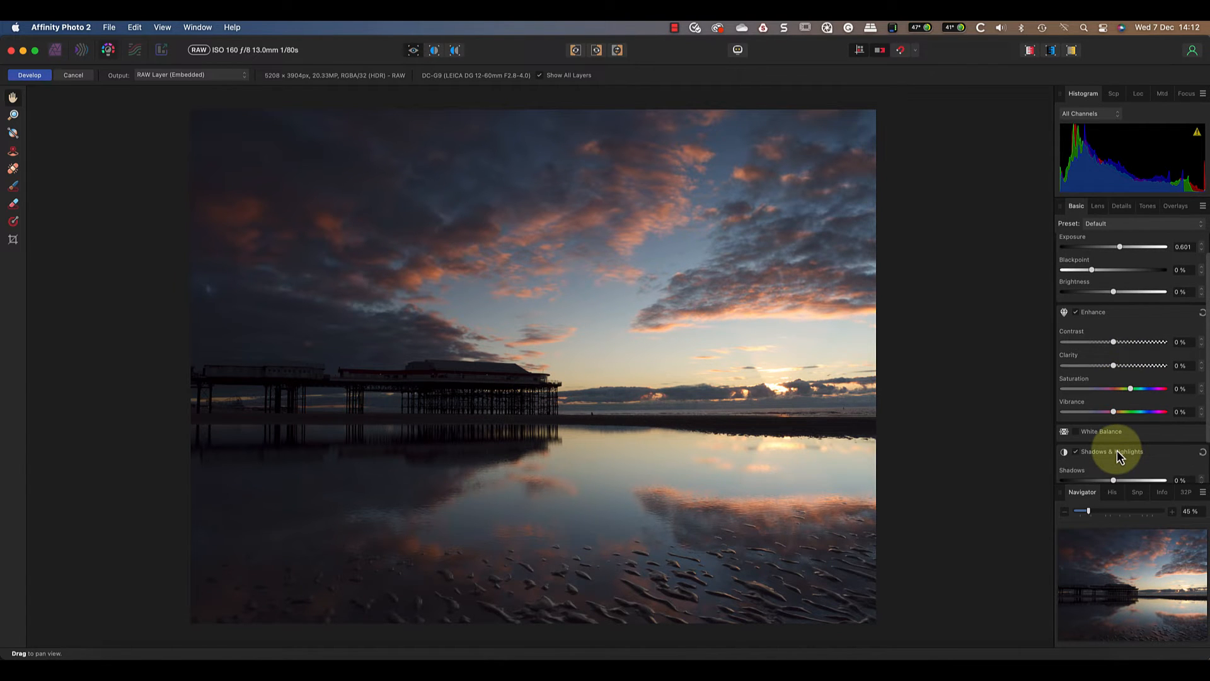
pyautogui.moveTo(1114, 429); pyautogui.dragTo(1128, 429)
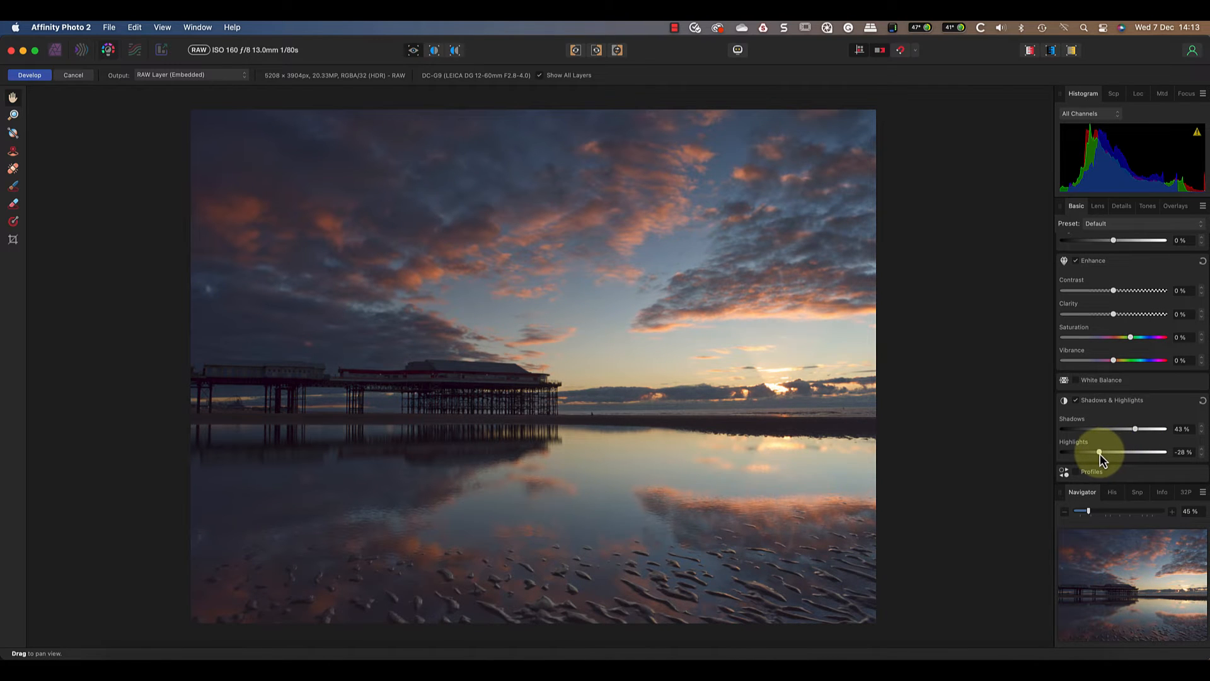
pyautogui.moveTo(1135, 429); pyautogui.dragTo(1124, 429)
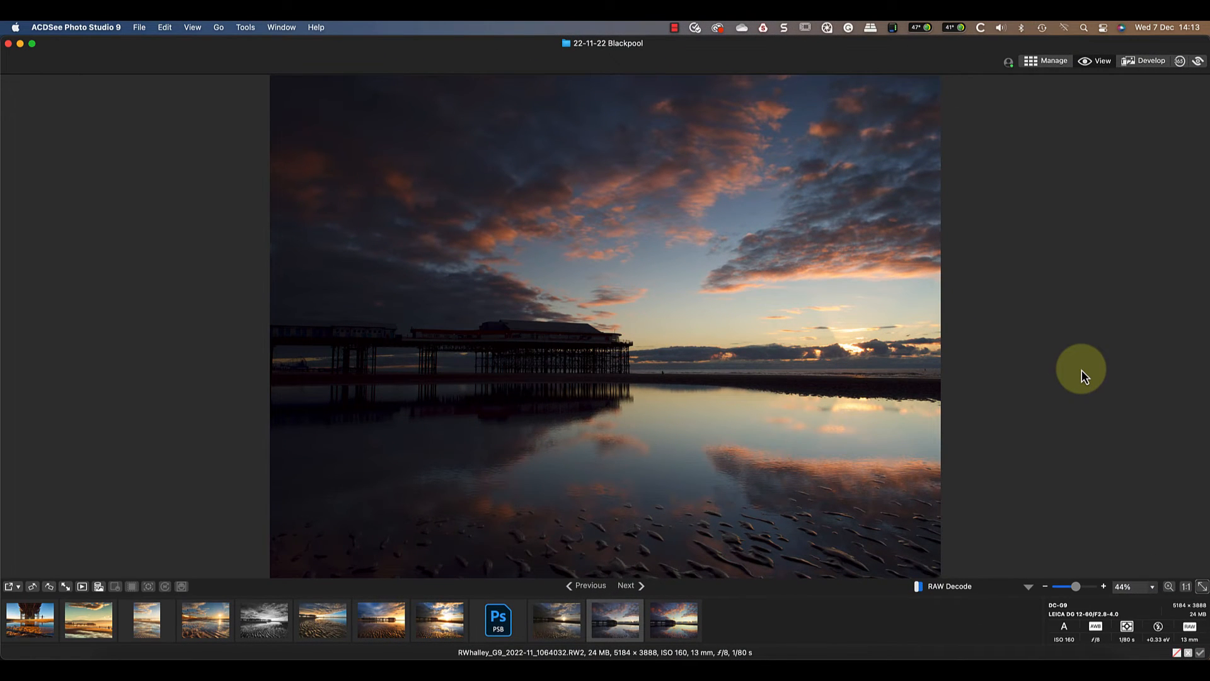
pyautogui.moveTo(1160, 69)
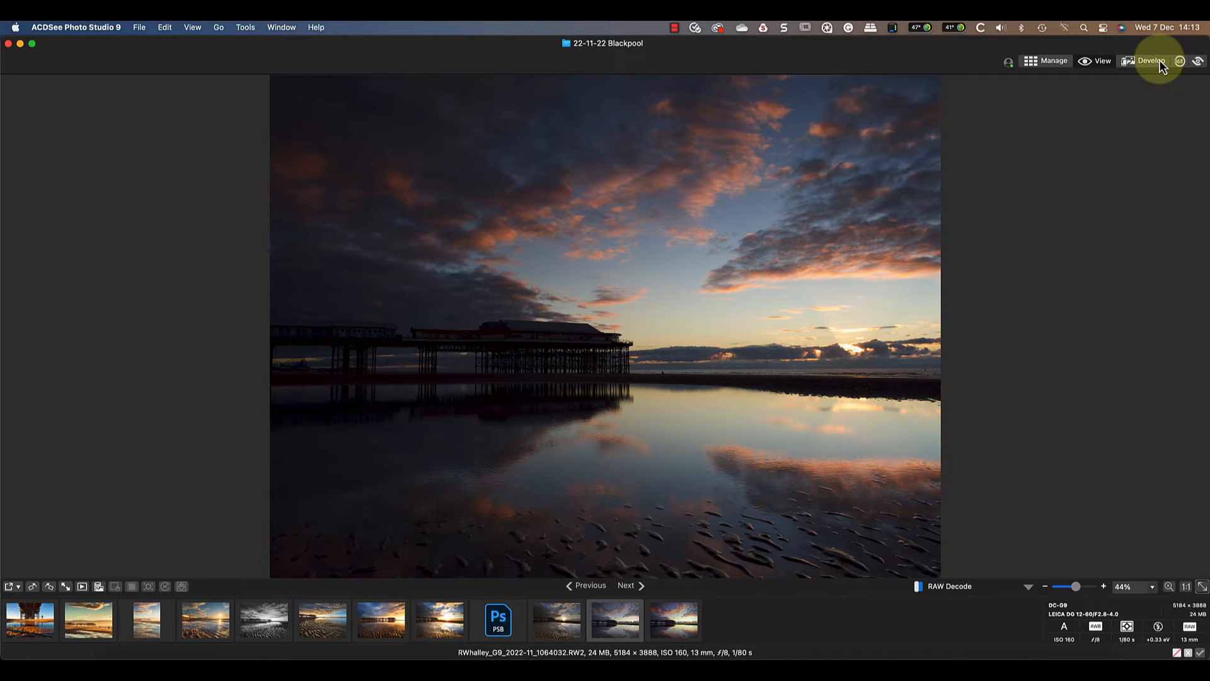
# - Switch ACDSee to Develop mode with the pier sunset raw loaded
pyautogui.click(1149, 60)
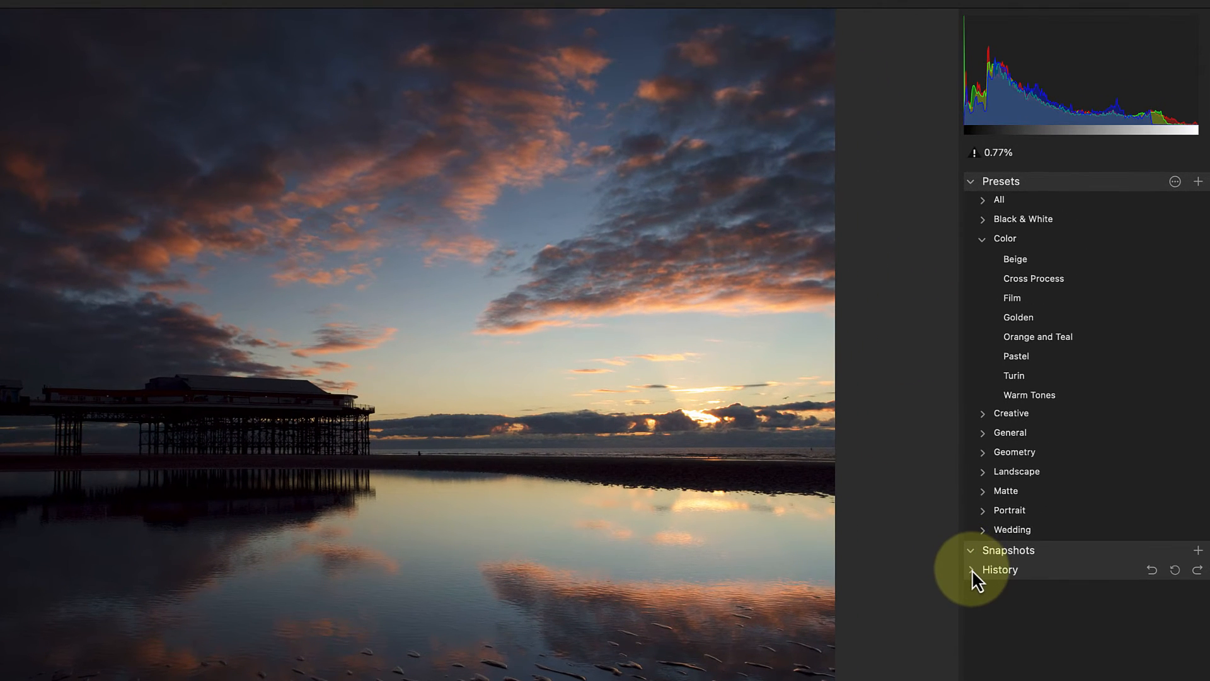
# - Show the edit history and apply the Film, Beige, then Turin colour presets
pyautogui.click(972, 570)
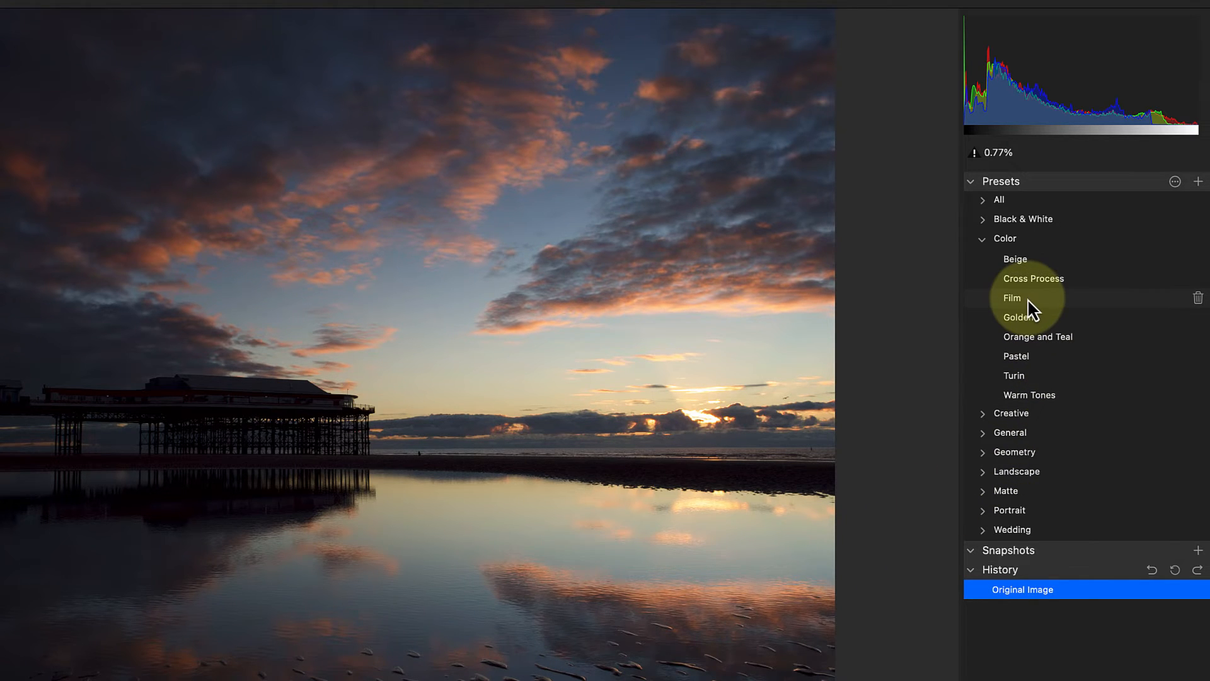
pyautogui.click(1015, 259)
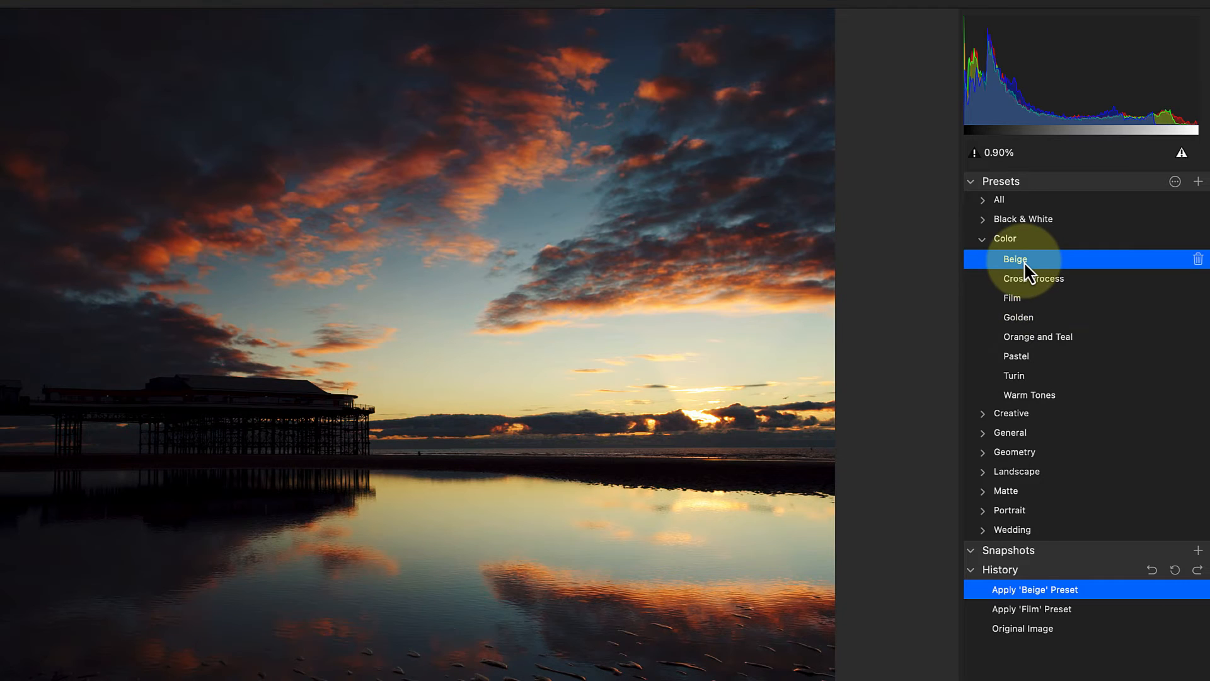
pyautogui.click(1019, 317)
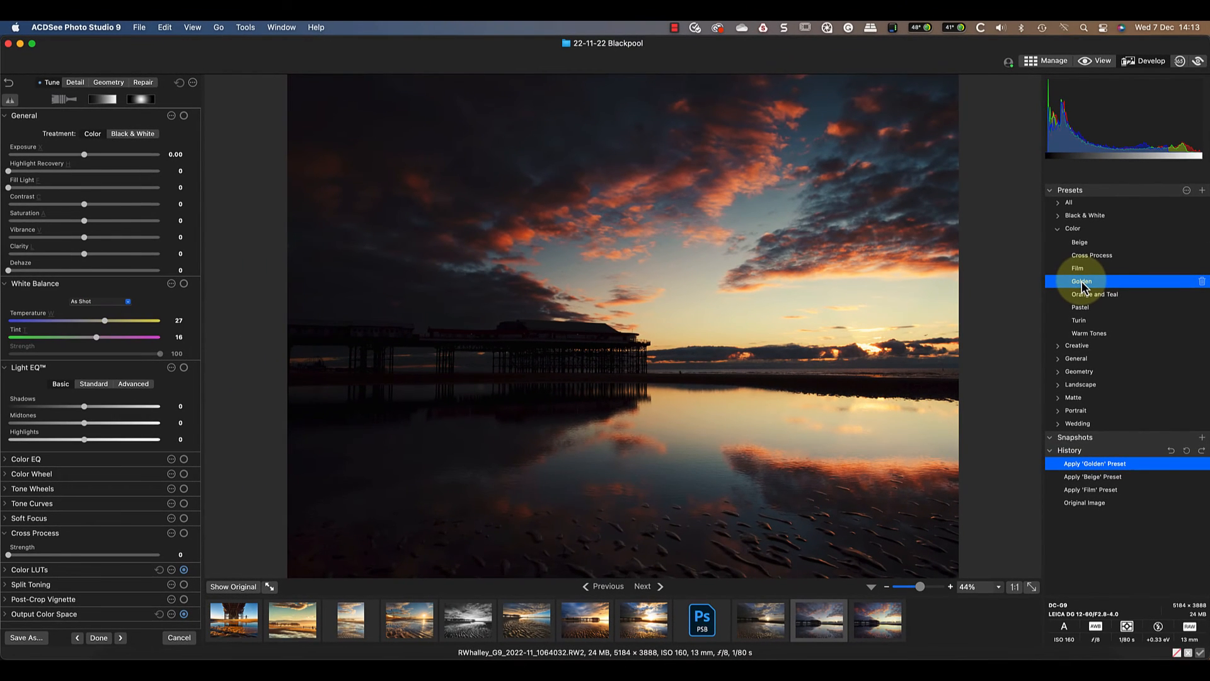
pyautogui.moveTo(1079, 320)
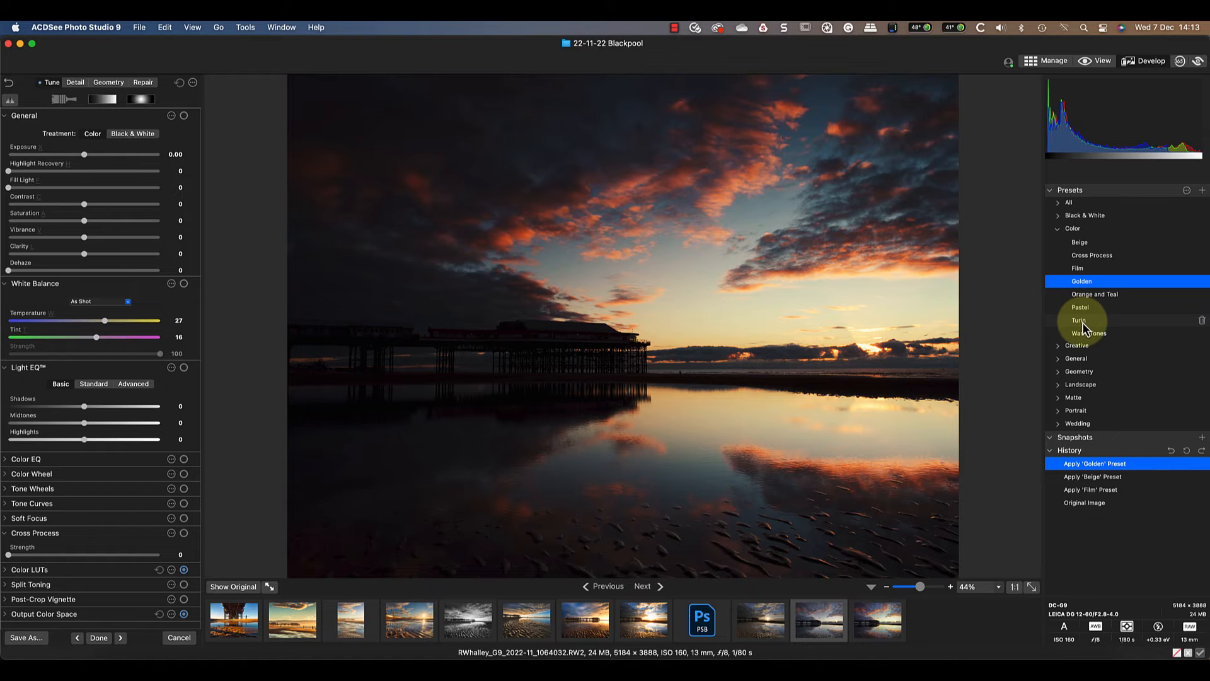
pyautogui.click(1080, 320)
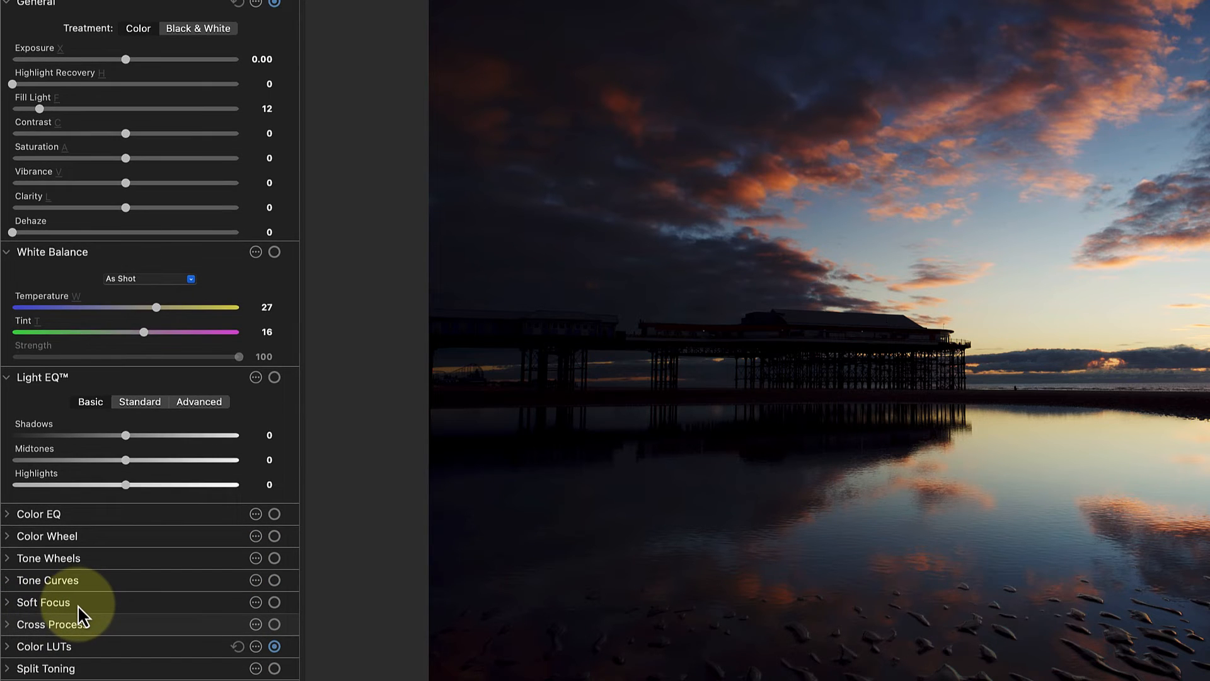
# - Collapse the Light EQ and White Balance panels and expand Color LUTs
pyautogui.click(6, 377)
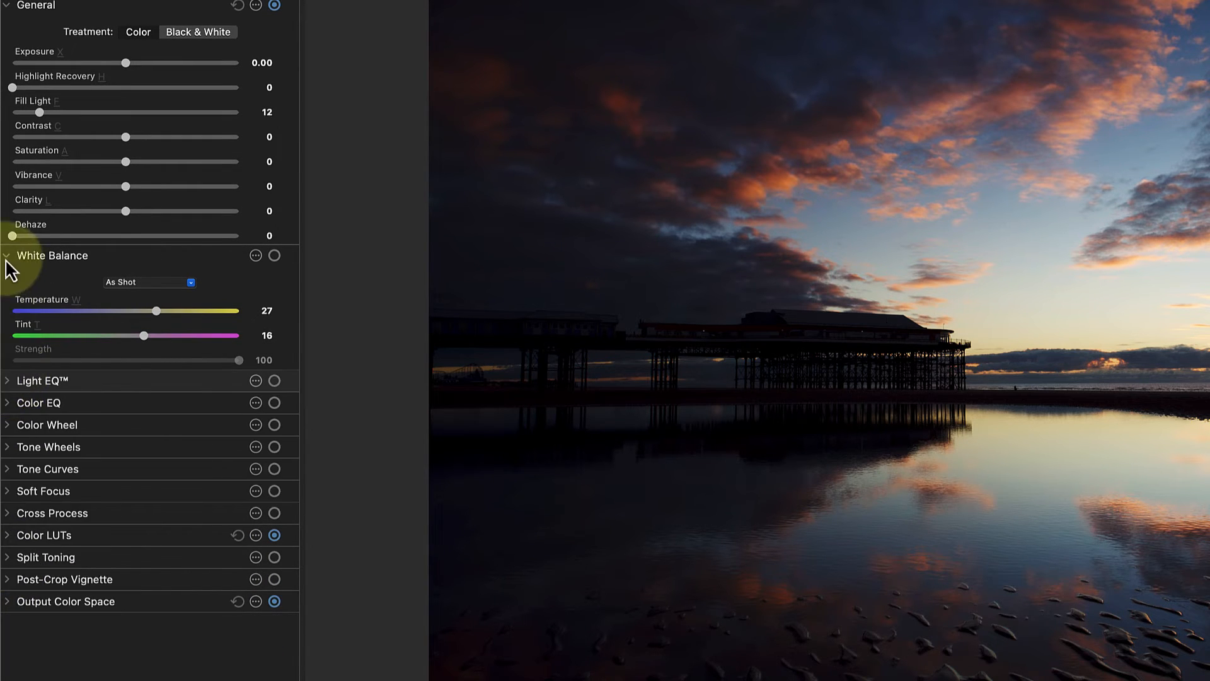
pyautogui.click(7, 255)
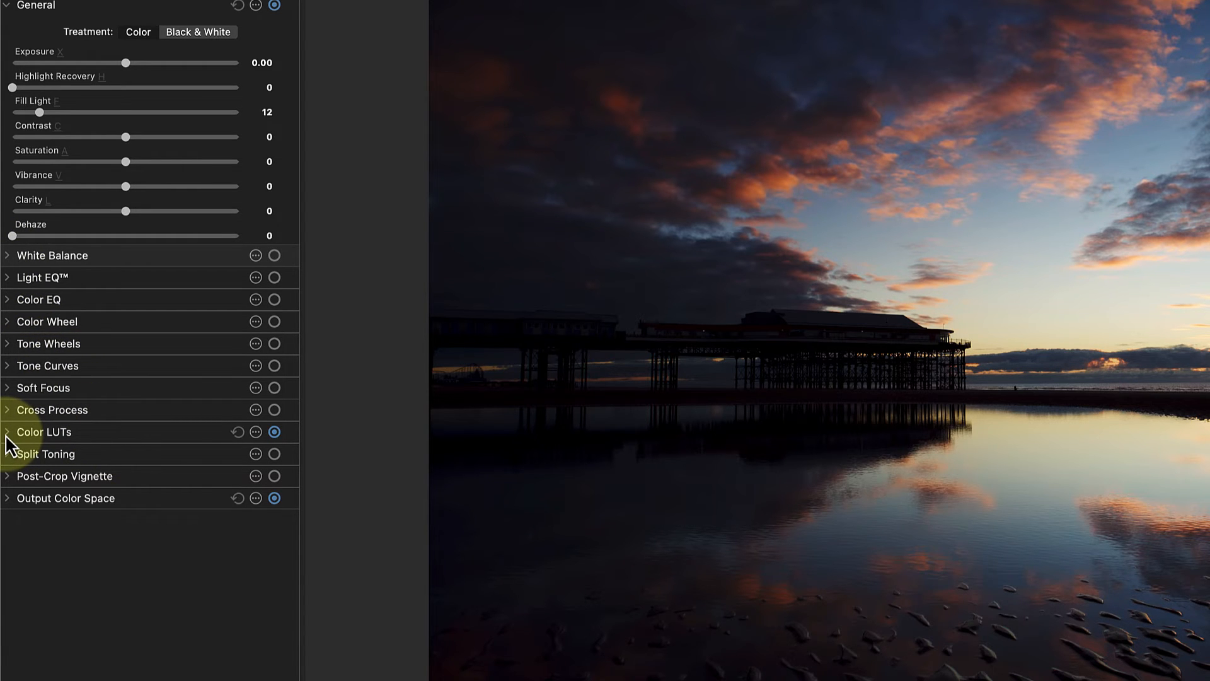
pyautogui.click(9, 431)
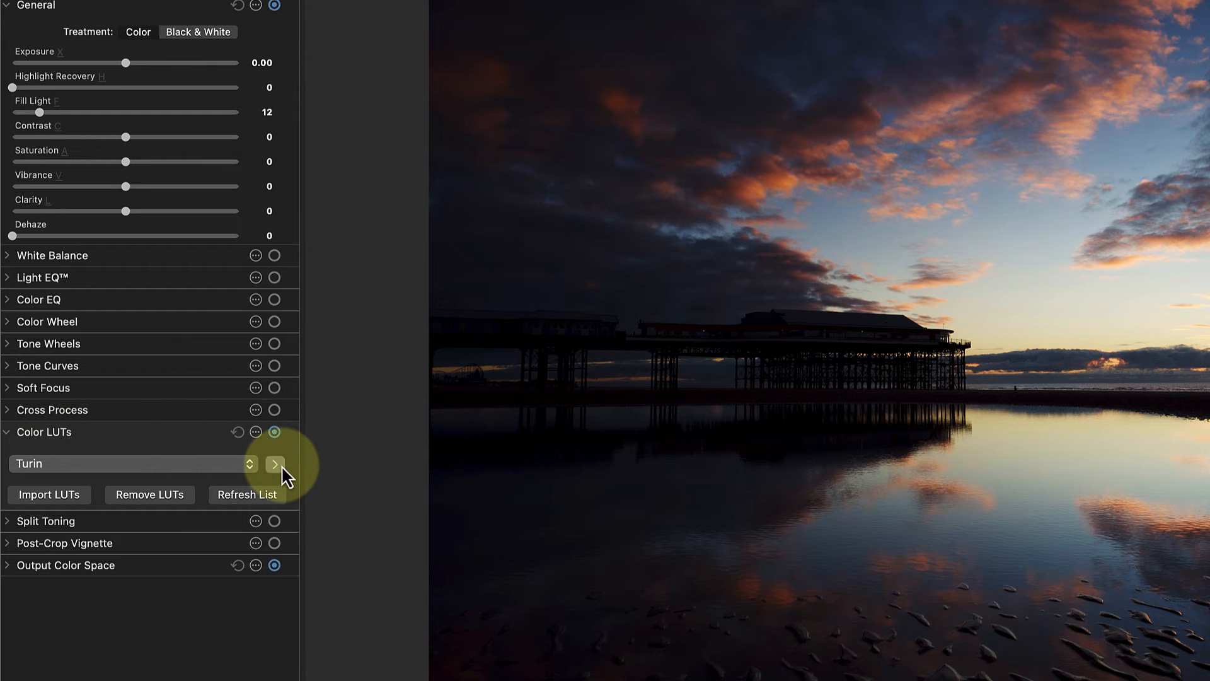
# - Set the Turin LUT's blend mode to Color and its opacity to 79
pyautogui.click(275, 464)
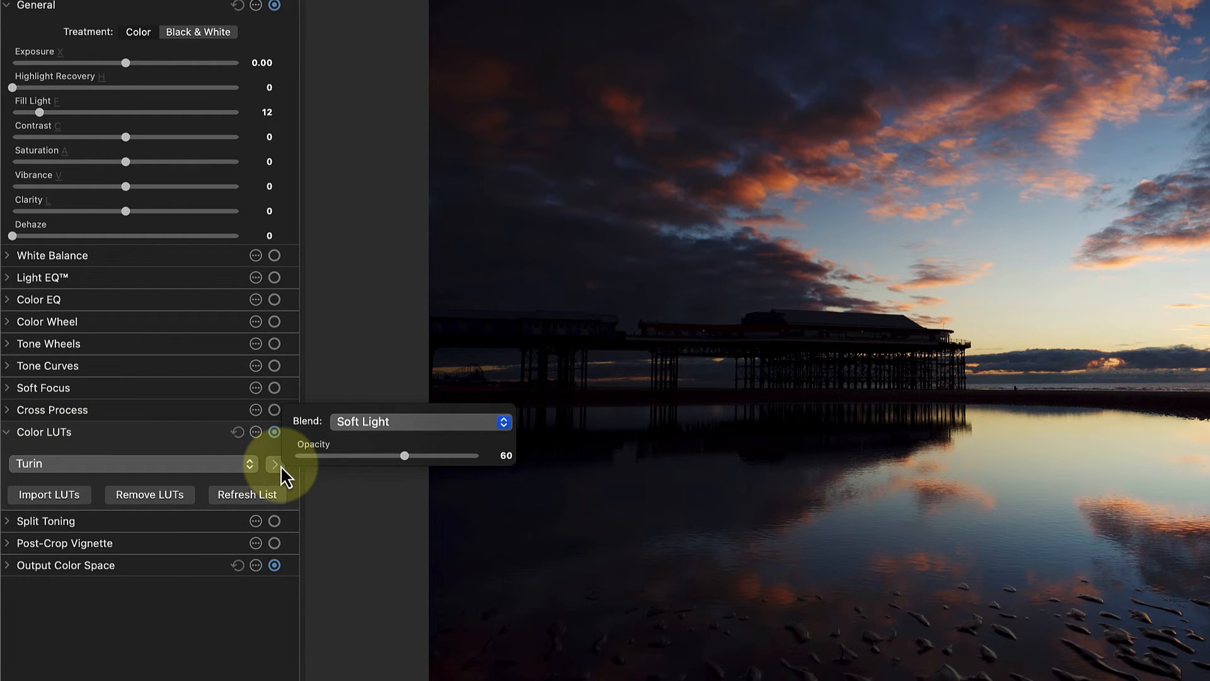
pyautogui.click(420, 422)
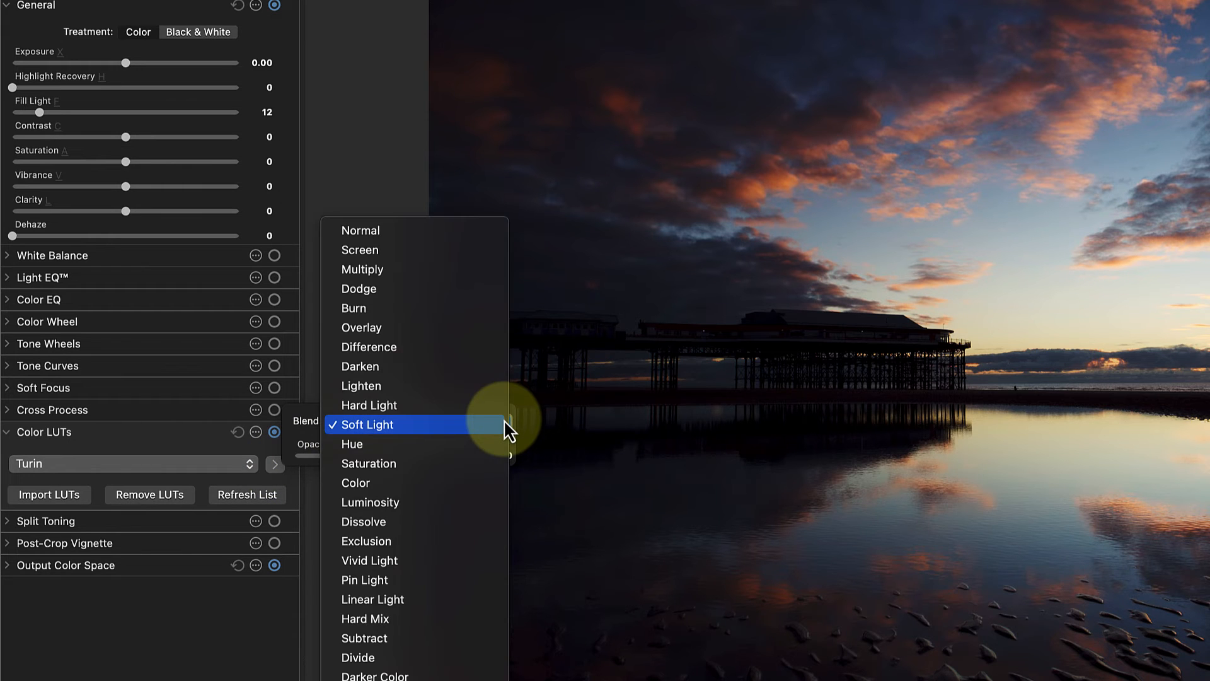
pyautogui.click(355, 483)
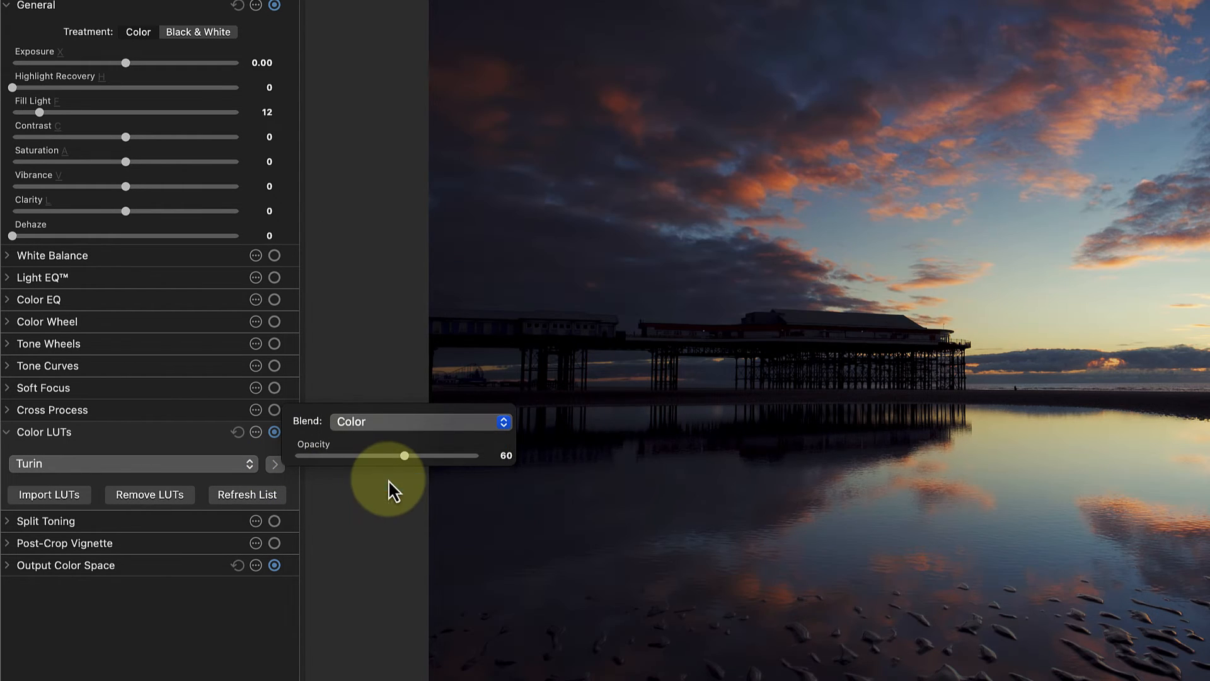
pyautogui.moveTo(405, 454); pyautogui.dragTo(450, 454)
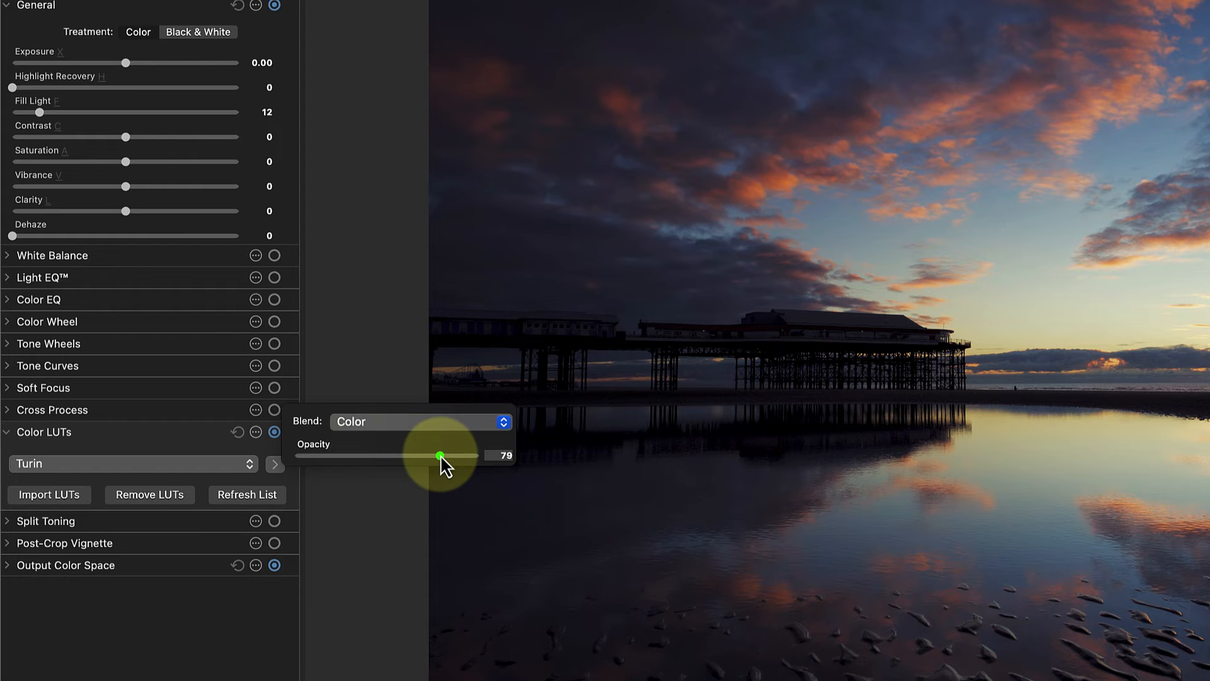
pyautogui.moveTo(440, 454); pyautogui.dragTo(471, 454)
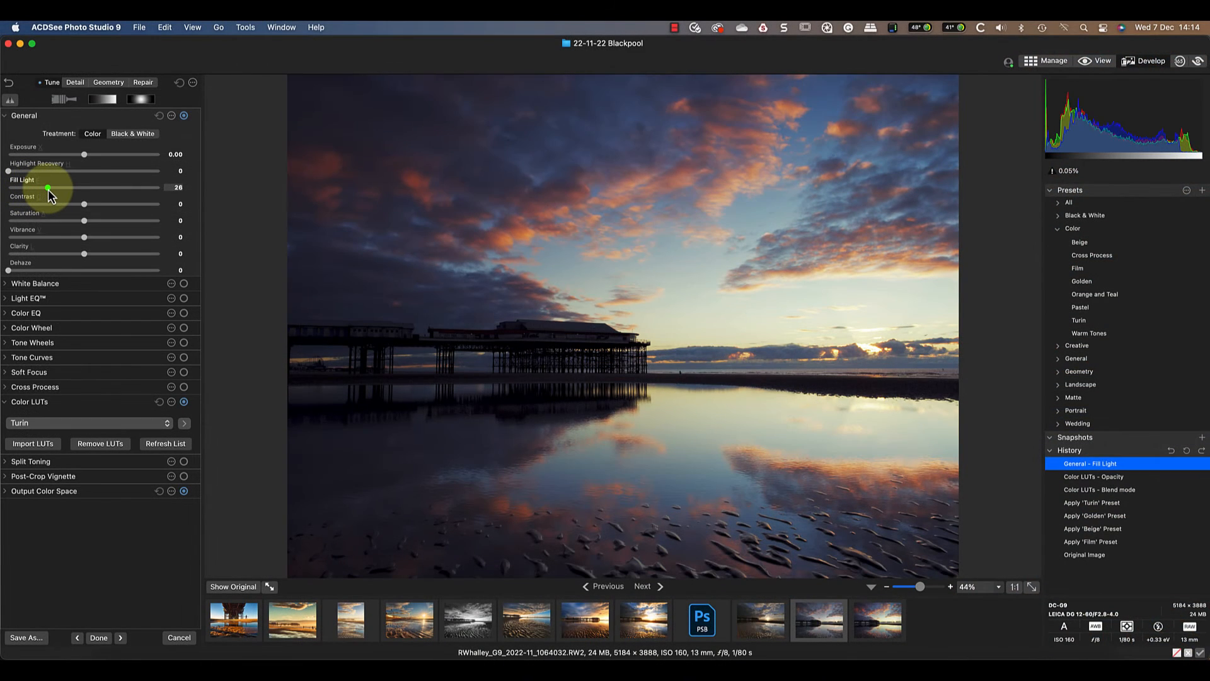
# - Raise fill light to 37 and highlight recovery to 28, and lower contrast to -11
pyautogui.moveTo(47, 188); pyautogui.dragTo(76, 188)
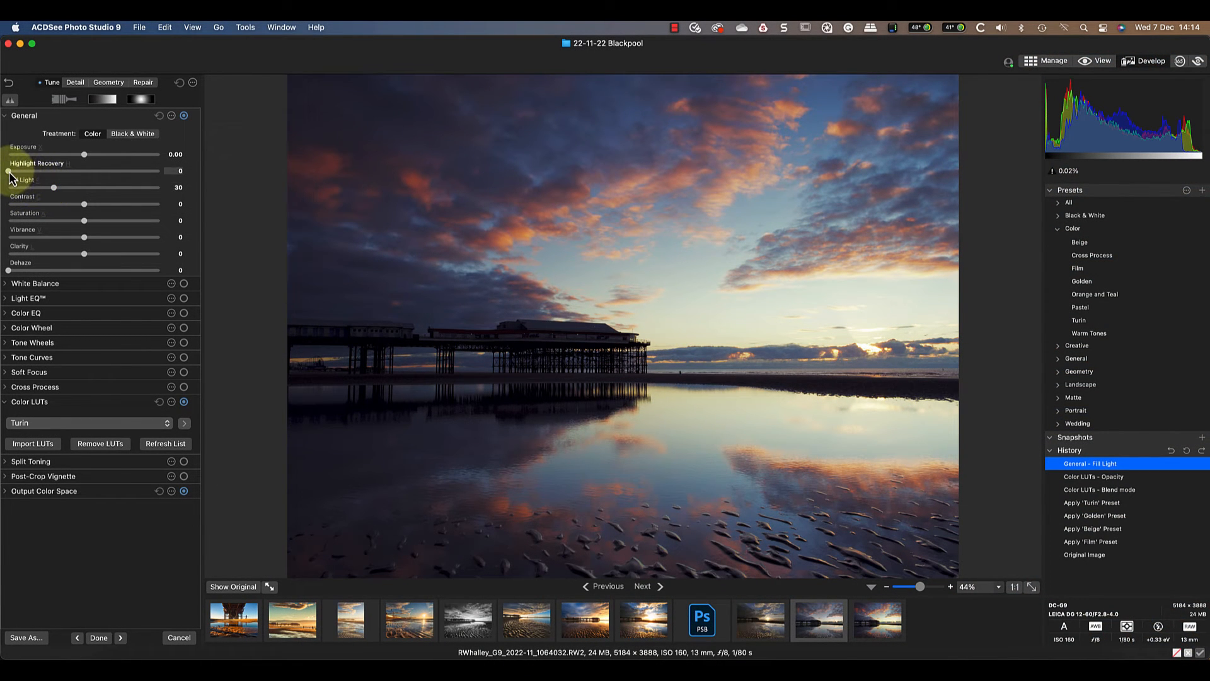
pyautogui.moveTo(32, 171); pyautogui.dragTo(73, 170)
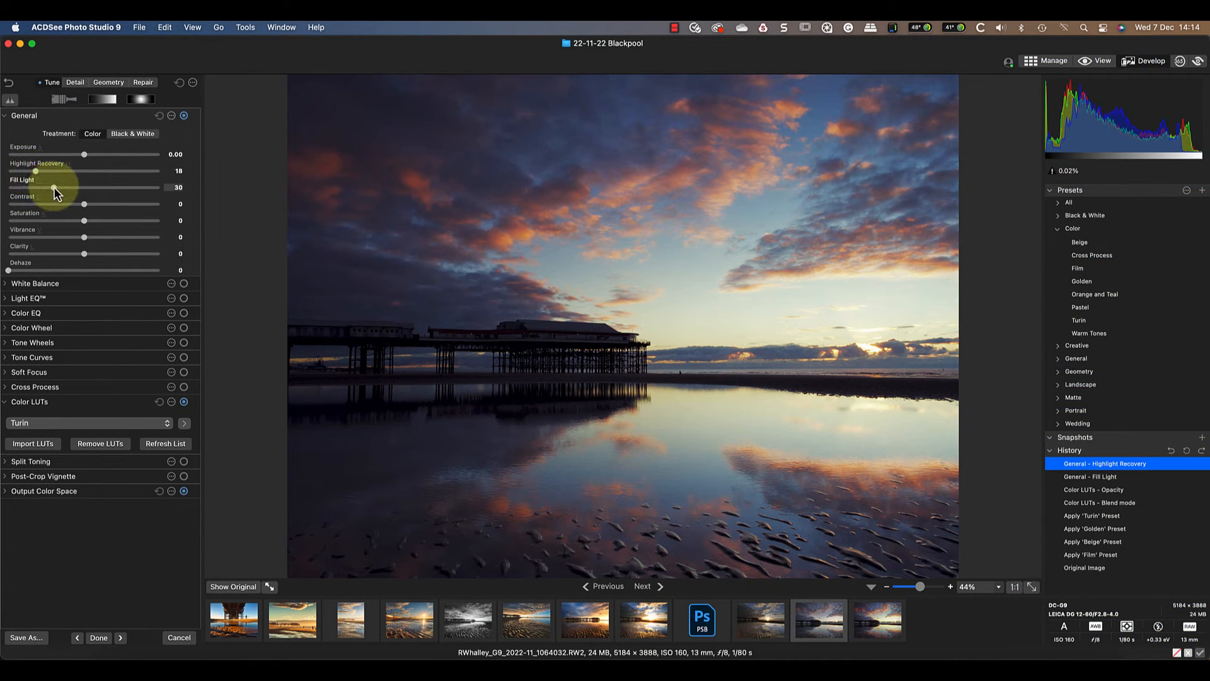
pyautogui.moveTo(50, 188); pyautogui.dragTo(65, 187)
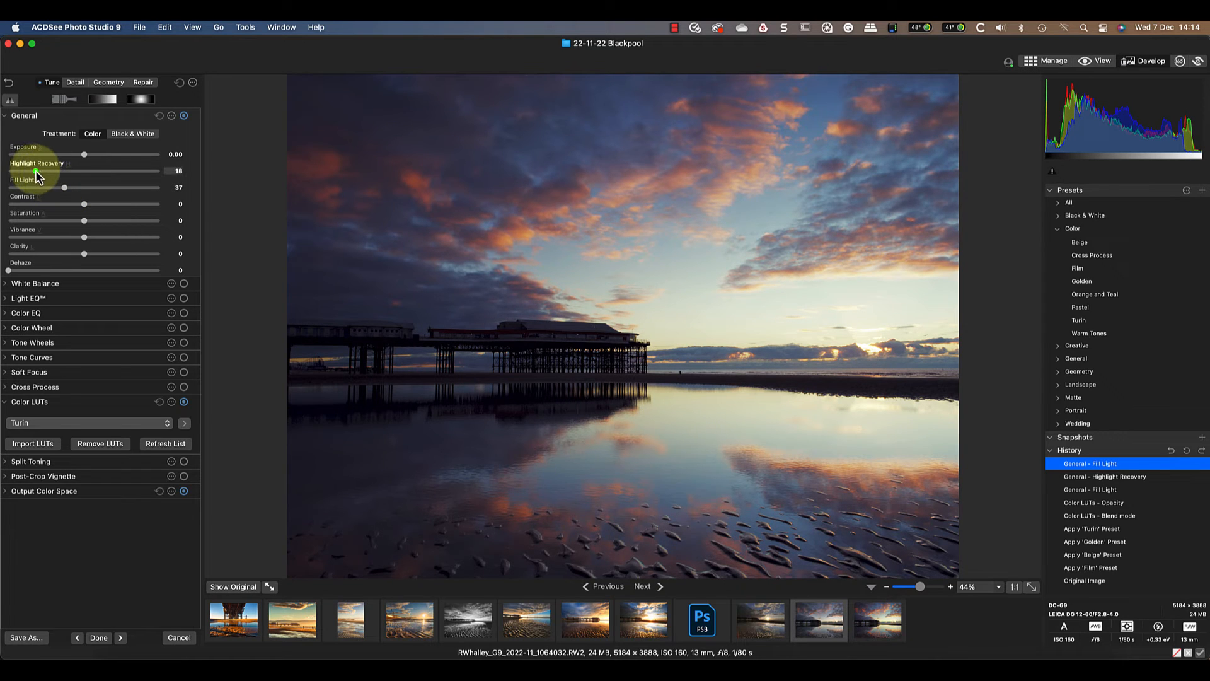
pyautogui.moveTo(52, 171); pyautogui.dragTo(82, 171)
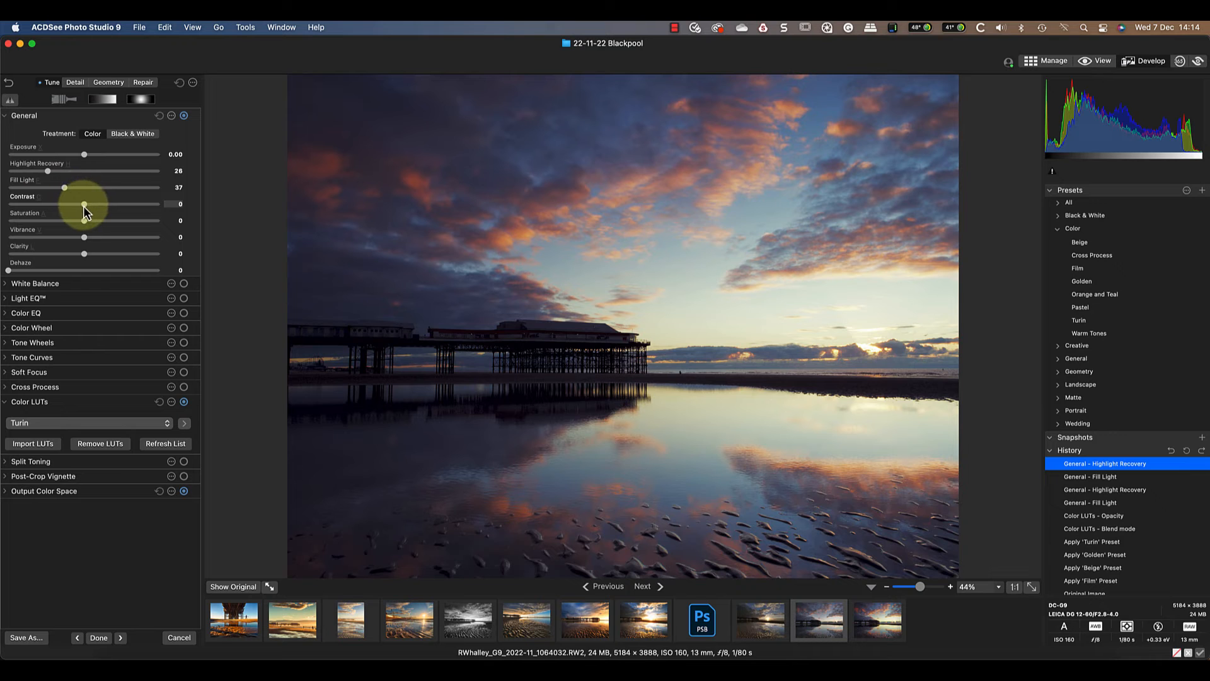
pyautogui.moveTo(83, 203); pyautogui.dragTo(79, 203)
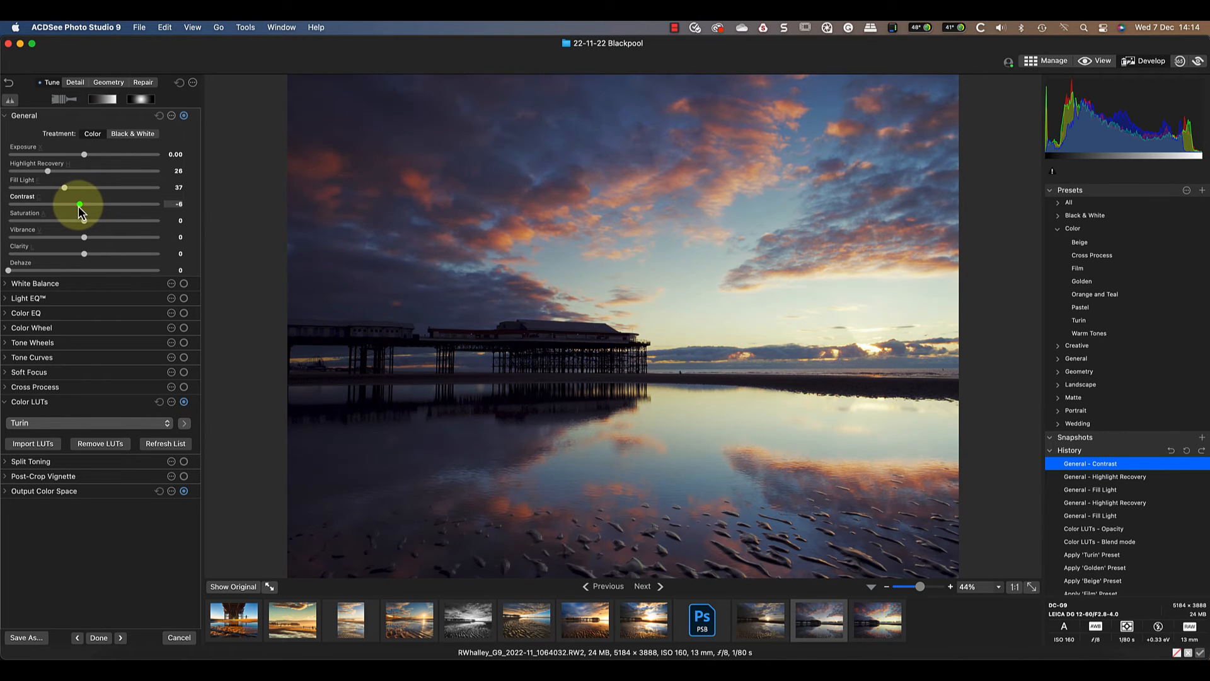
pyautogui.moveTo(79, 204); pyautogui.dragTo(76, 204)
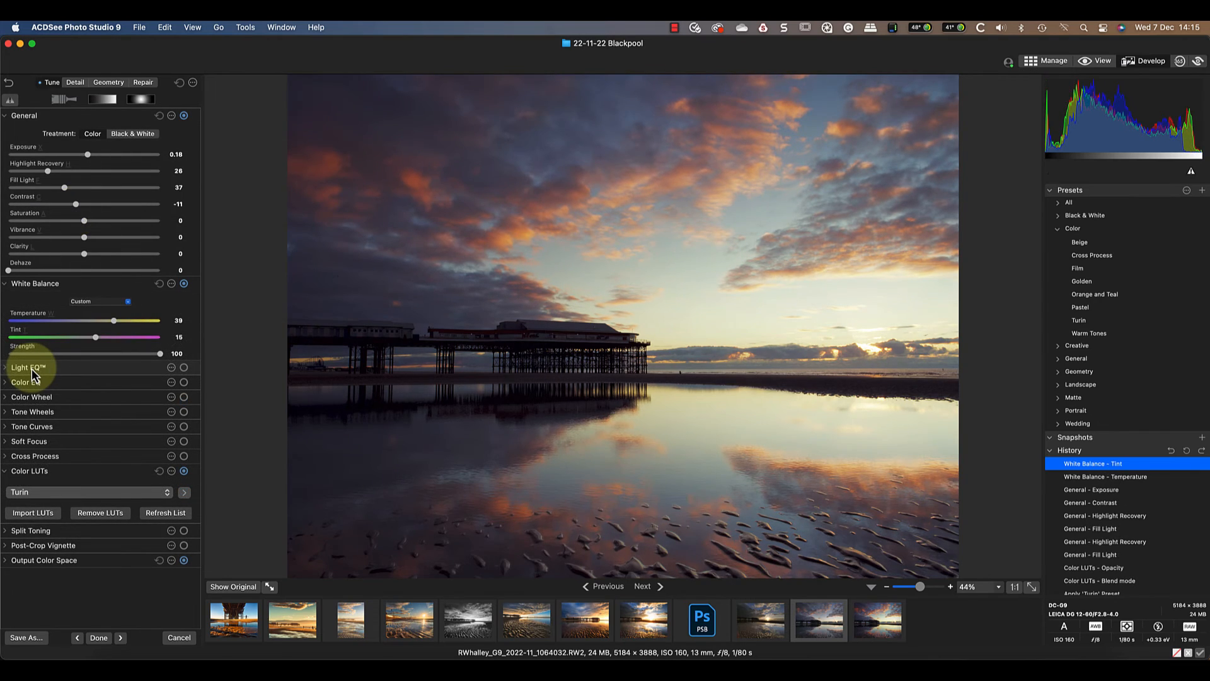
# - Expand Light EQ and set shadows 5, midtones 4 and highlights -23
pyautogui.click(25, 367)
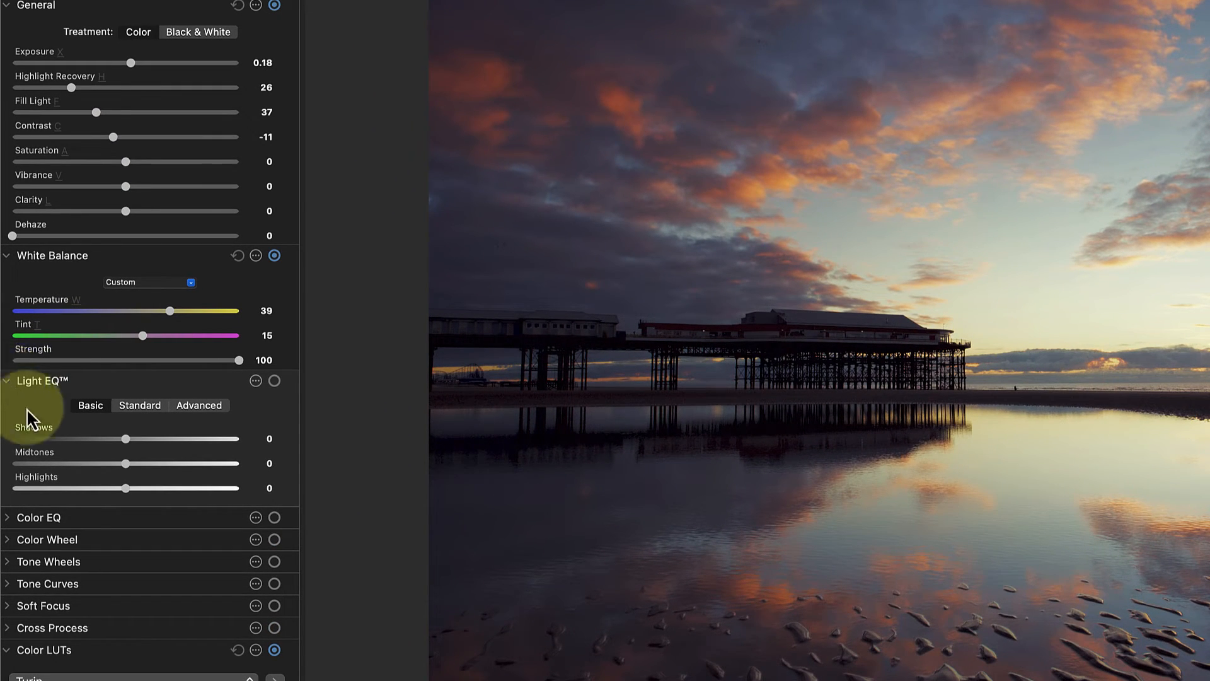
pyautogui.moveTo(120, 463); pyautogui.dragTo(128, 464)
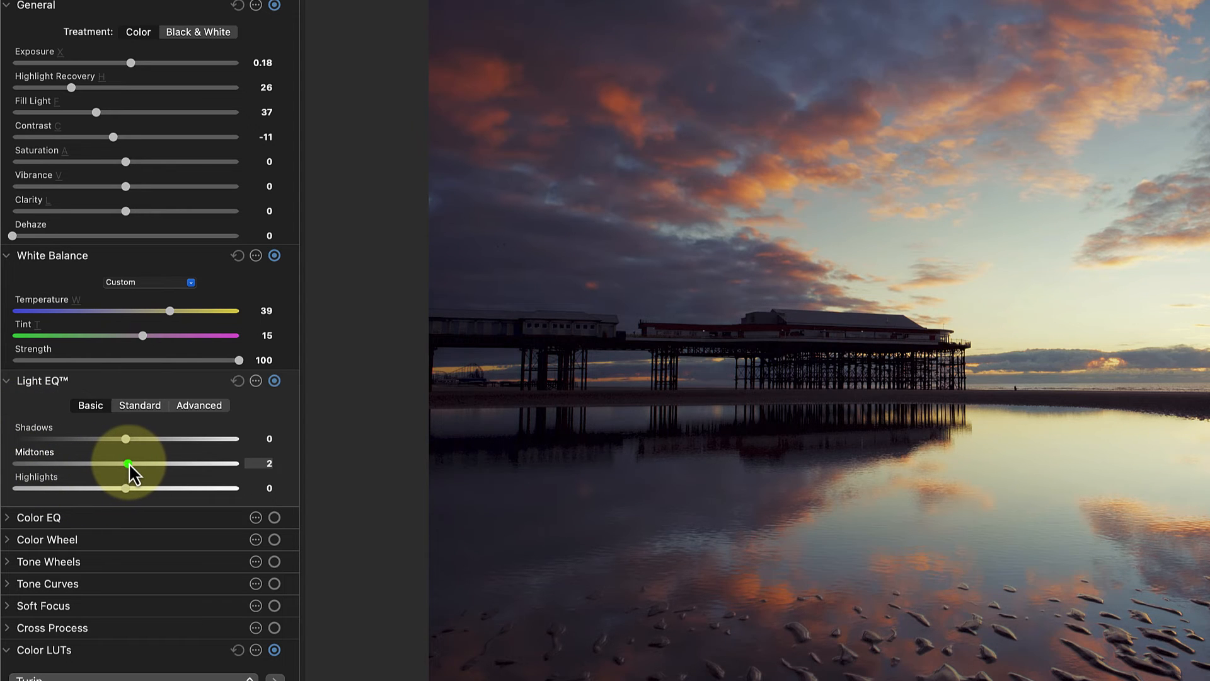
pyautogui.moveTo(125, 439); pyautogui.dragTo(130, 439)
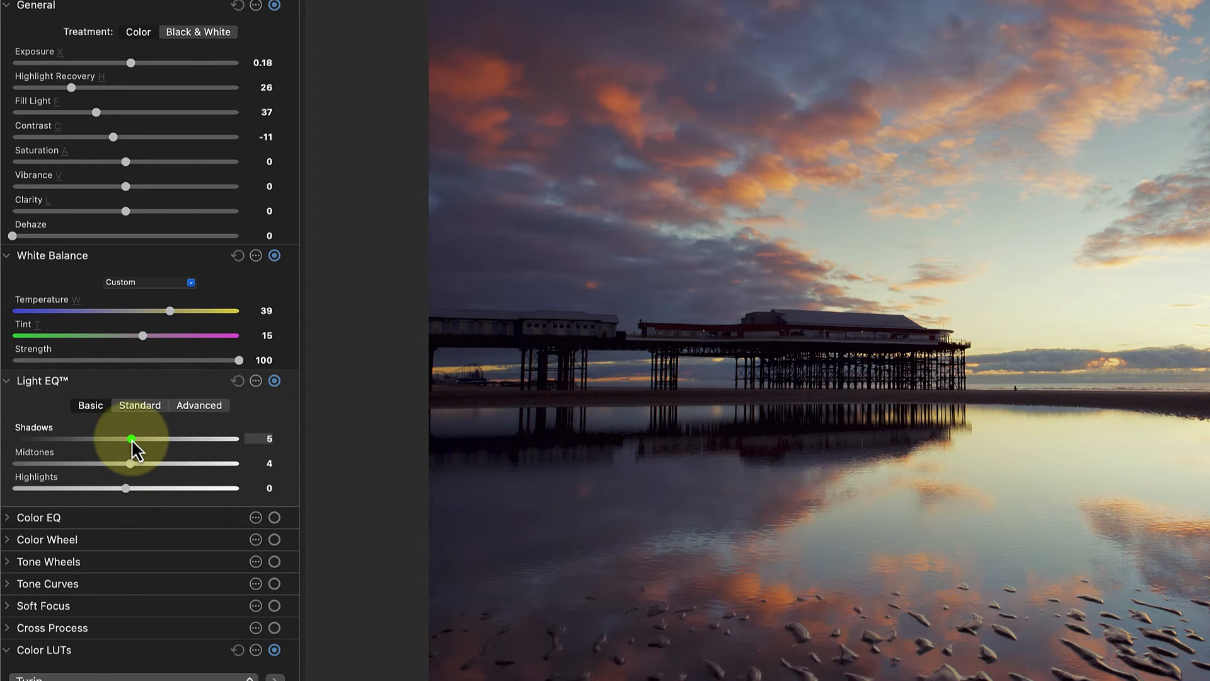
pyautogui.moveTo(124, 487); pyautogui.dragTo(103, 487)
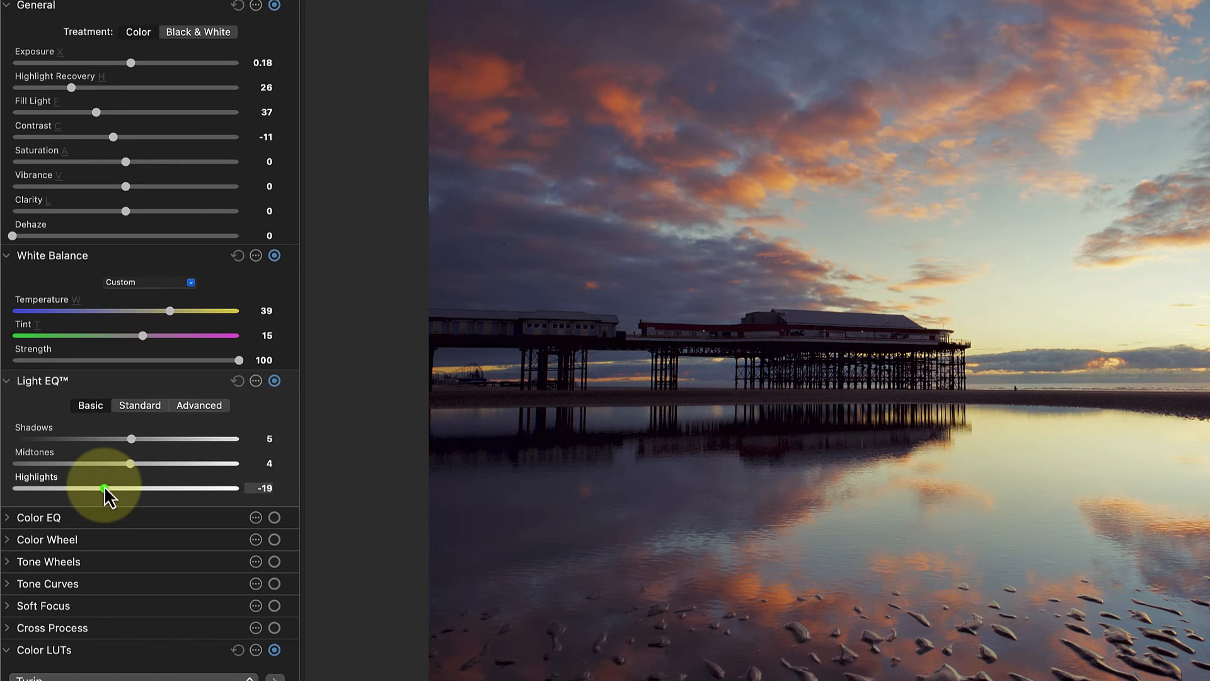
pyautogui.moveTo(105, 487); pyautogui.dragTo(98, 488)
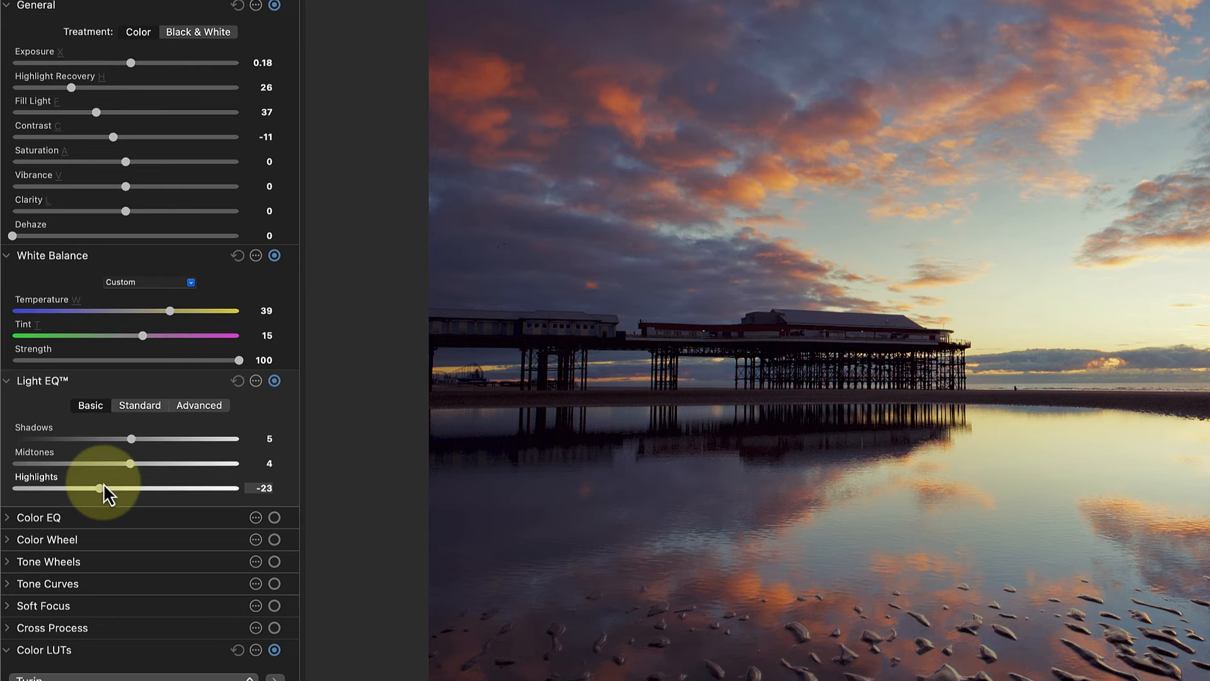
# - Try Light EQ's Standard mode, return to Basic, and expand the Cross Process panel
pyautogui.click(140, 405)
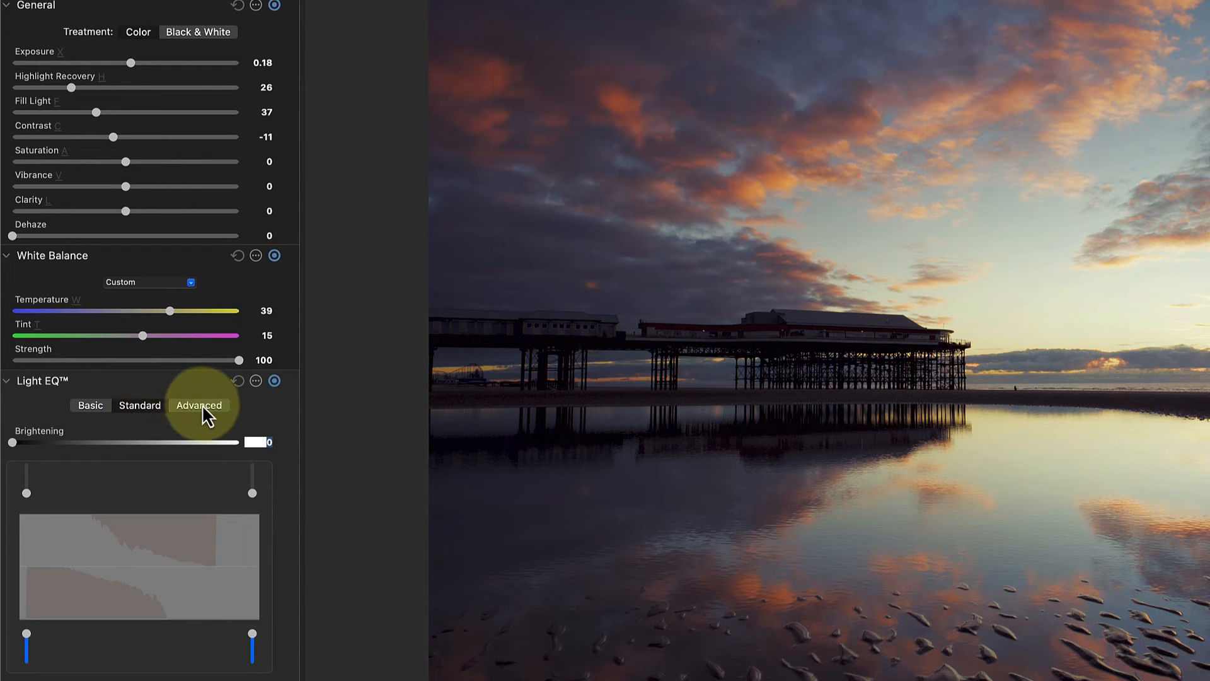
pyautogui.click(90, 406)
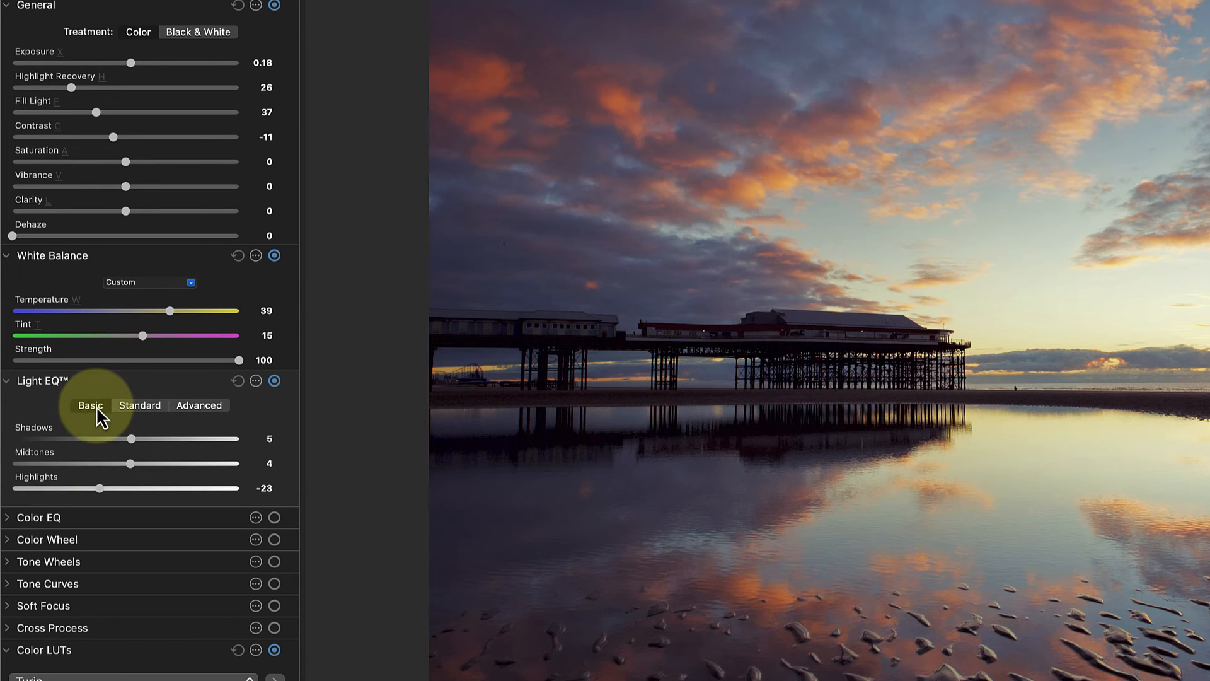
pyautogui.click(8, 518)
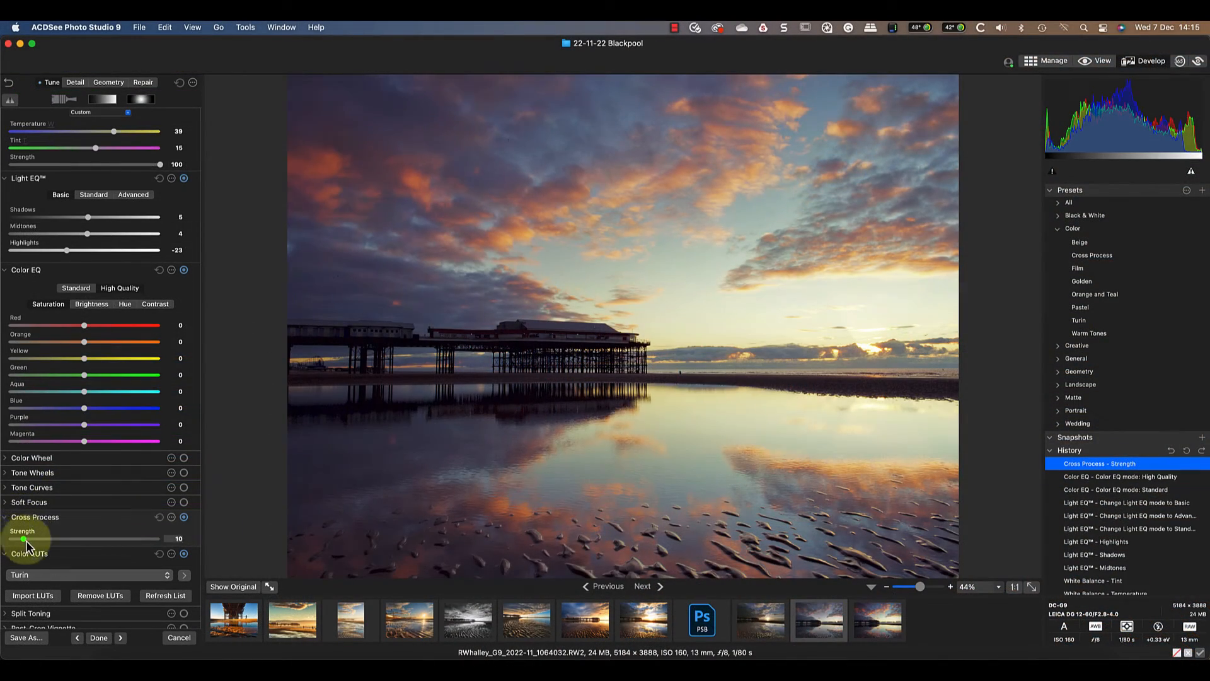
# - Reset Cross Process strength to 0, test Soft Focus strength, and open Geometry corrections
pyautogui.moveTo(22, 537); pyautogui.dragTo(9, 537)
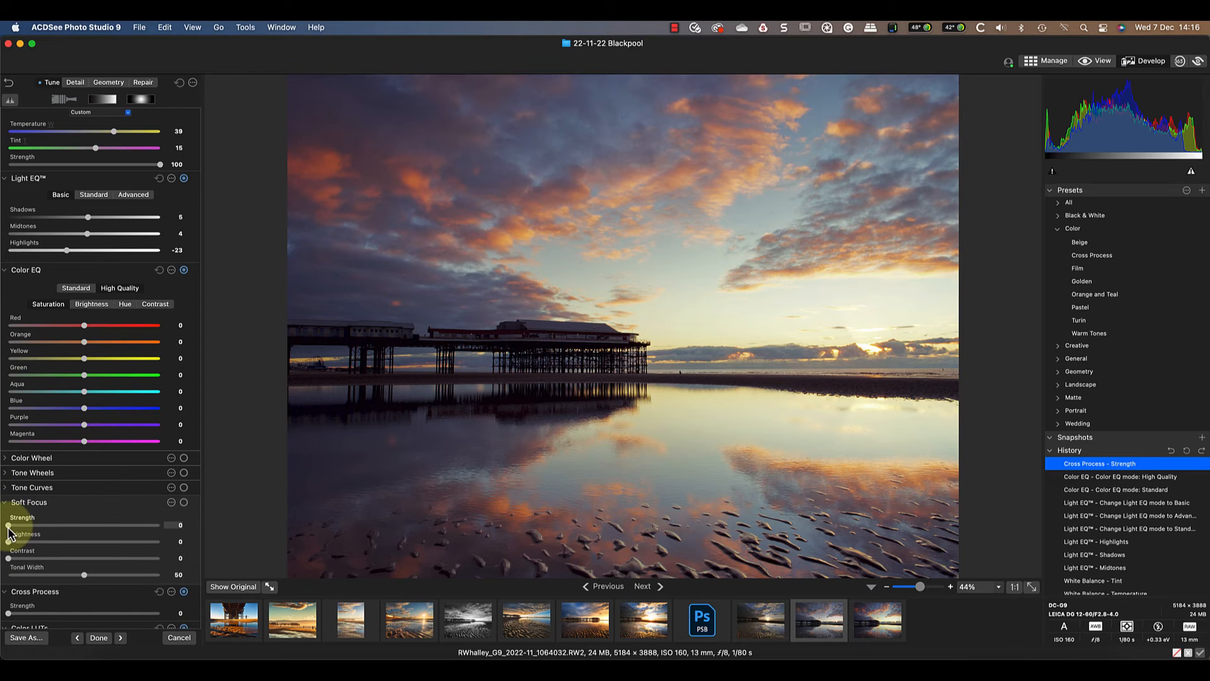
pyautogui.moveTo(9, 525); pyautogui.dragTo(147, 525)
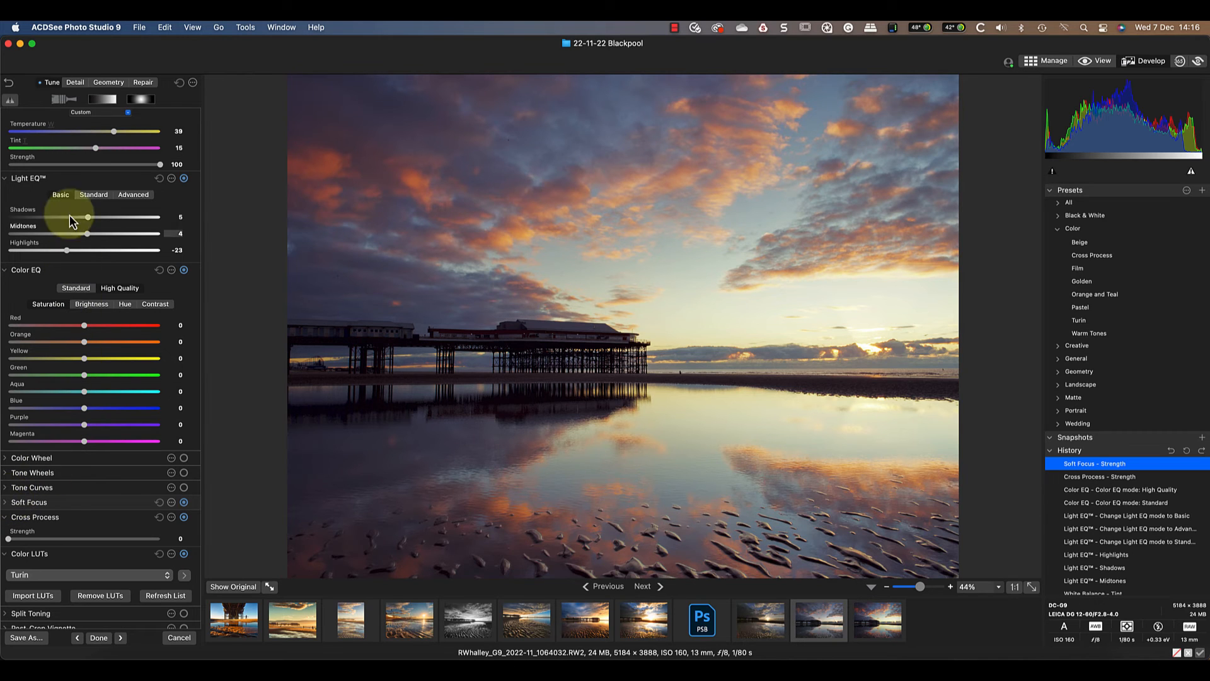
pyautogui.click(108, 82)
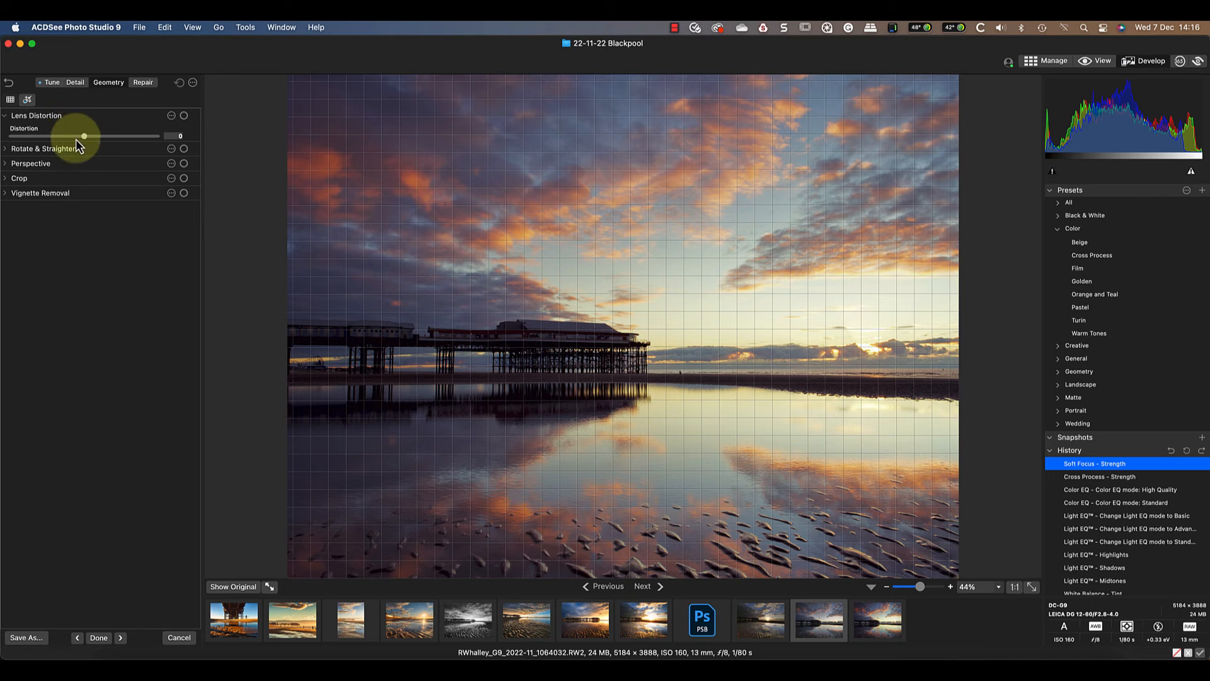
pyautogui.moveTo(84, 136); pyautogui.dragTo(140, 136)
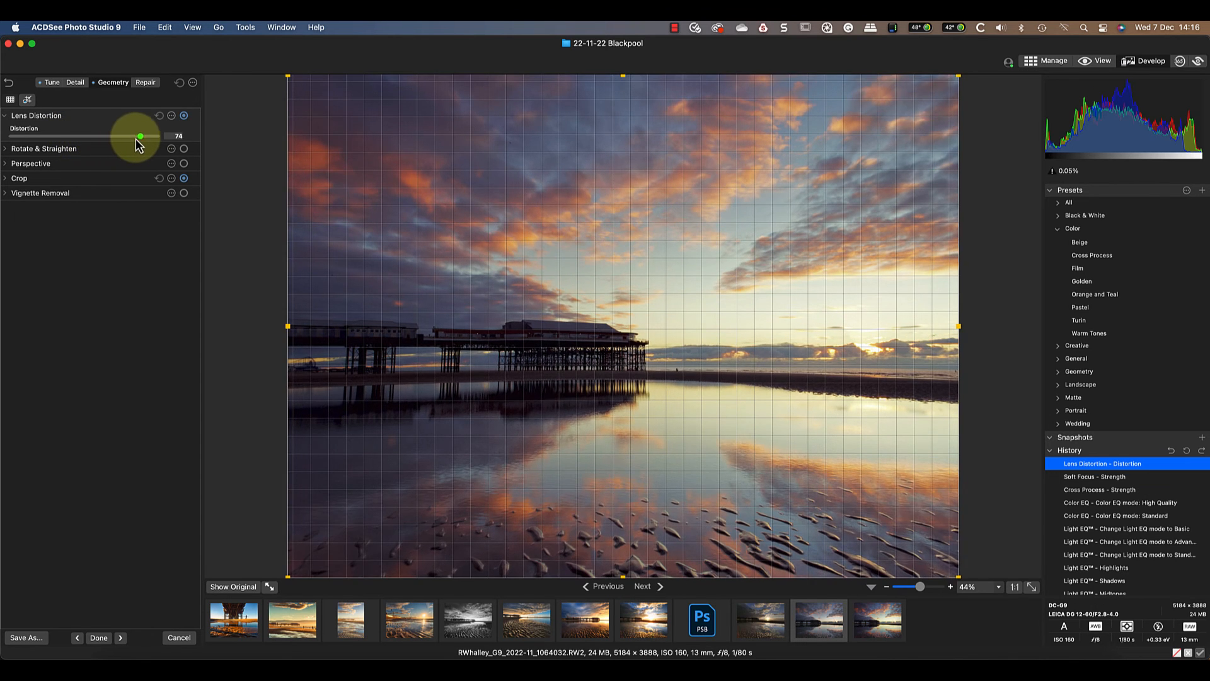
pyautogui.moveTo(140, 136); pyautogui.dragTo(84, 136)
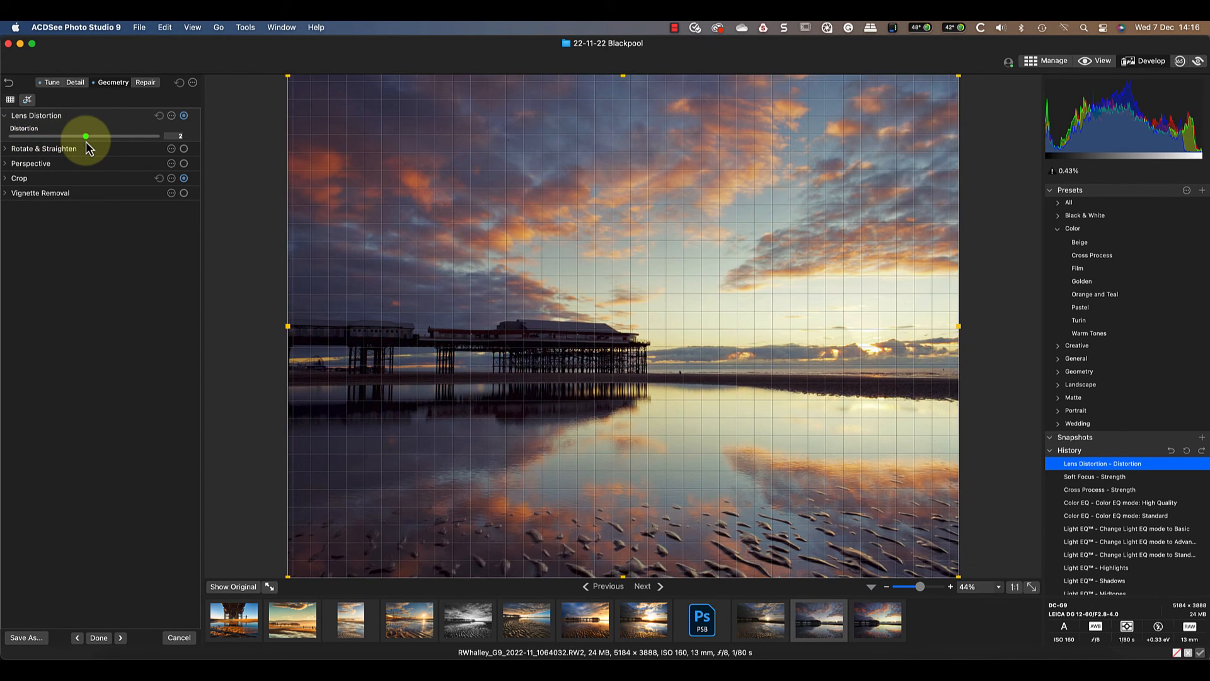
pyautogui.moveTo(85, 136); pyautogui.dragTo(83, 137)
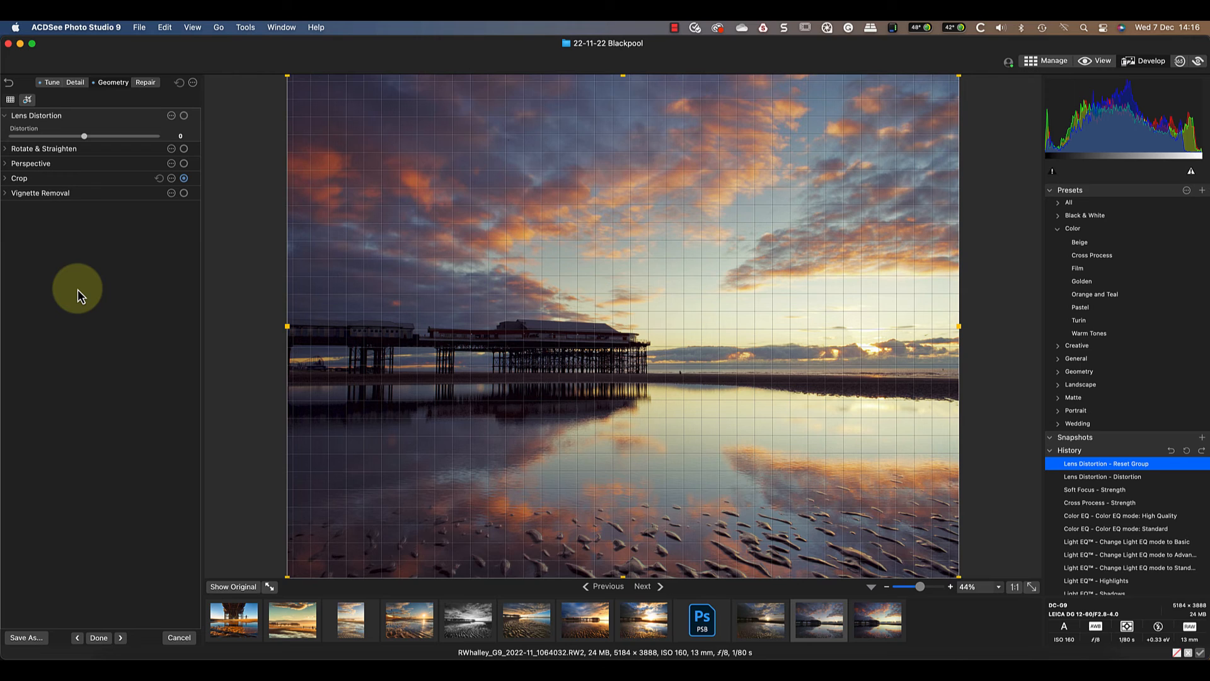
pyautogui.moveTo(49, 92)
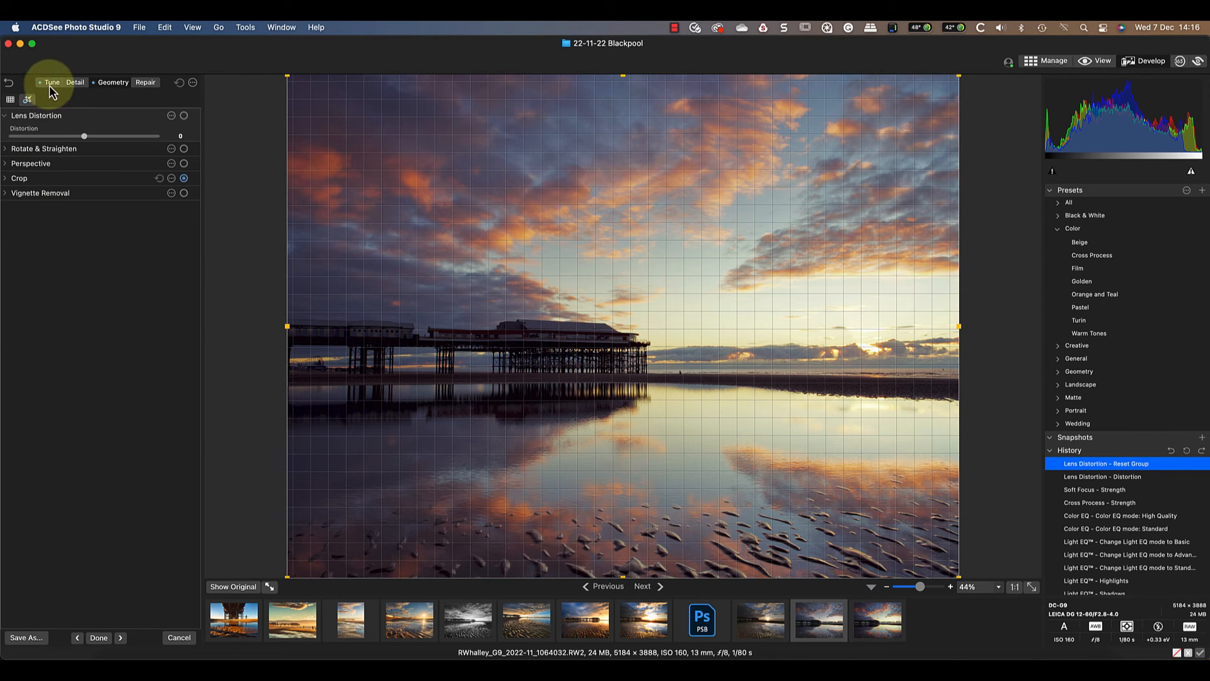
# - Return to the Tune tone adjustment controls for the pier sunset
pyautogui.click(139, 27)
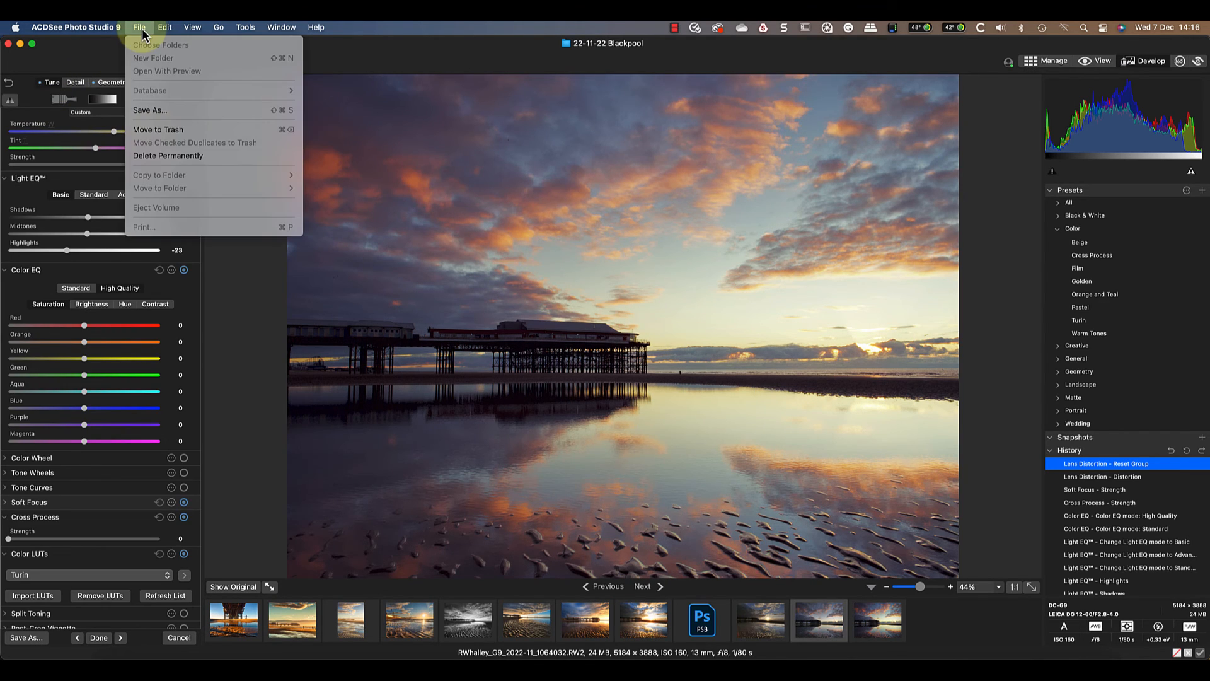
pyautogui.moveTo(156, 189)
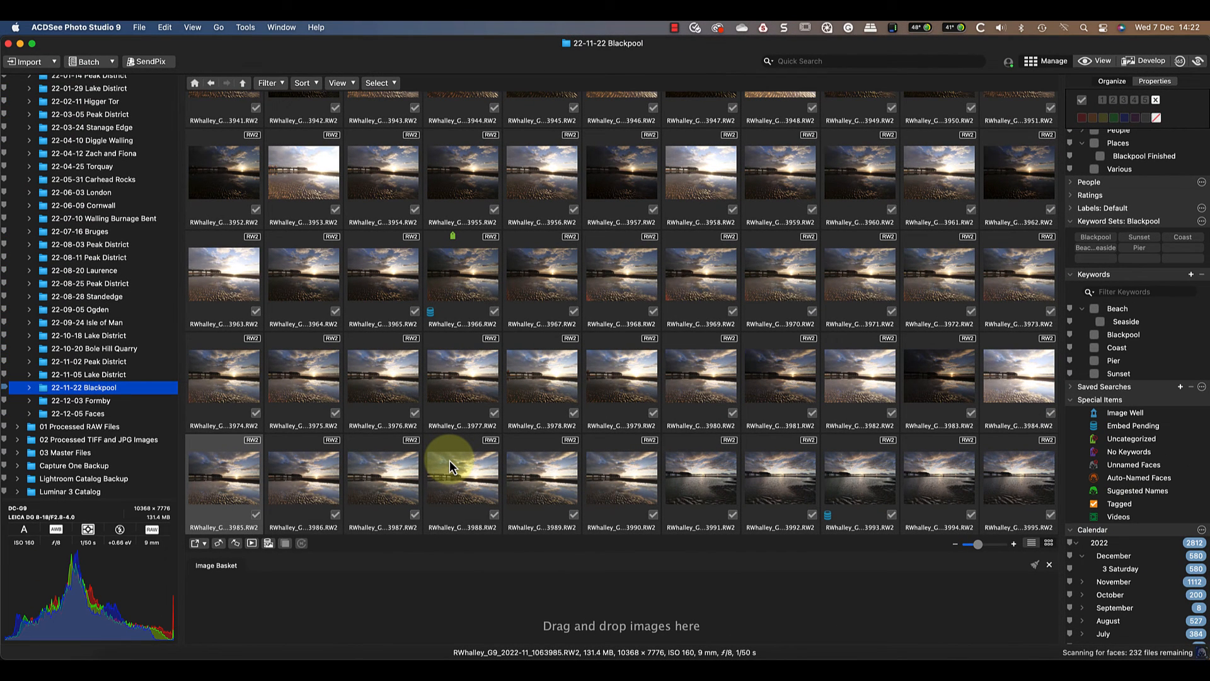
pyautogui.moveTo(407, 476)
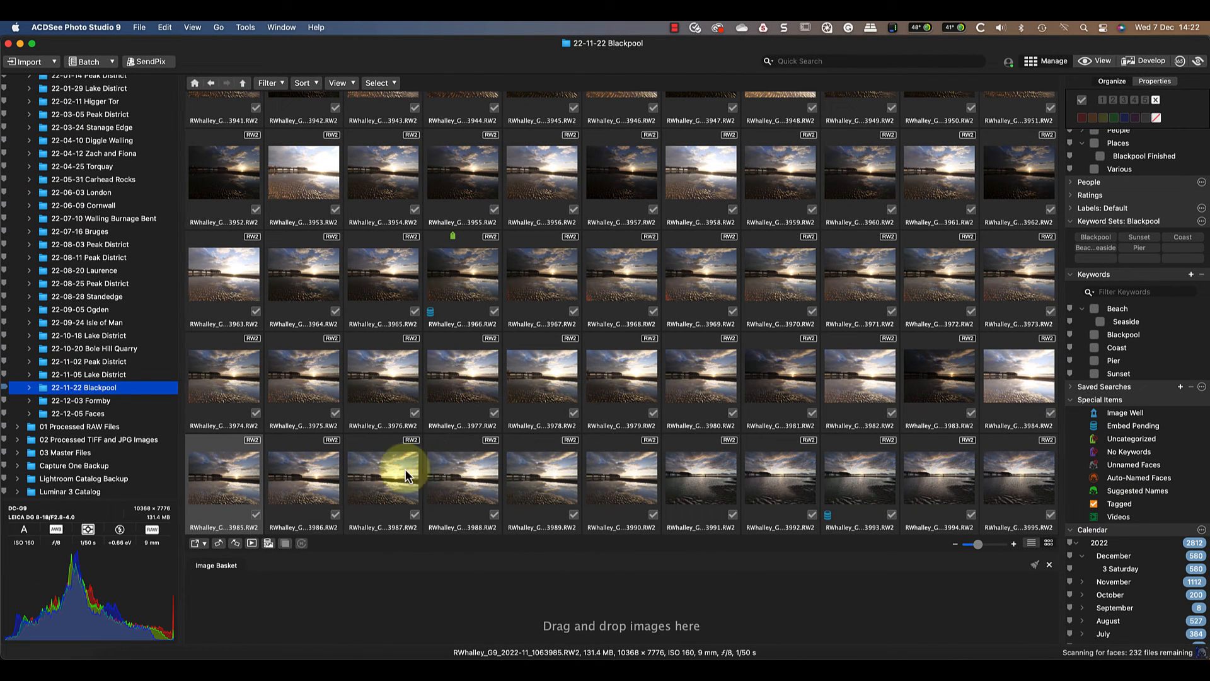
pyautogui.moveTo(222, 492)
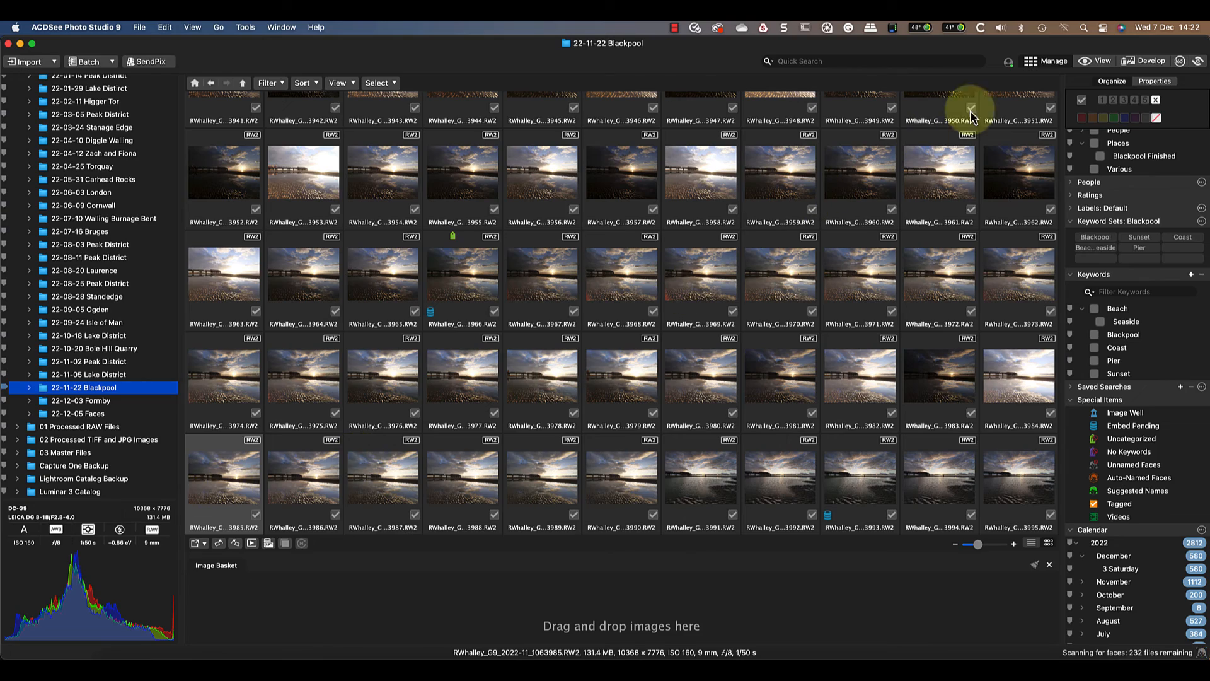
# - Attempt to open a high-res RW2 raw and dismiss the unsupported-format warning
pyautogui.doubleClick(959, 107)
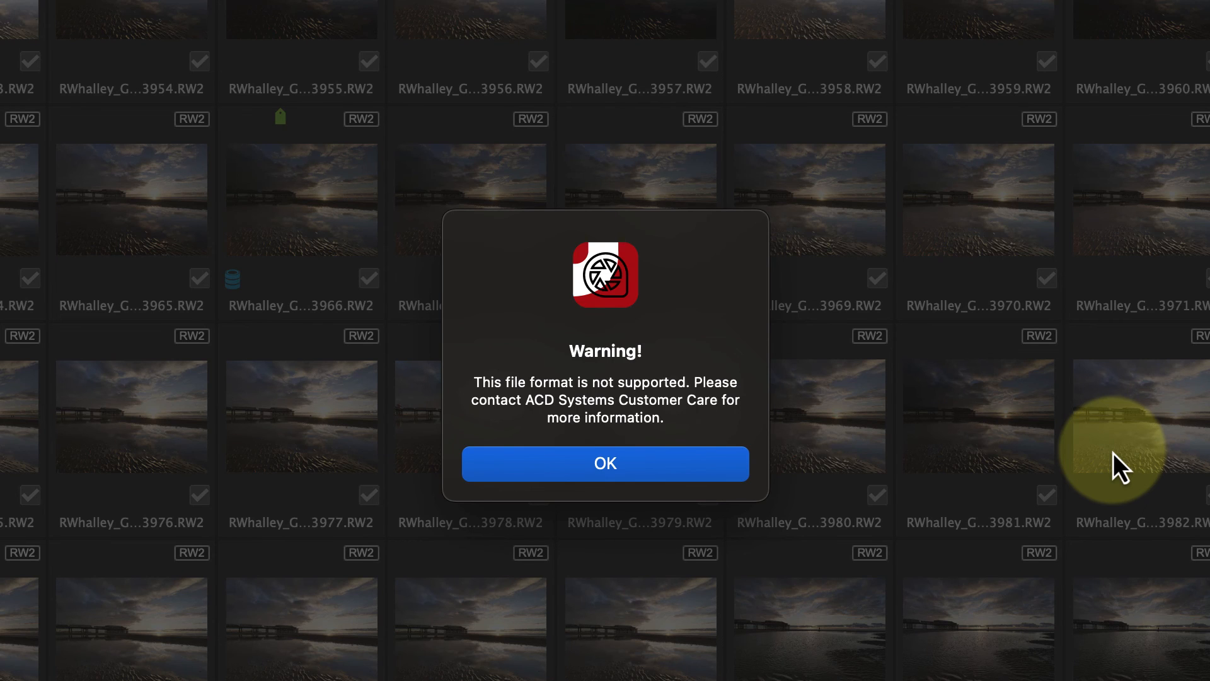
pyautogui.click(606, 464)
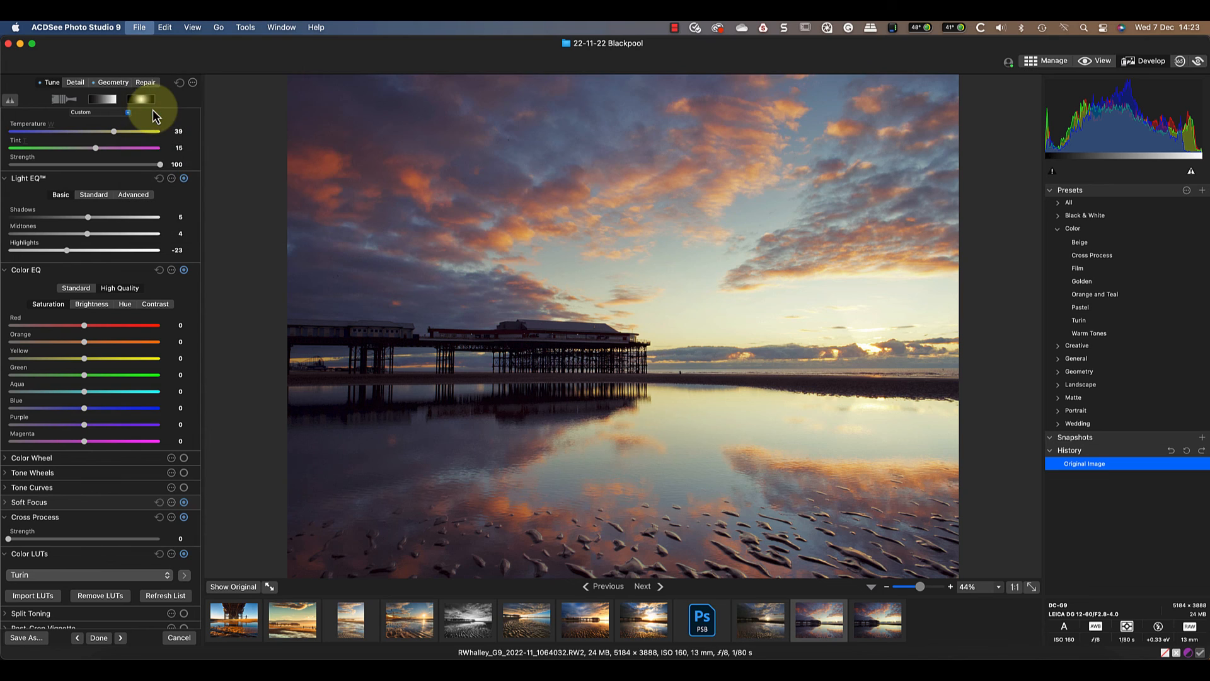
pyautogui.click(26, 637)
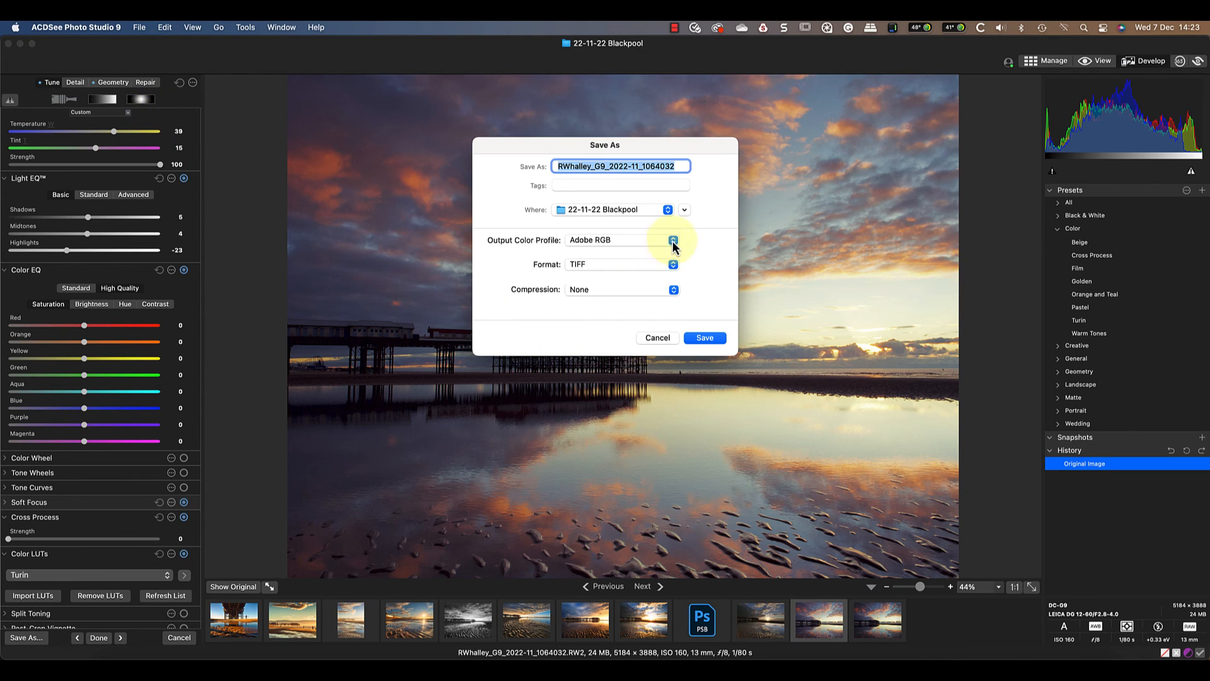
pyautogui.click(673, 265)
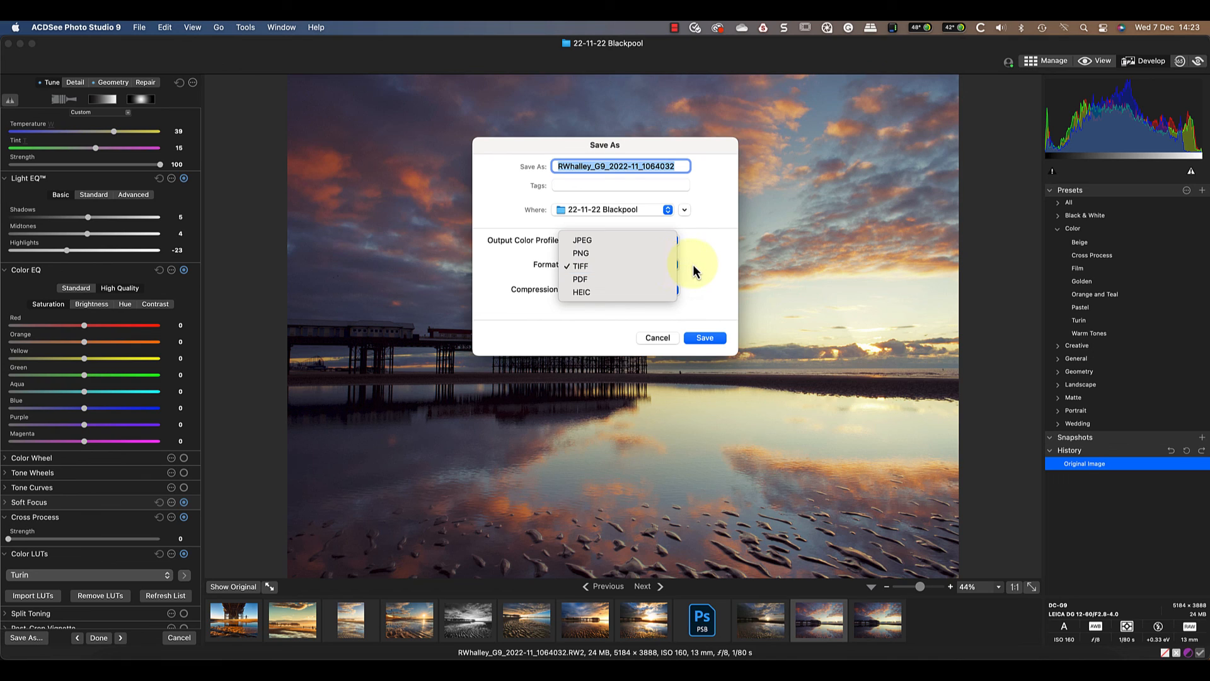
pyautogui.click(580, 266)
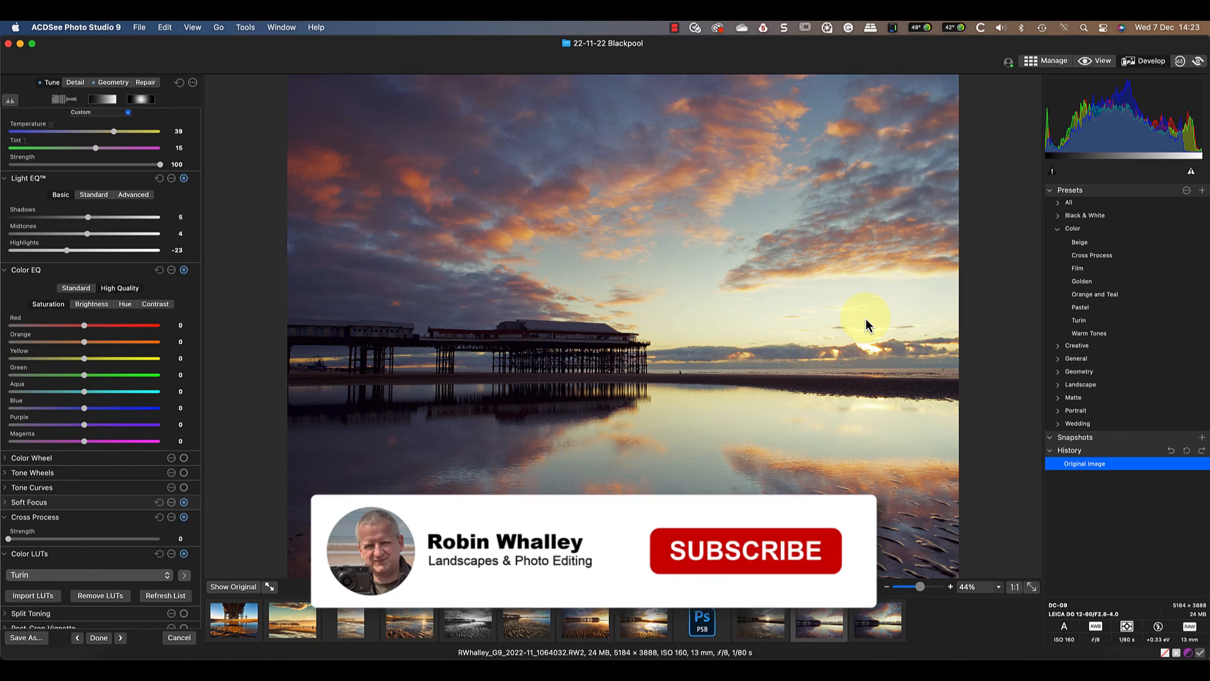
pyautogui.click(745, 550)
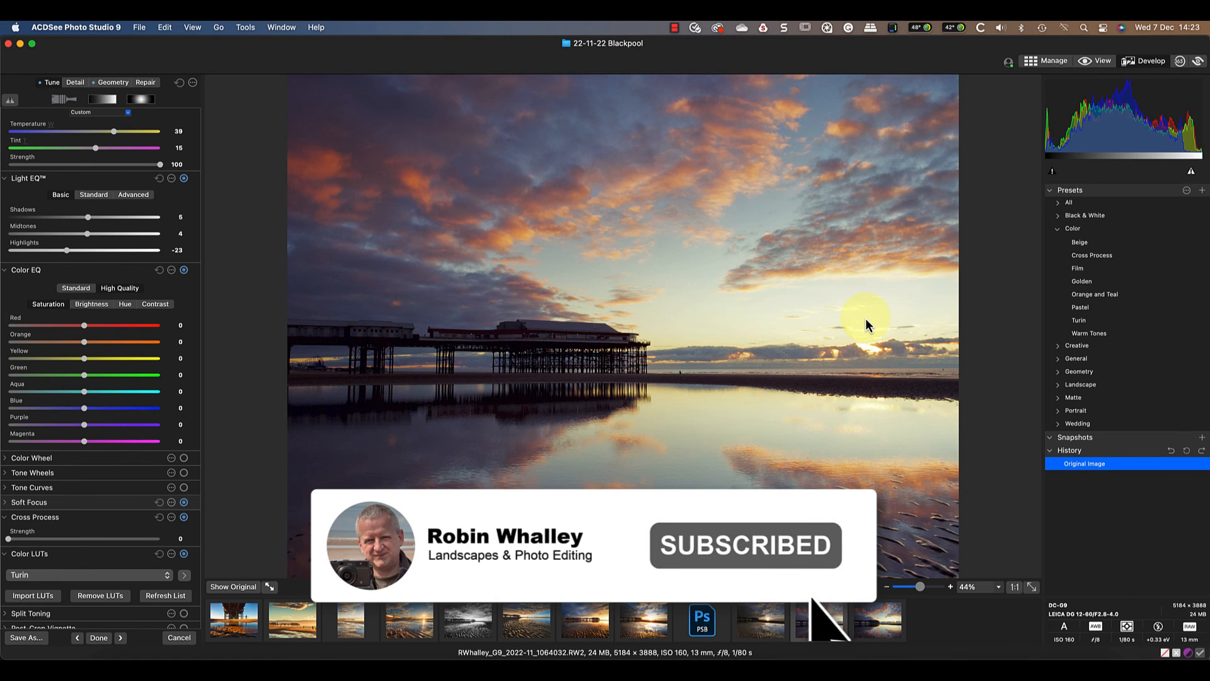